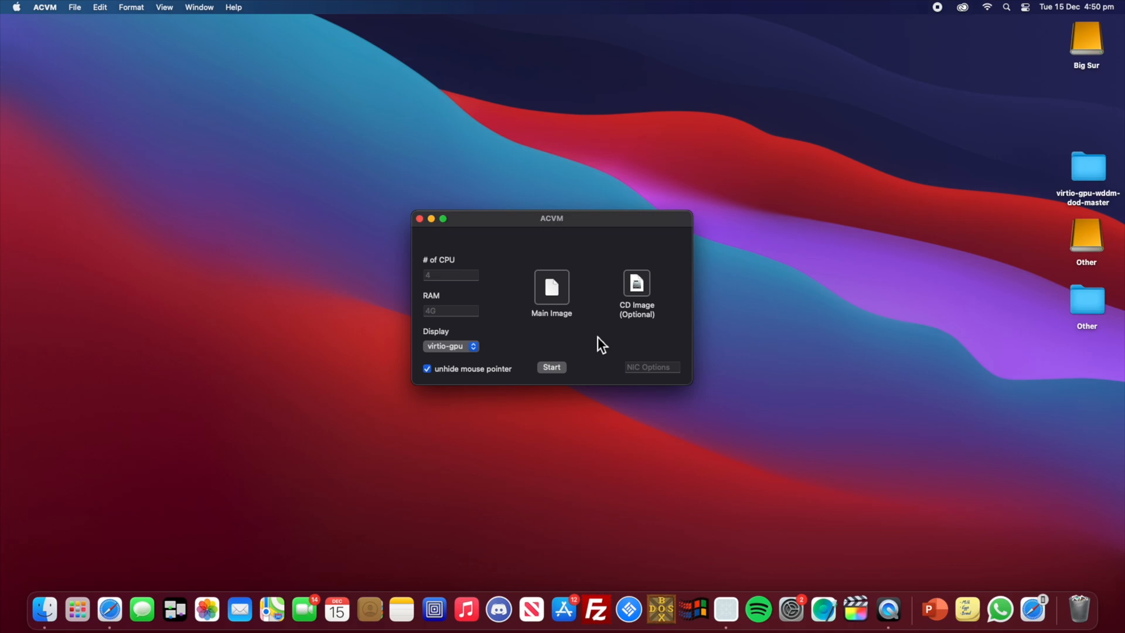
pyautogui.moveTo(481, 368)
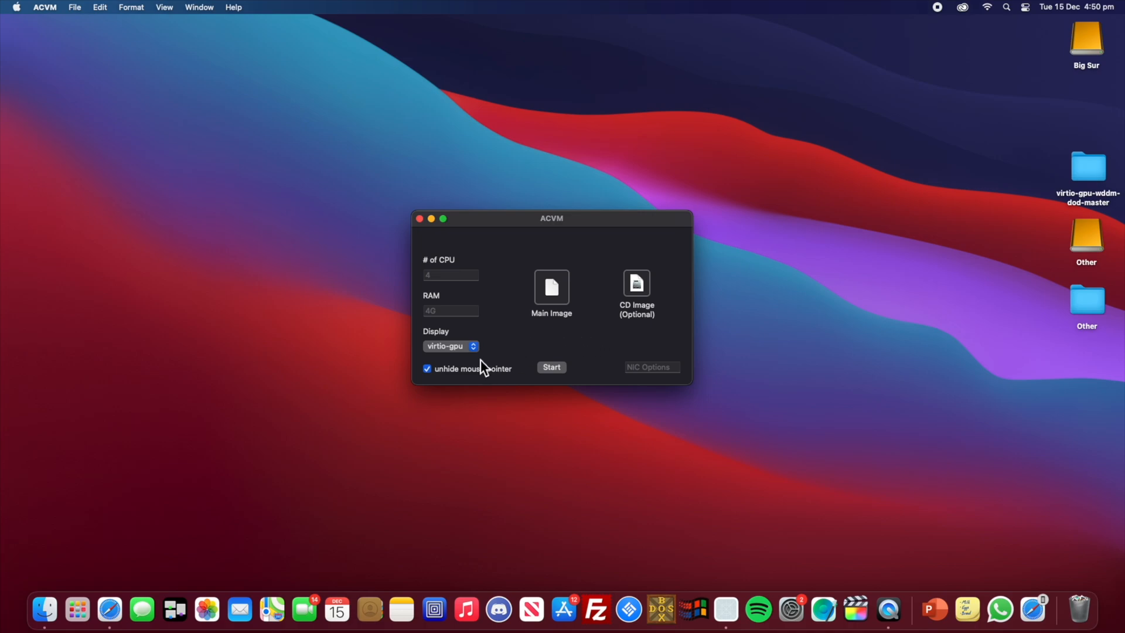
pyautogui.moveTo(443, 369)
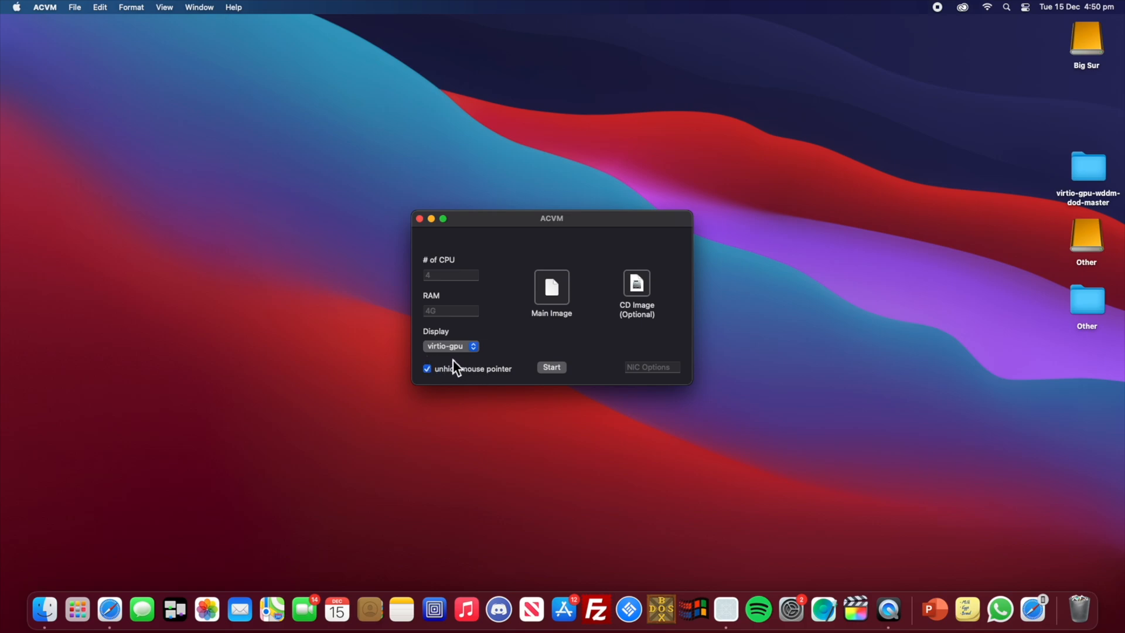
# Step: Dismiss the stray browser popup and browse the Start menu's installed apps list
pyautogui.click(108, 612)
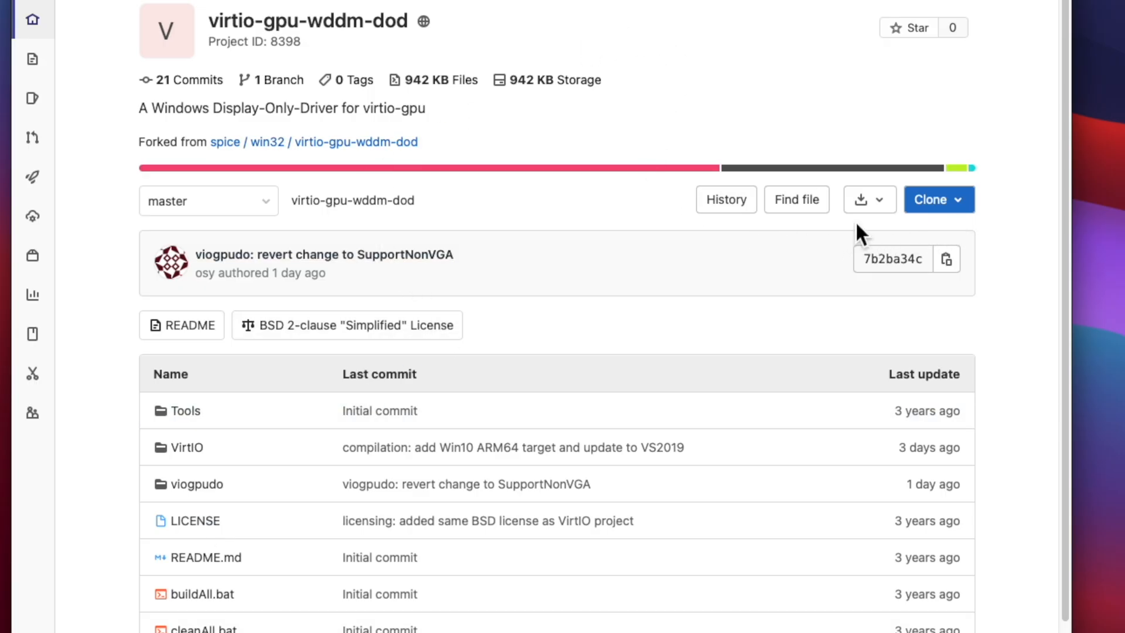
pyautogui.moveTo(868, 199)
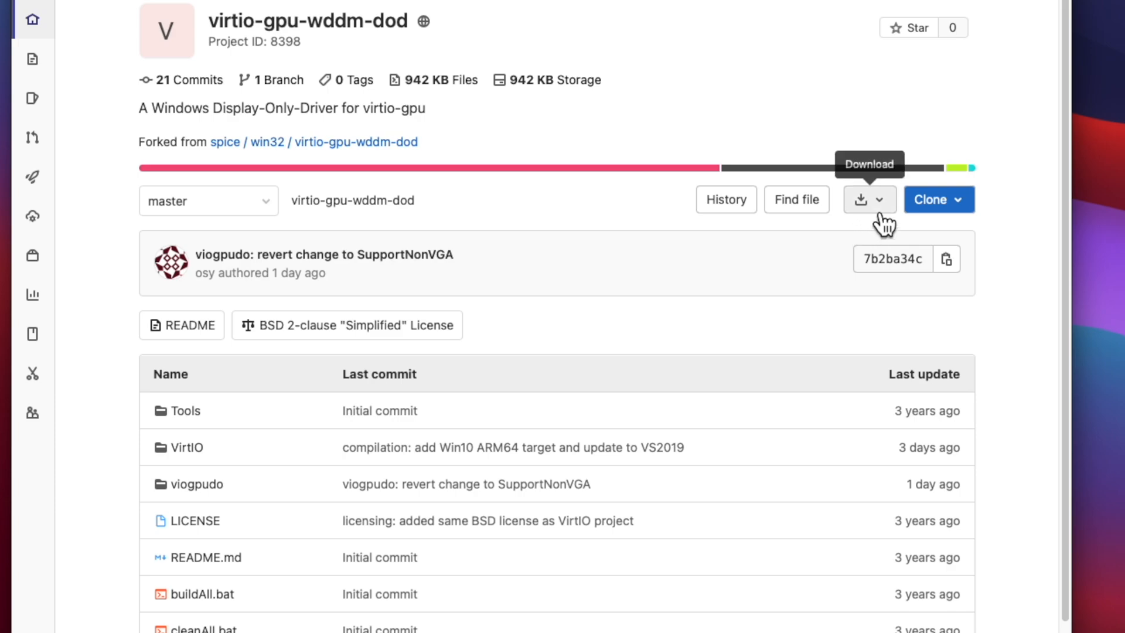
pyautogui.moveTo(490, 178)
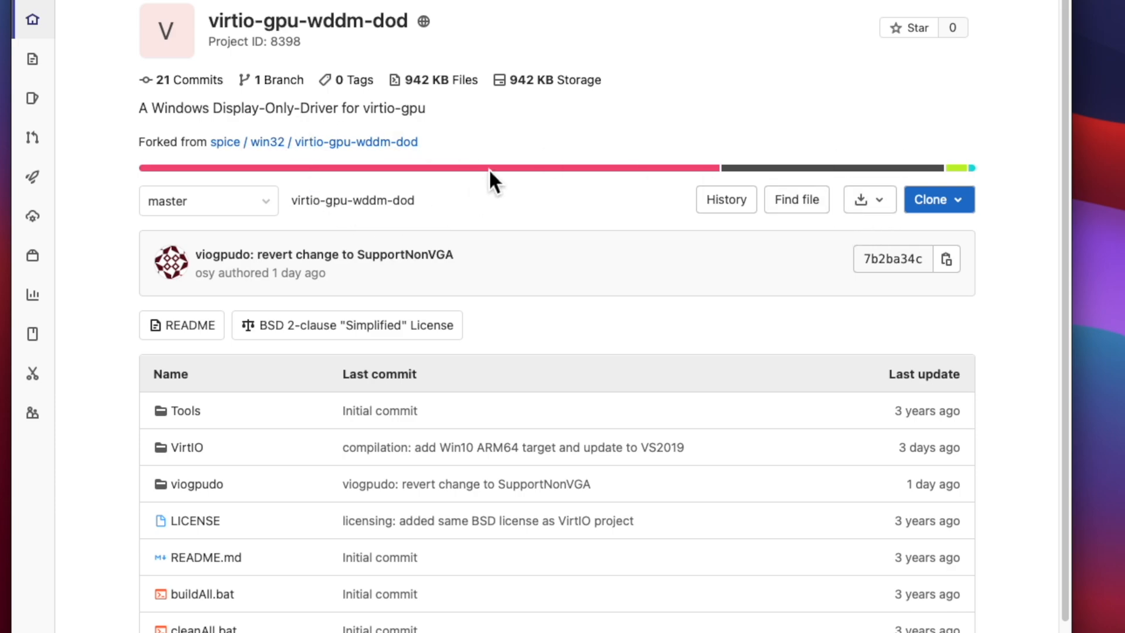
pyautogui.moveTo(251, 17)
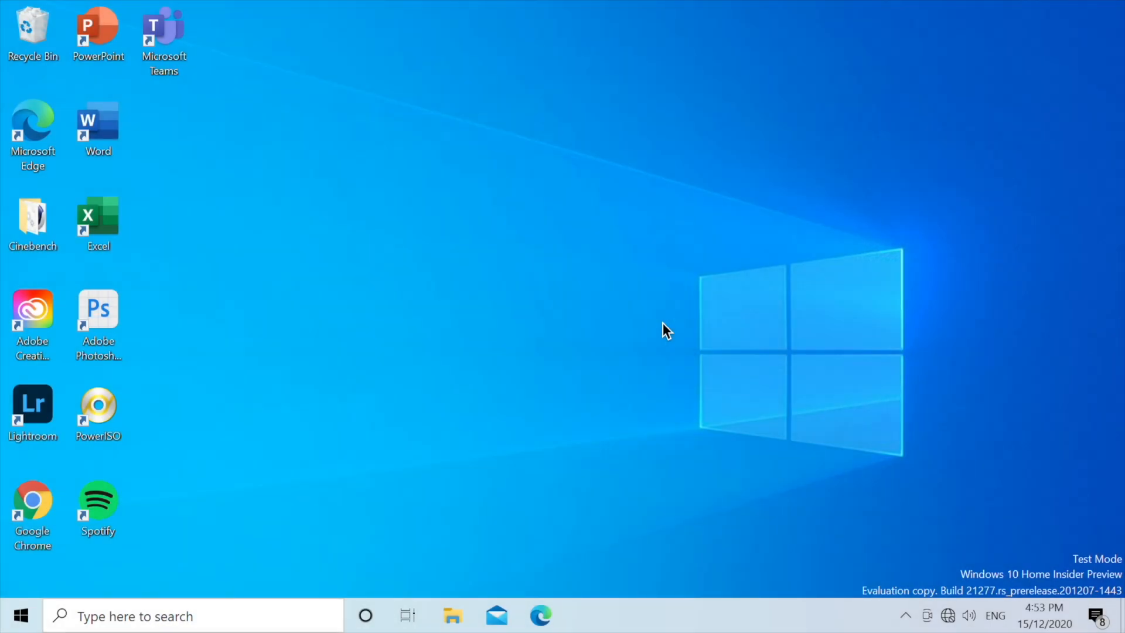
pyautogui.click(539, 632)
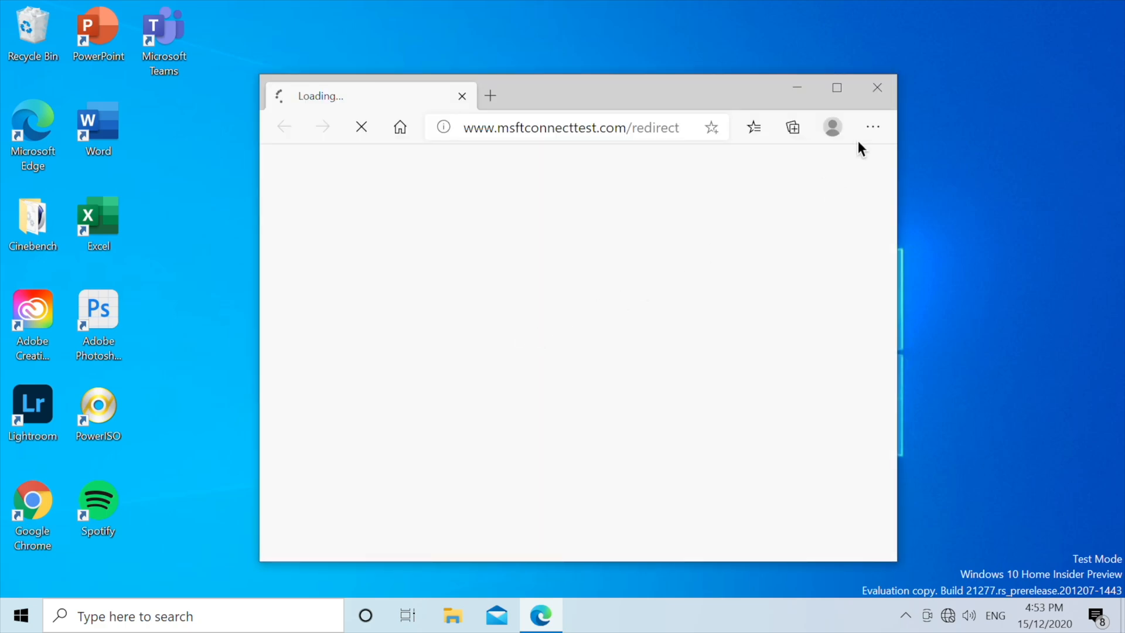
pyautogui.click(877, 87)
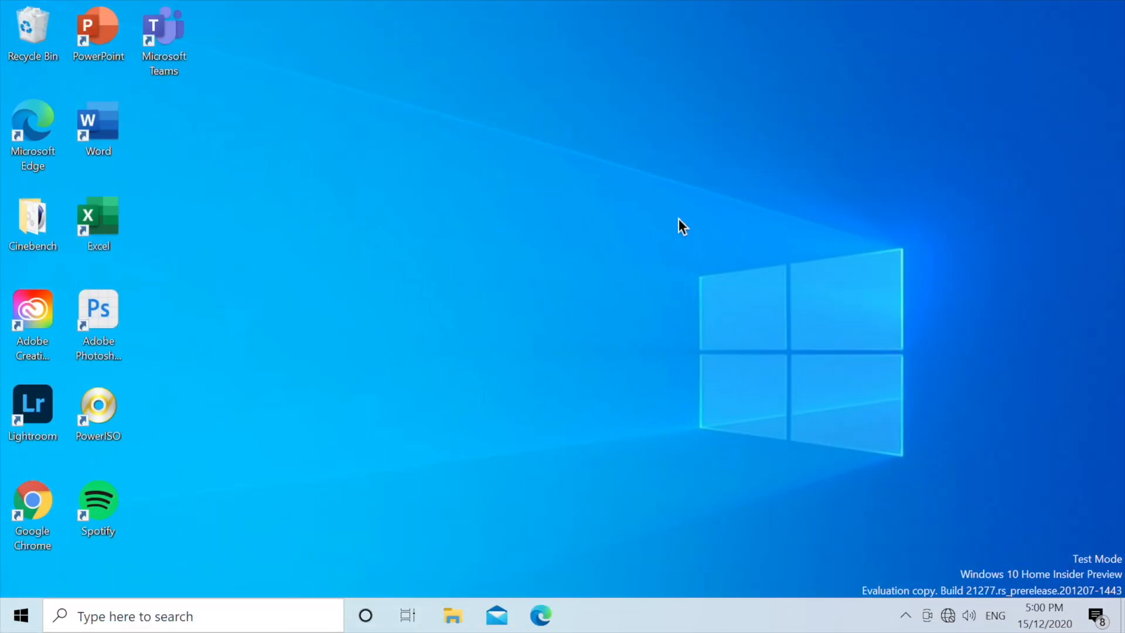
pyautogui.moveTo(19, 616)
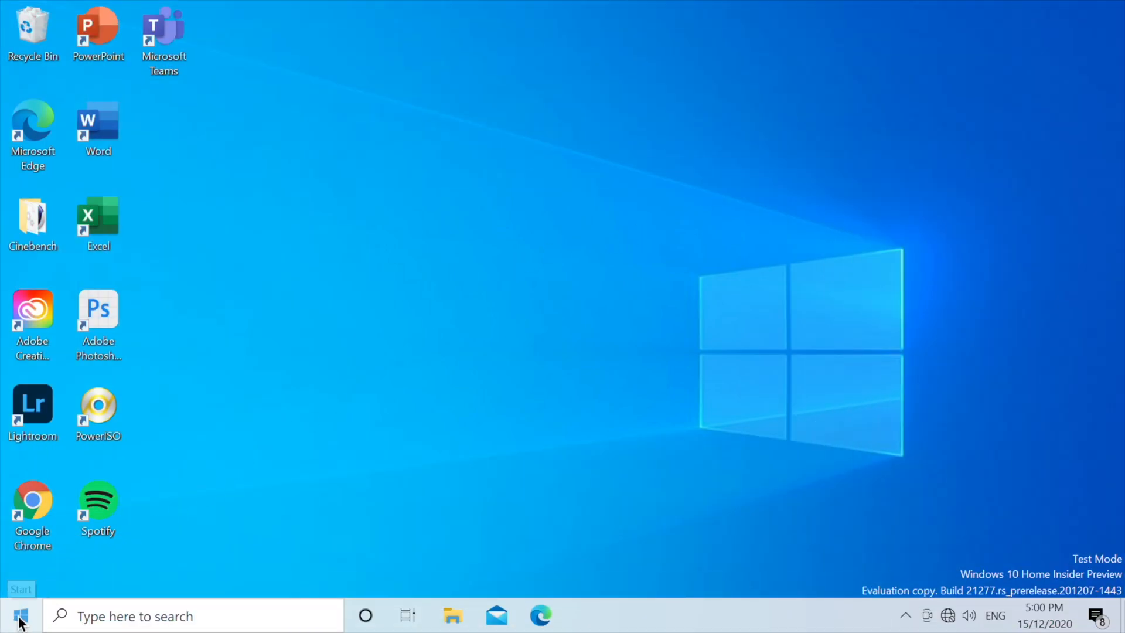
pyautogui.click(20, 612)
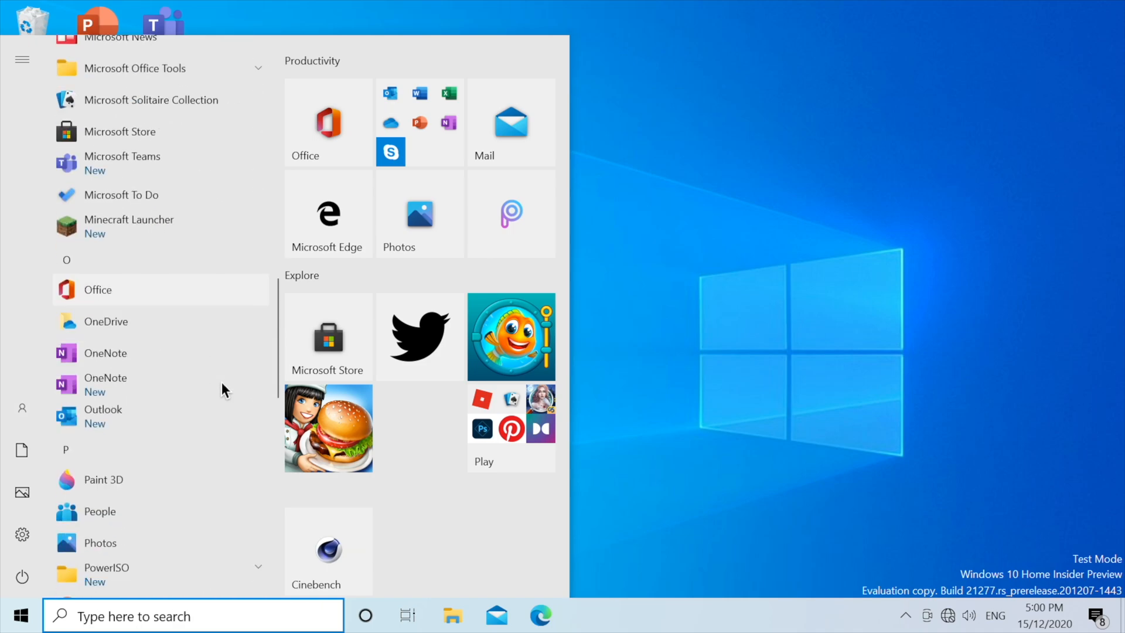
pyautogui.scroll(-3)
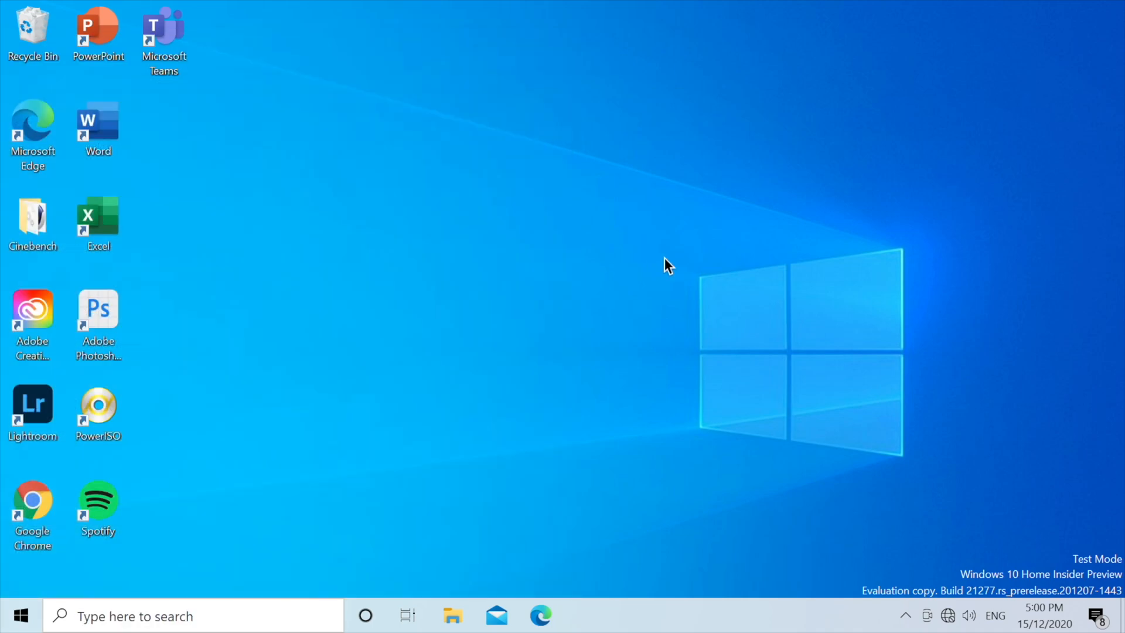
# Step: Launch the Cinebench application from the Cinebench folder on the desktop
pyautogui.doubleClick(33, 216)
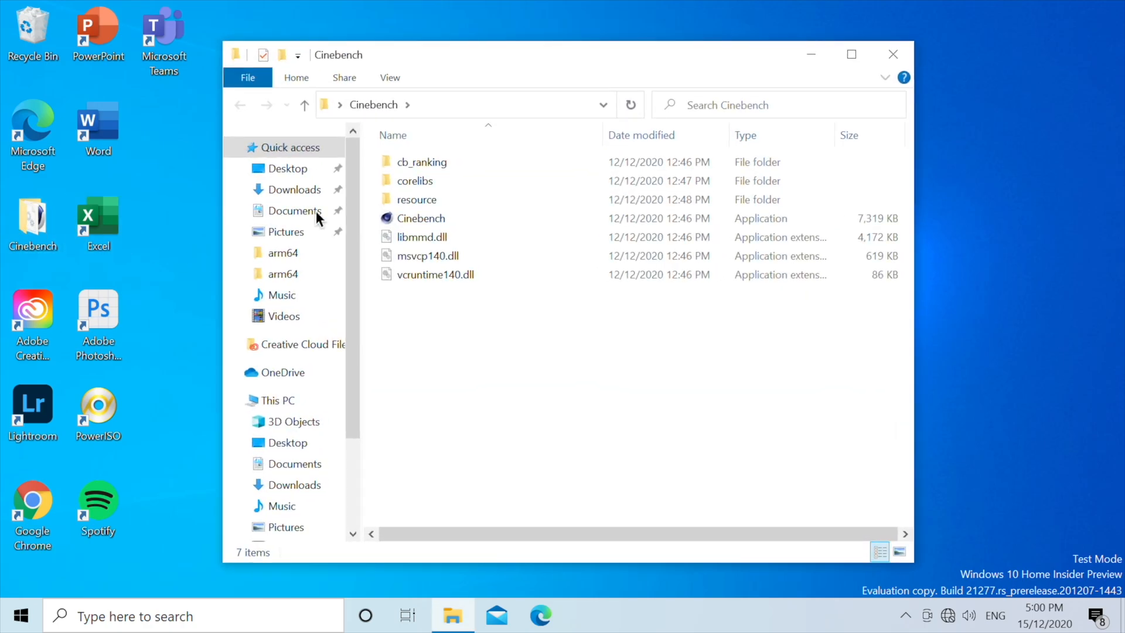
pyautogui.click(421, 218)
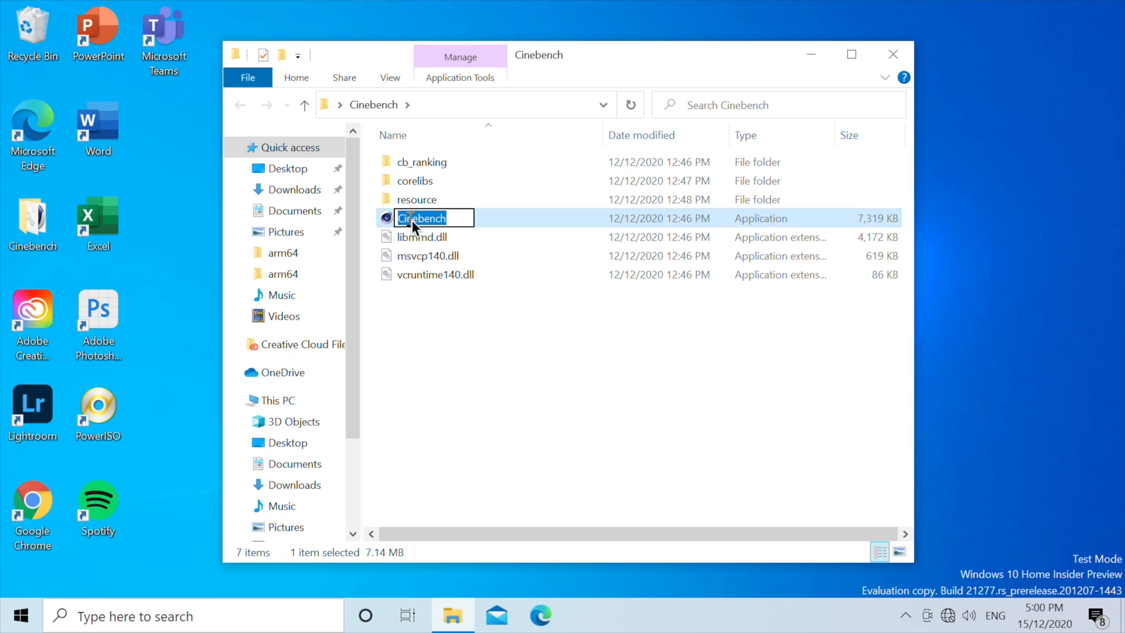
pyautogui.rightClick(421, 218)
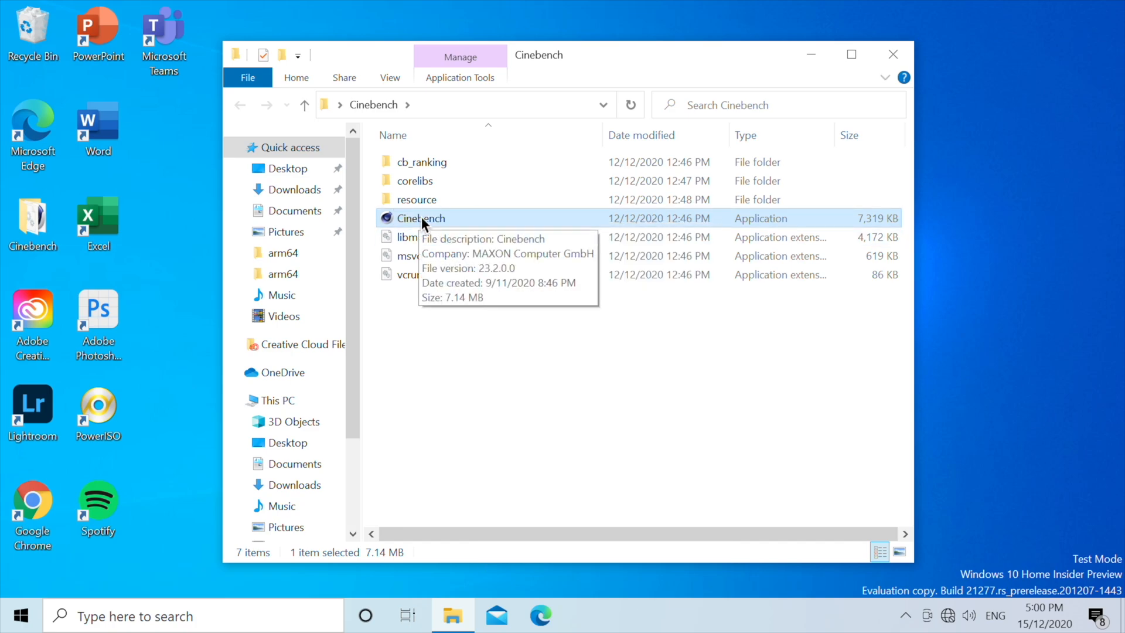
pyautogui.doubleClick(421, 218)
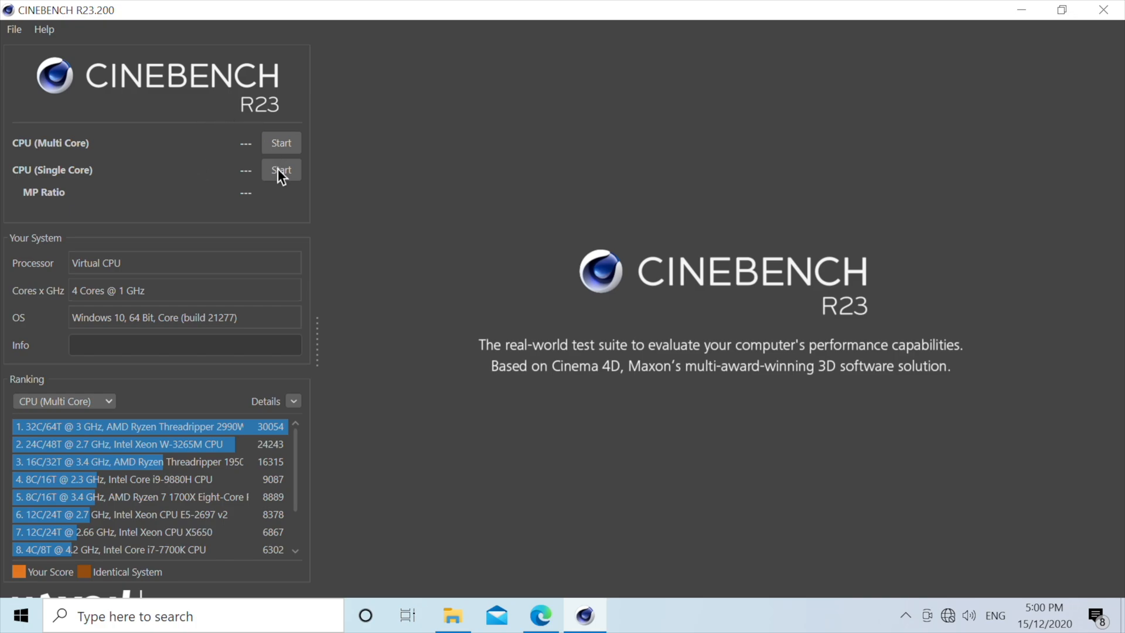
# Step: Run the single-core CPU test (495 pts, 11th in ranking), then close Cinebench
pyautogui.click(281, 169)
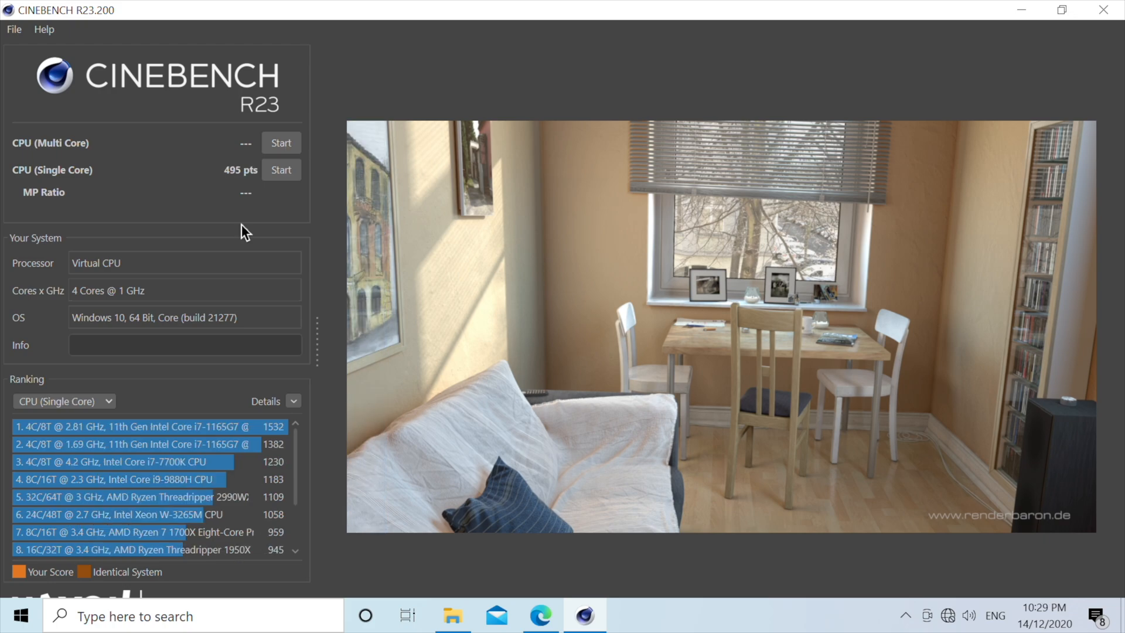
pyautogui.moveTo(144, 216)
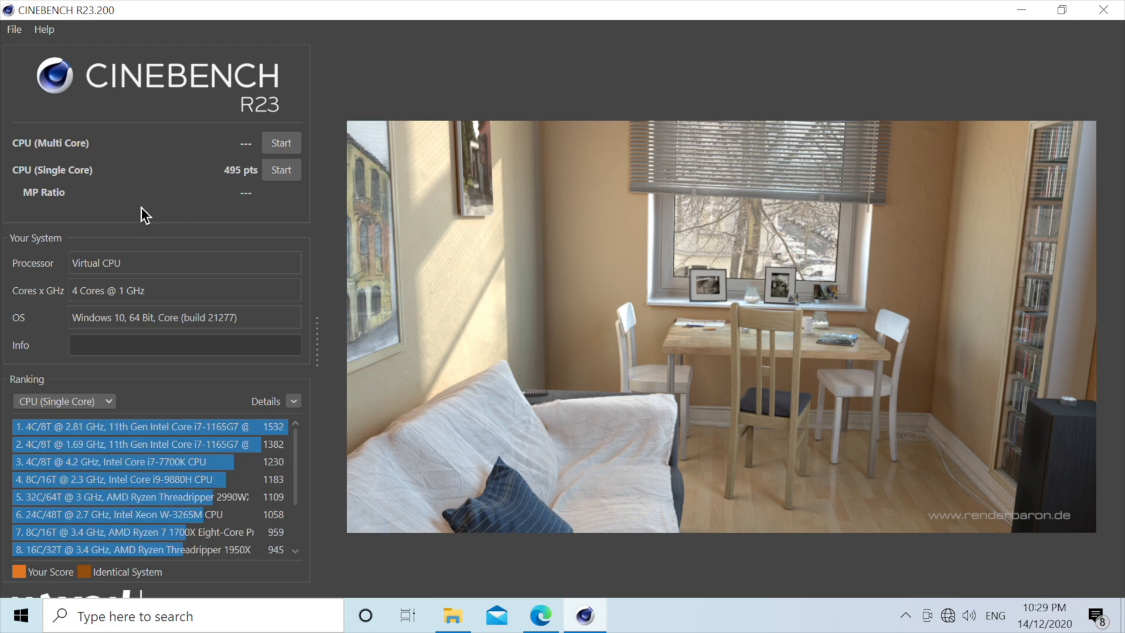
pyautogui.moveTo(228, 192)
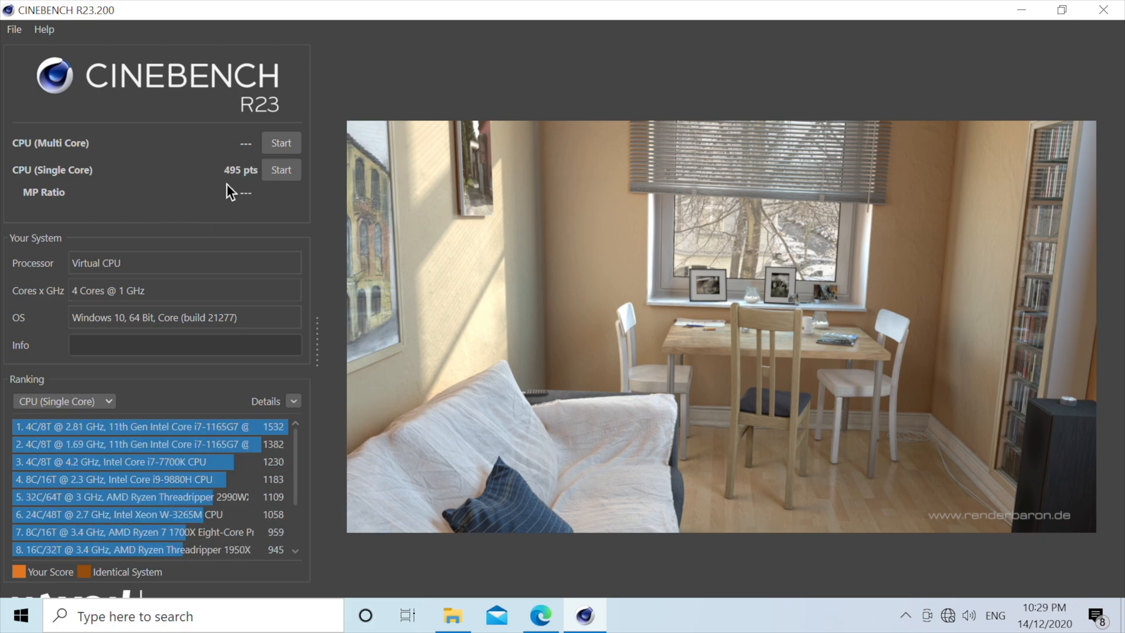
pyautogui.moveTo(299, 372)
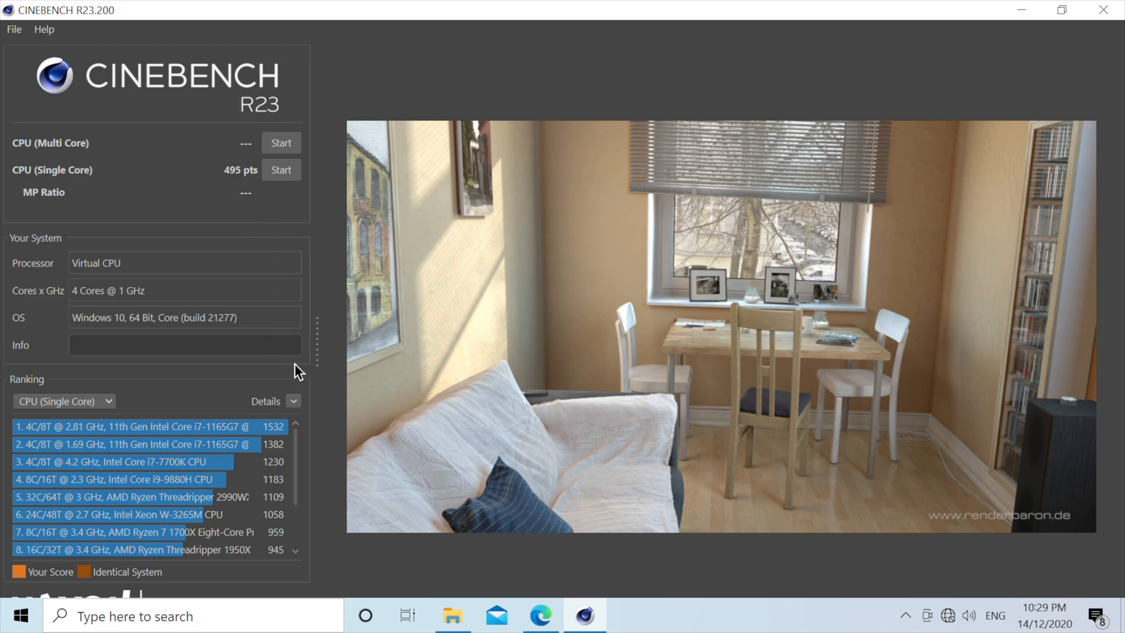
pyautogui.scroll(-3)
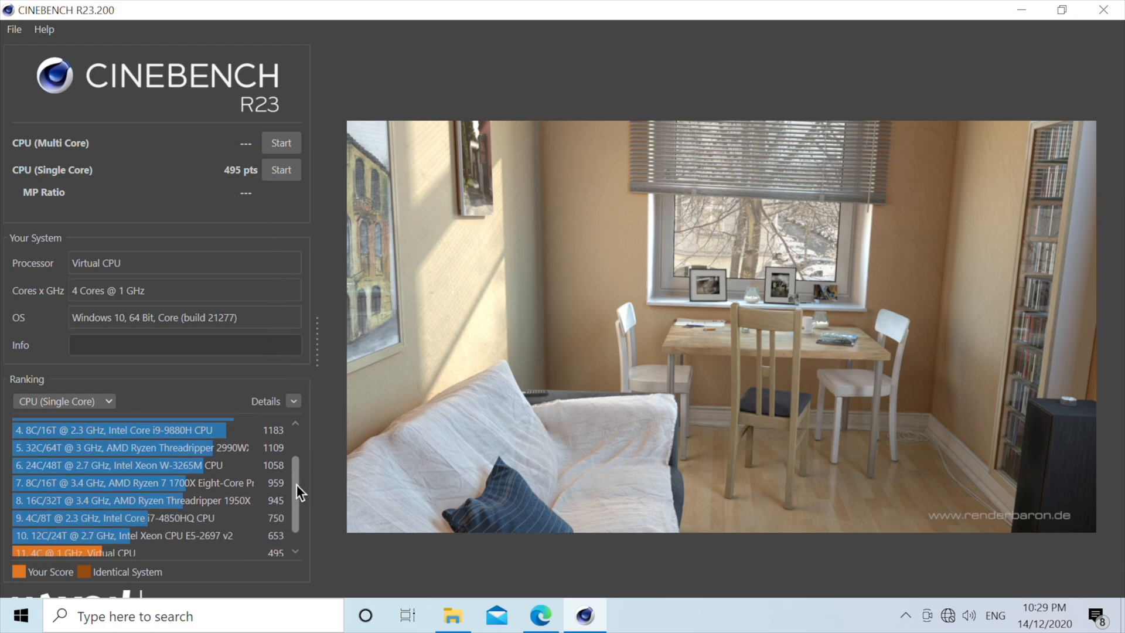
pyautogui.scroll(-3)
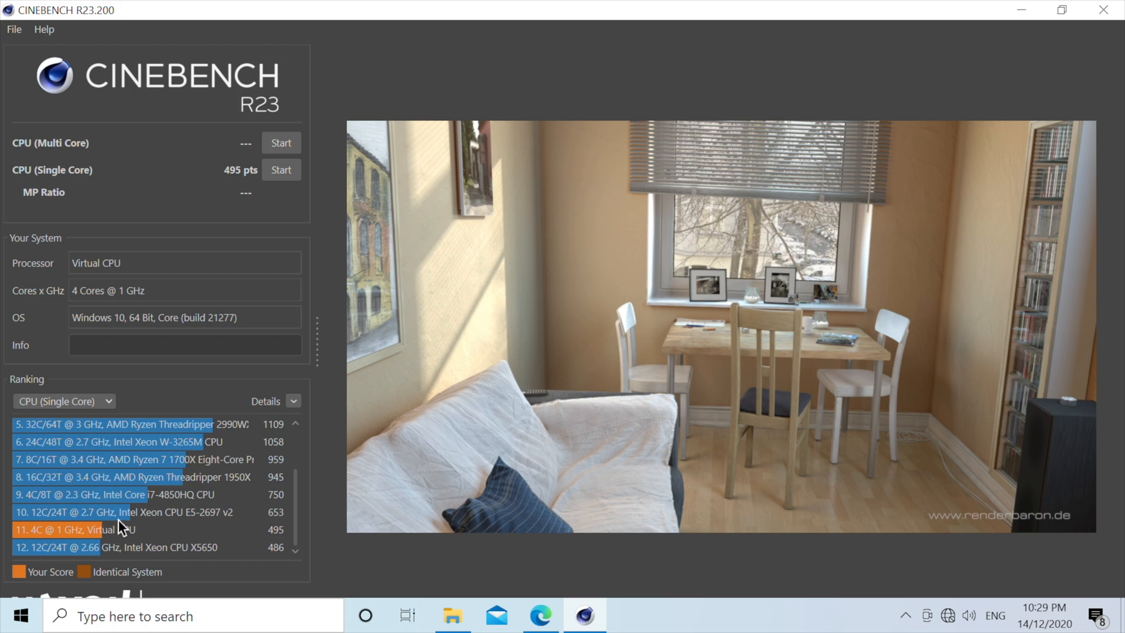
pyautogui.moveTo(279, 562)
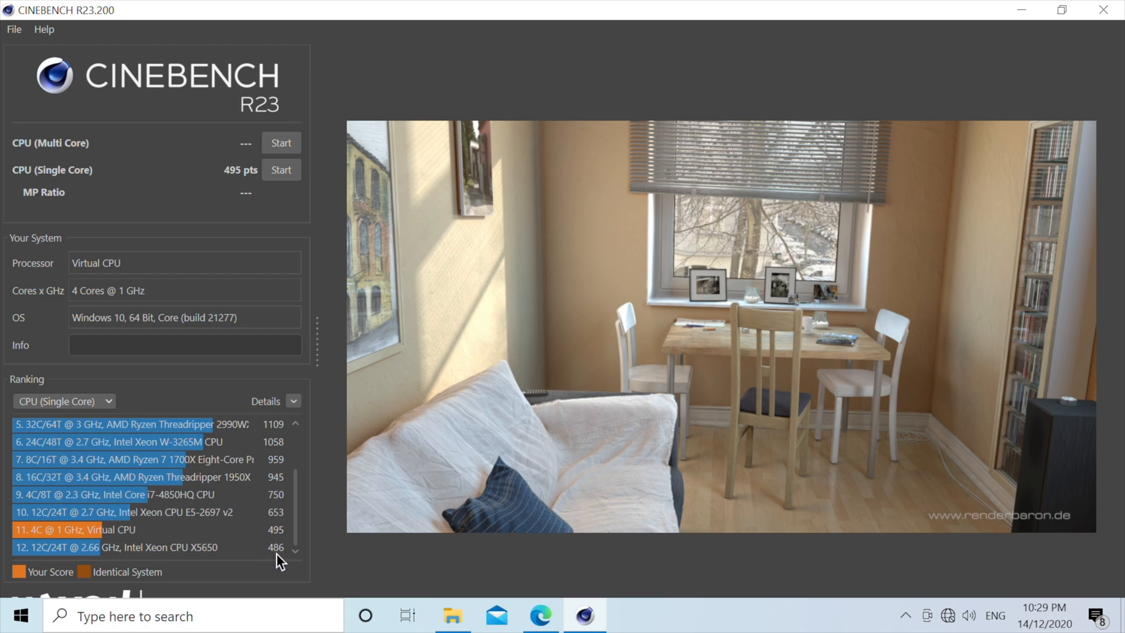
pyautogui.moveTo(177, 564)
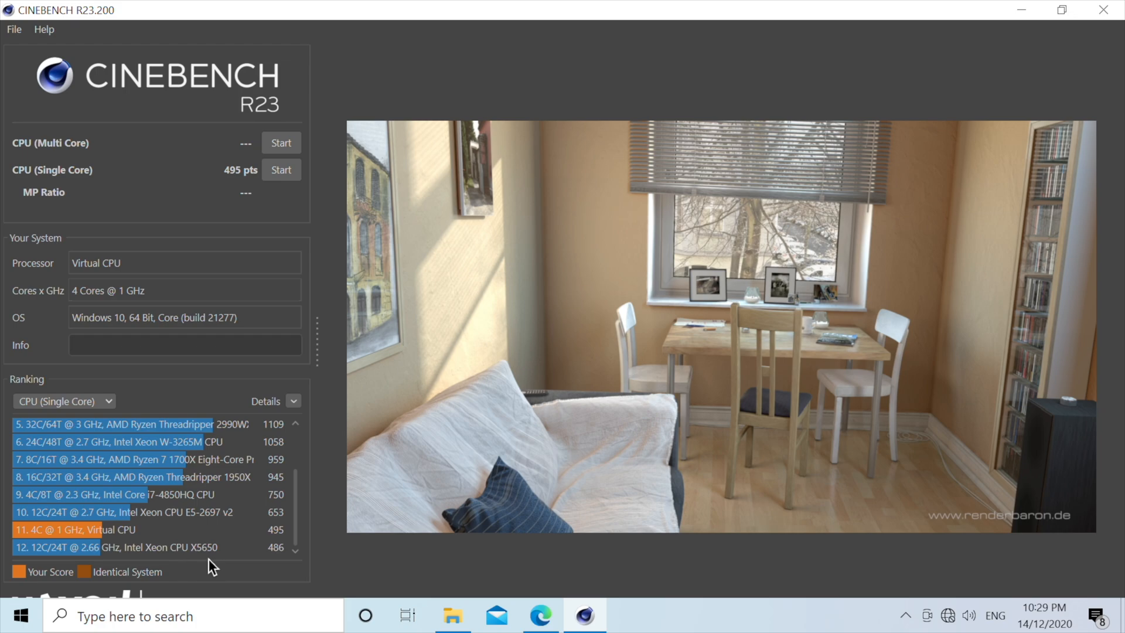
pyautogui.moveTo(204, 525)
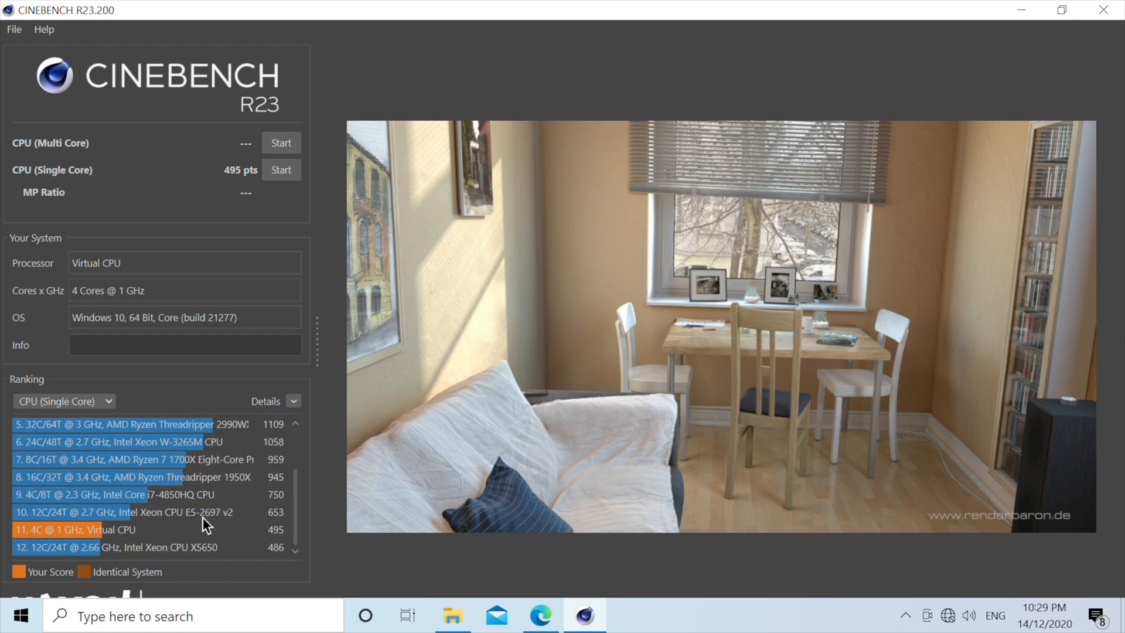
pyautogui.moveTo(121, 234)
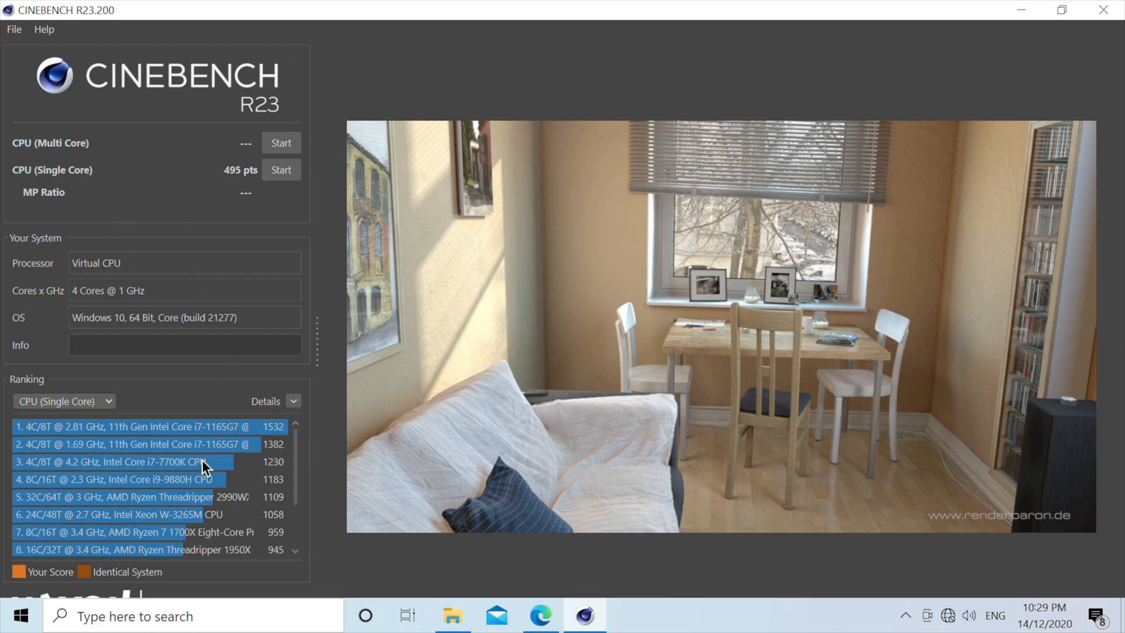
pyautogui.moveTo(213, 218)
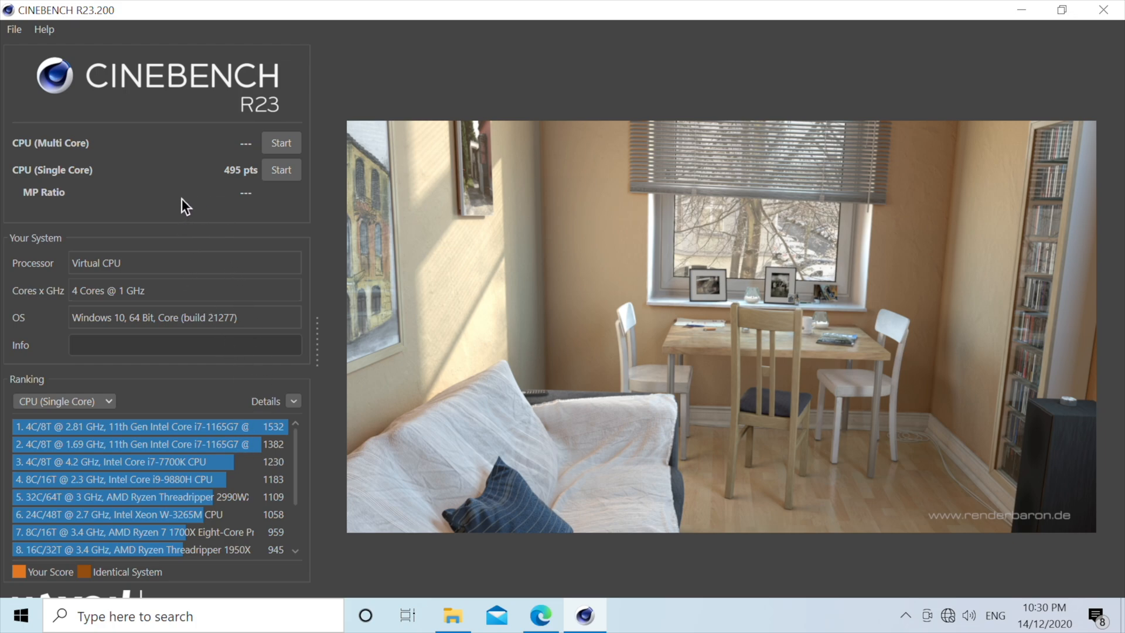
pyautogui.moveTo(218, 204)
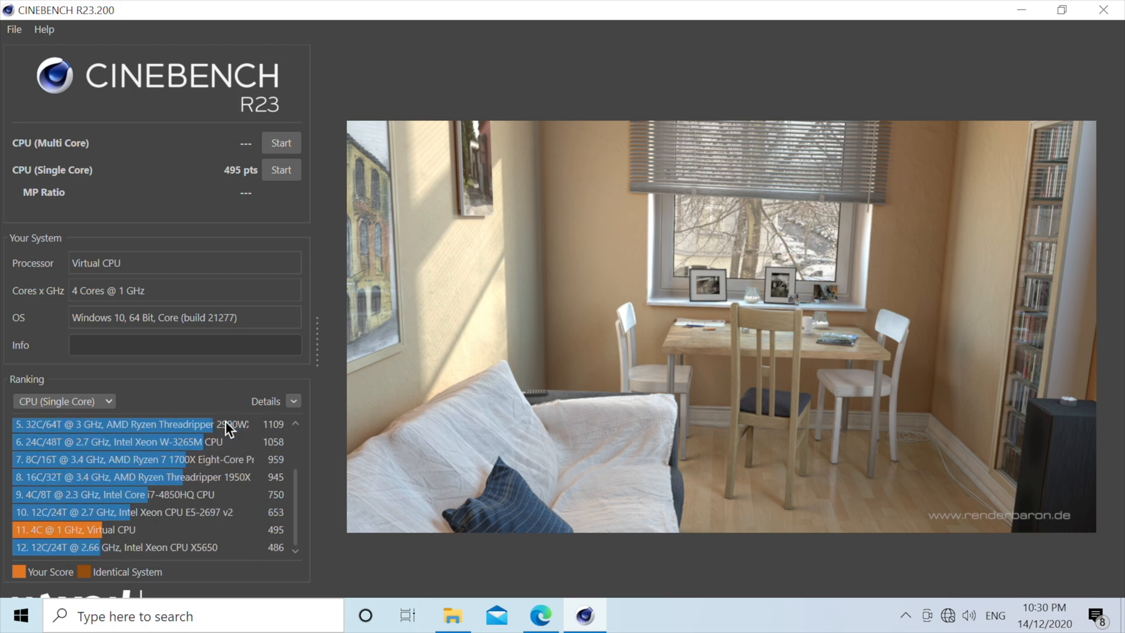
pyautogui.moveTo(274, 340)
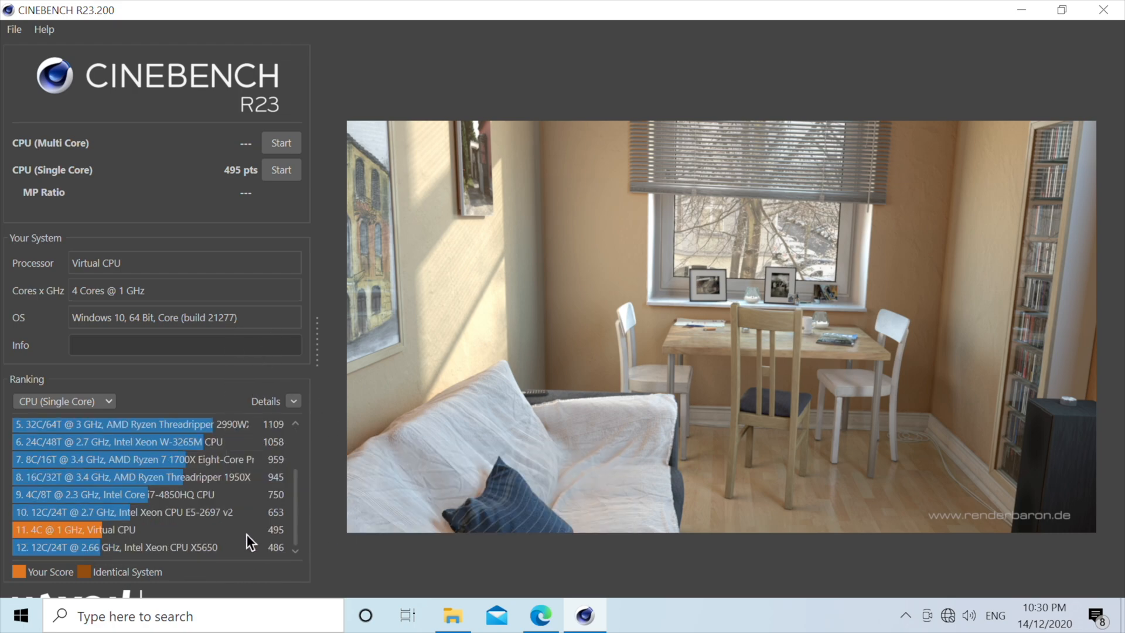
pyautogui.moveTo(206, 543)
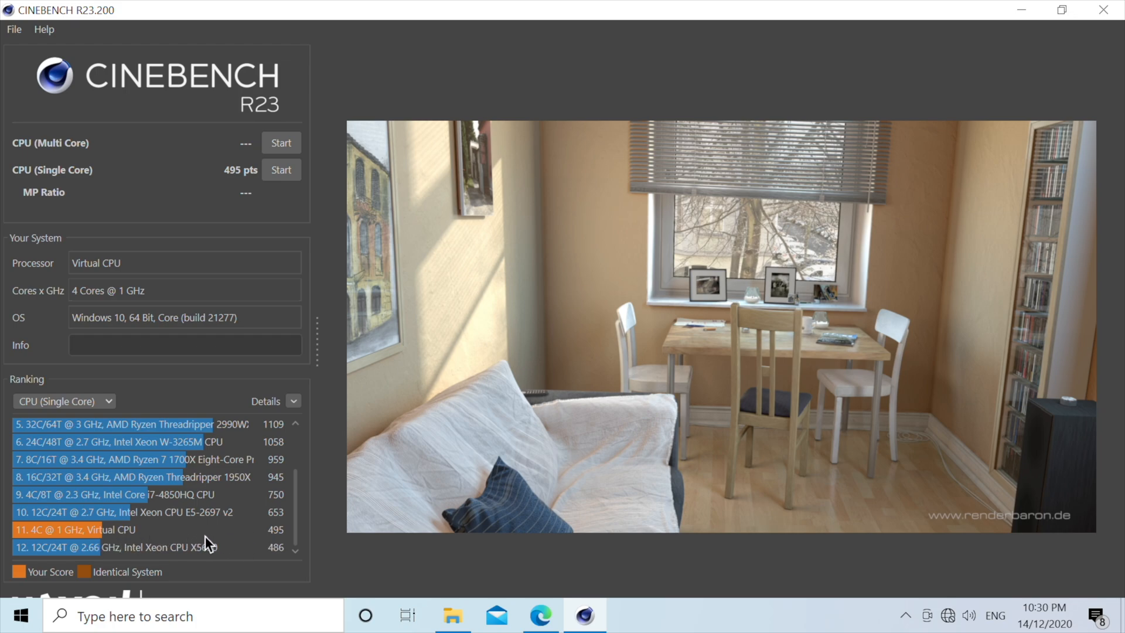
pyautogui.click(1103, 9)
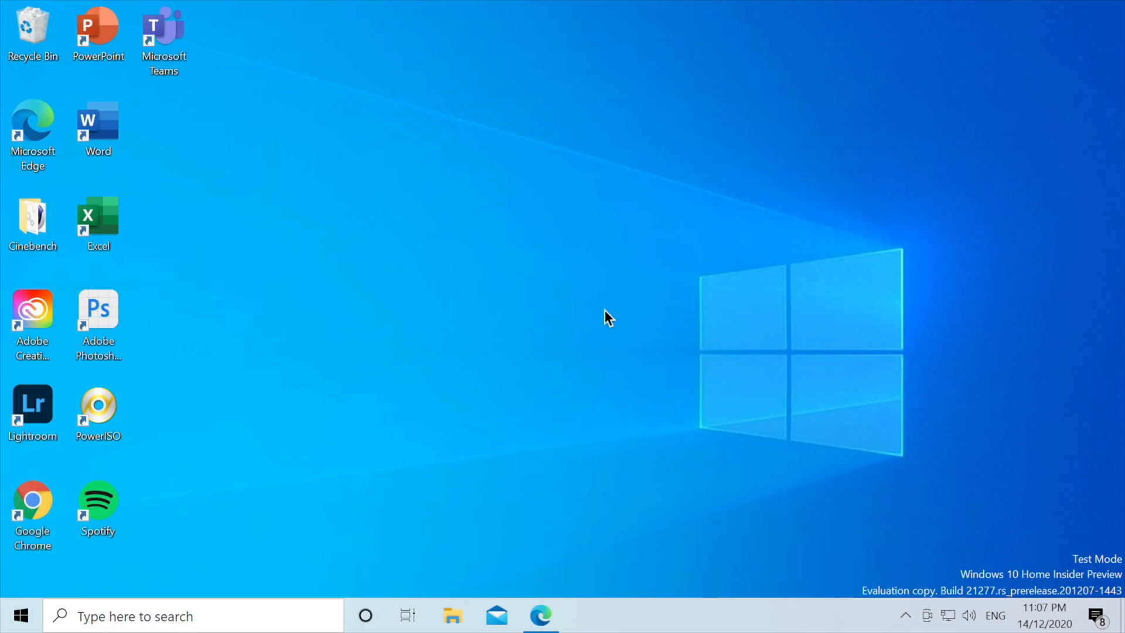
pyautogui.click(537, 614)
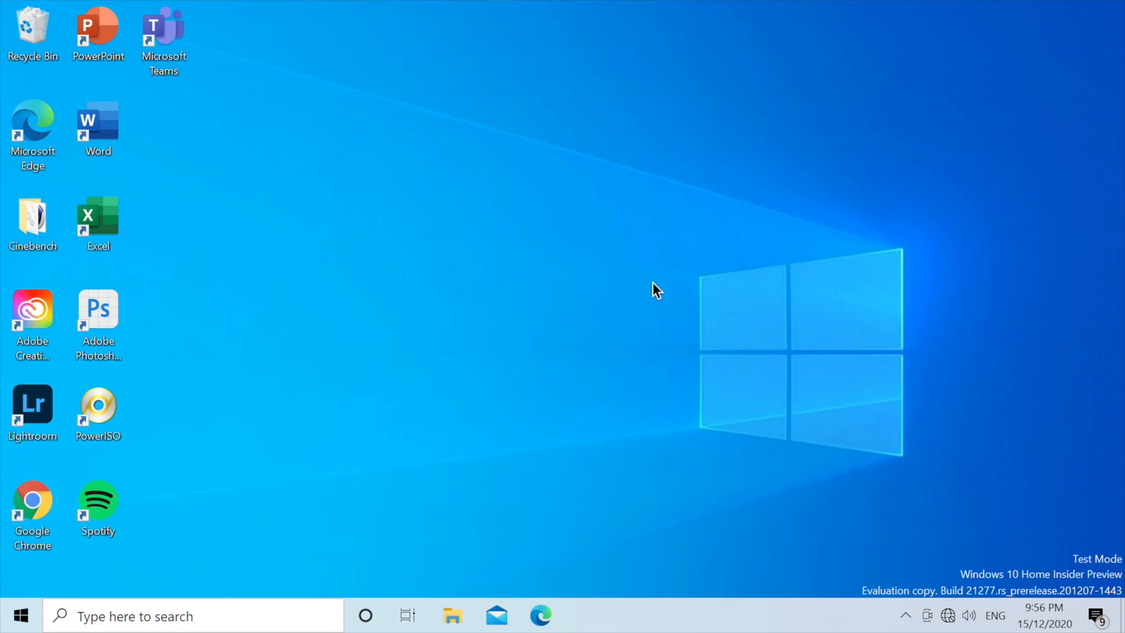
# Step: Launch Word, start a blank document and write the 'Windows 10 ARM virtualised' test sentence
pyautogui.click(98, 123)
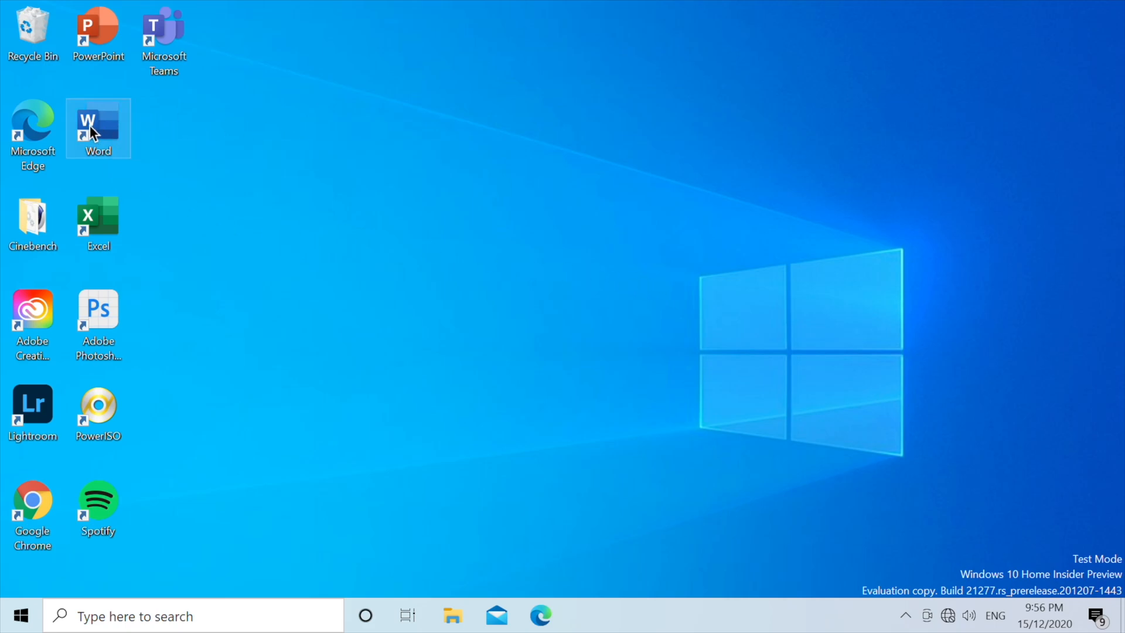
pyautogui.doubleClick(98, 127)
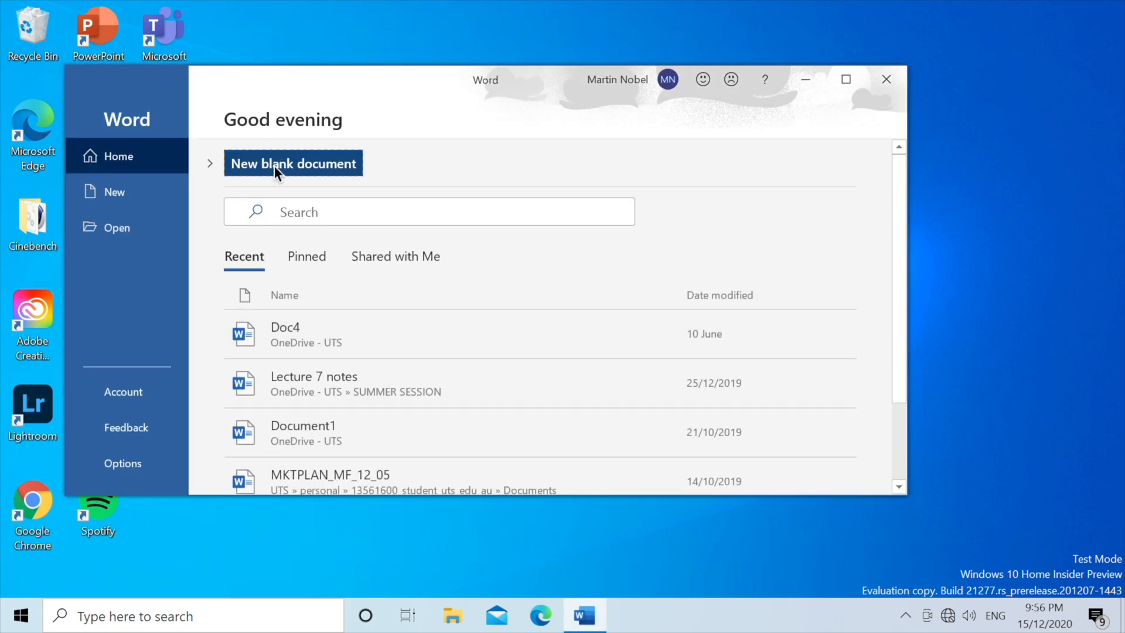
pyautogui.click(293, 163)
pyautogui.write('This is a test of')
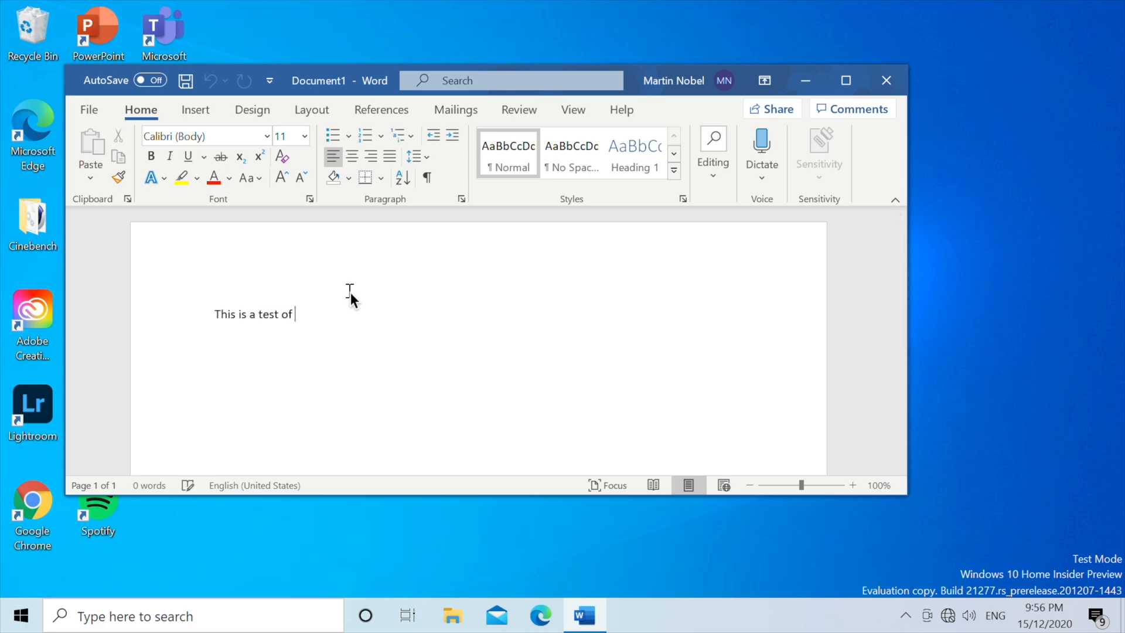
pyautogui.write('Windows 10 ARM')
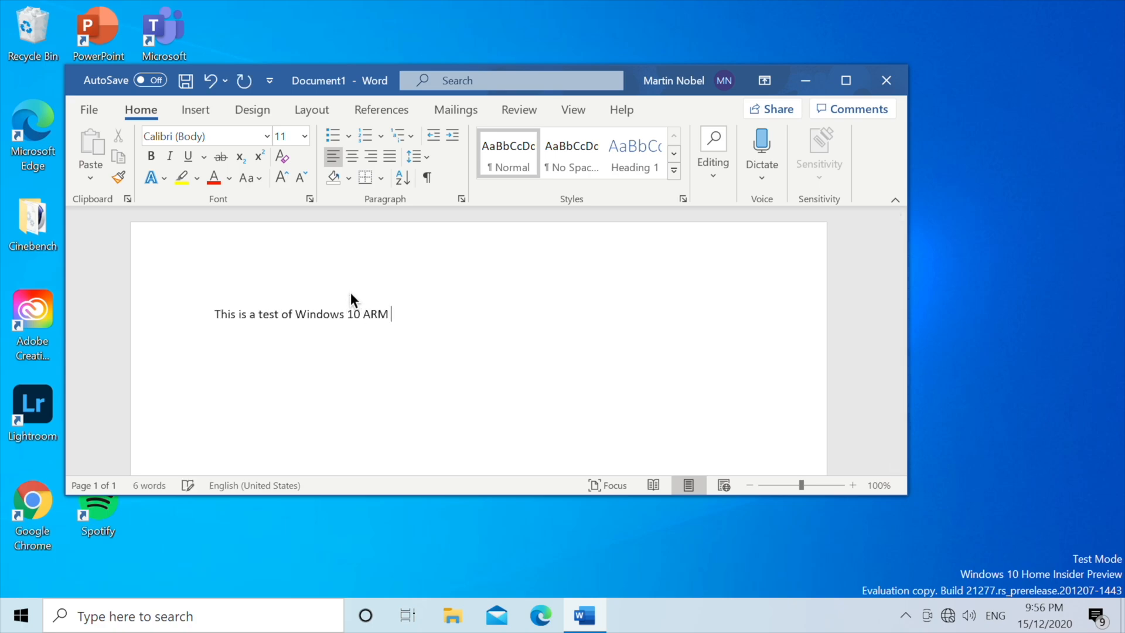
pyautogui.write('virtualised')
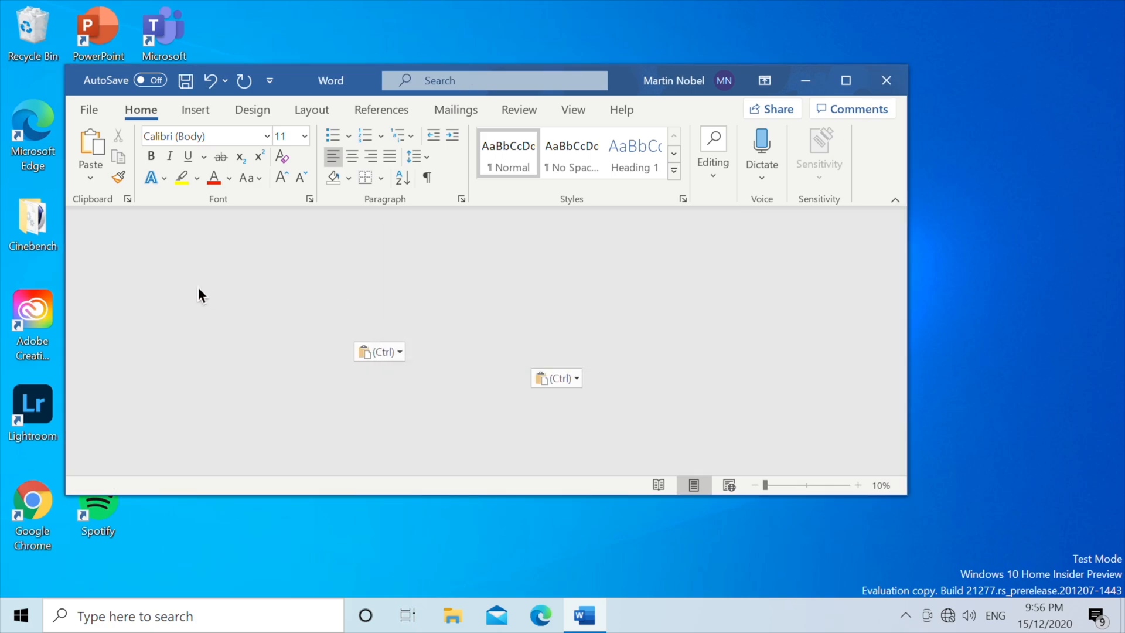
# Step: In a new Excel workbook enter 5 in D6 and E6 and sum them to 10 in F6 with =sum(D6,E6)
pyautogui.click(584, 615)
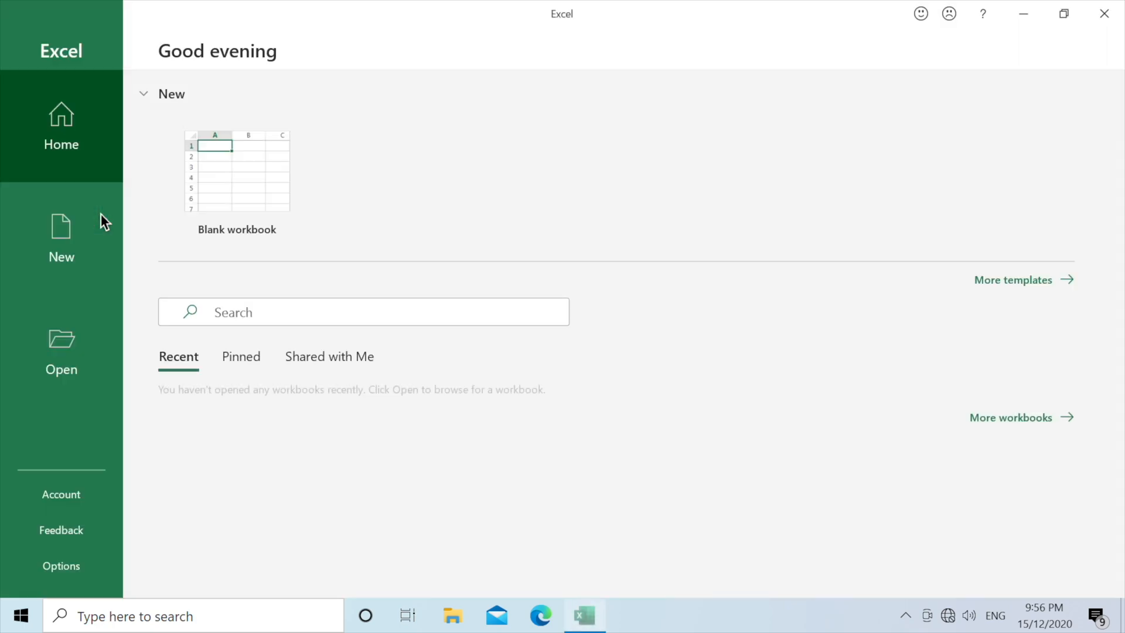
pyautogui.click(237, 172)
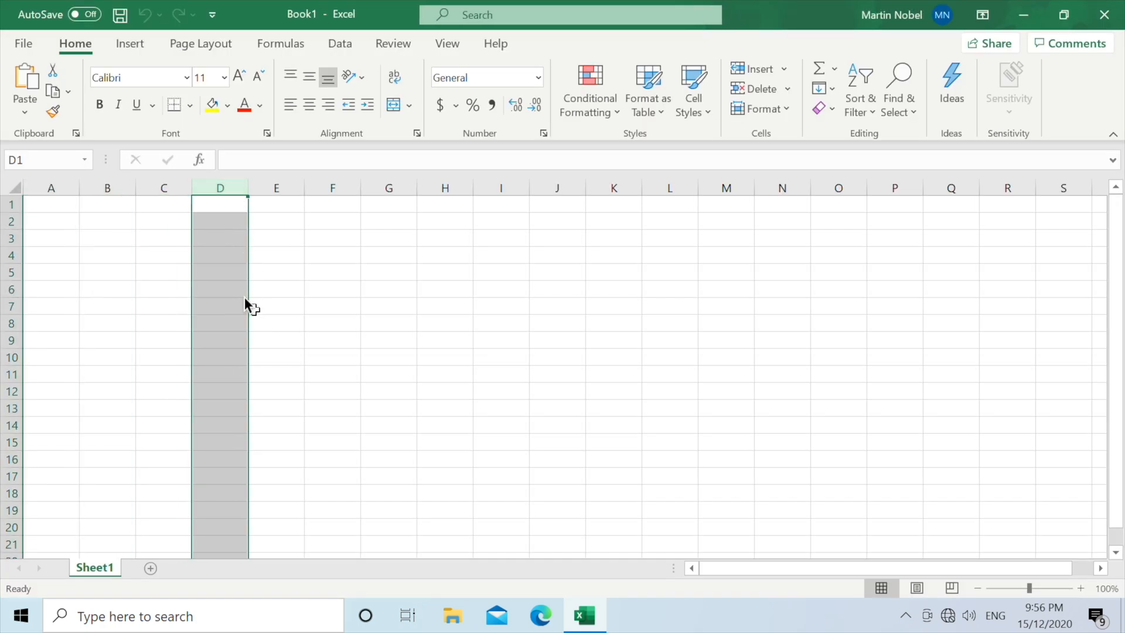
pyautogui.write('5')
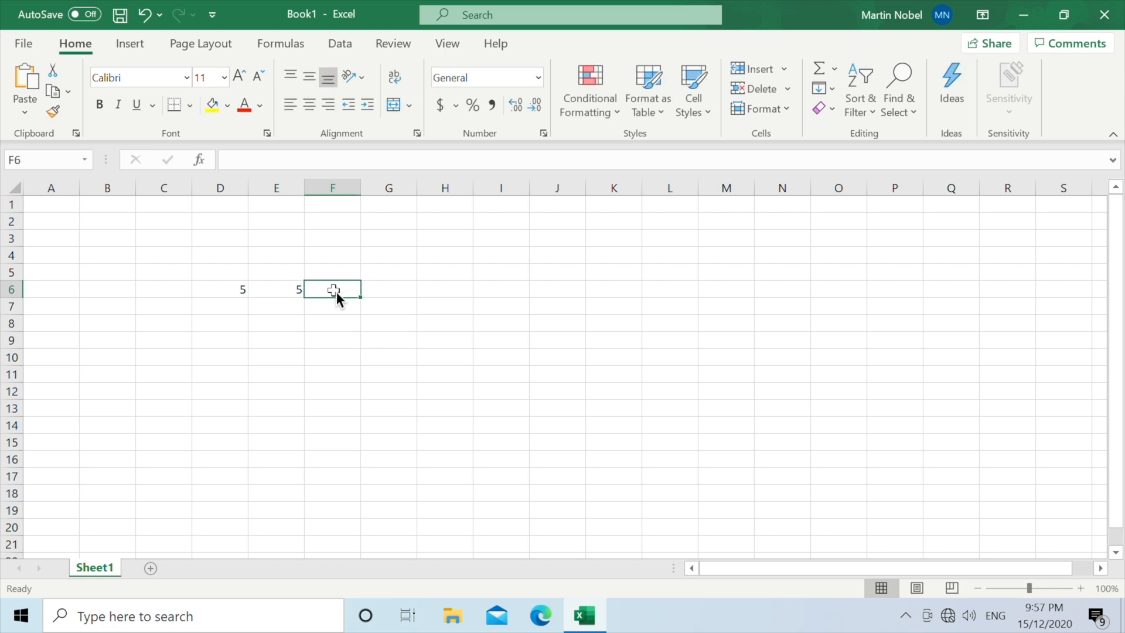
pyautogui.write('=sum(D6,E6')
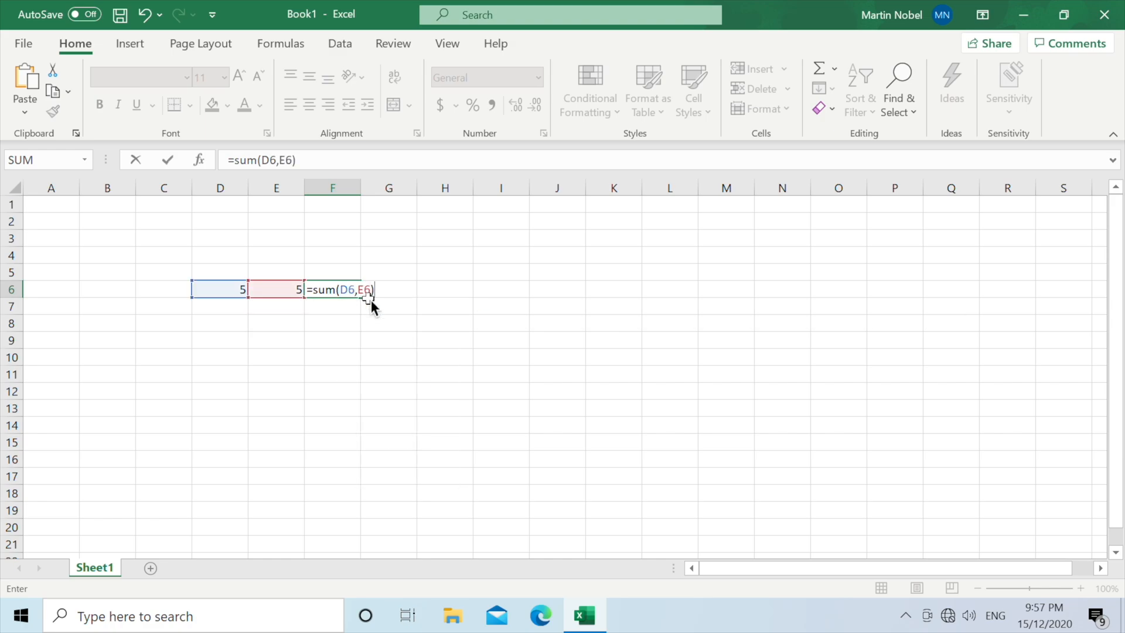
pyautogui.press('Enter')
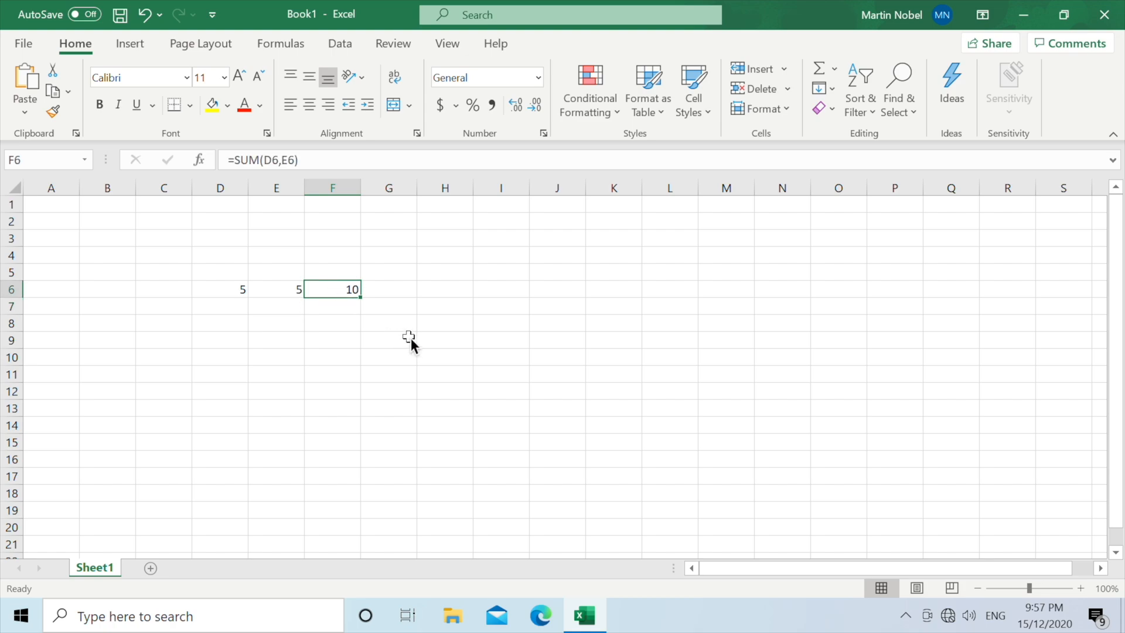
pyautogui.click(388, 323)
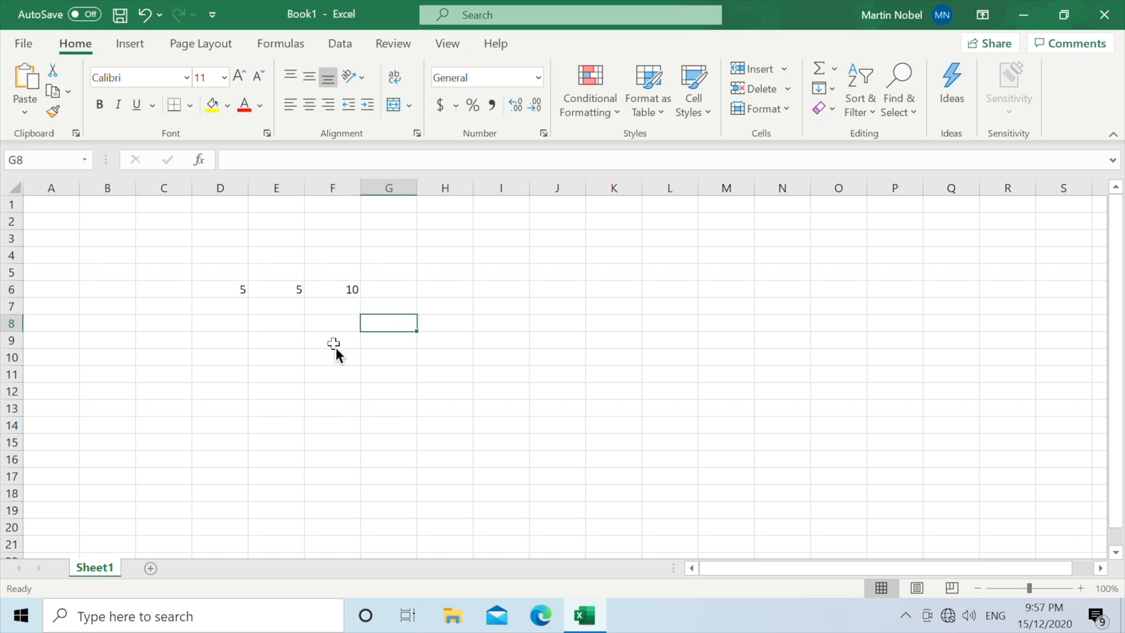
pyautogui.click(782, 391)
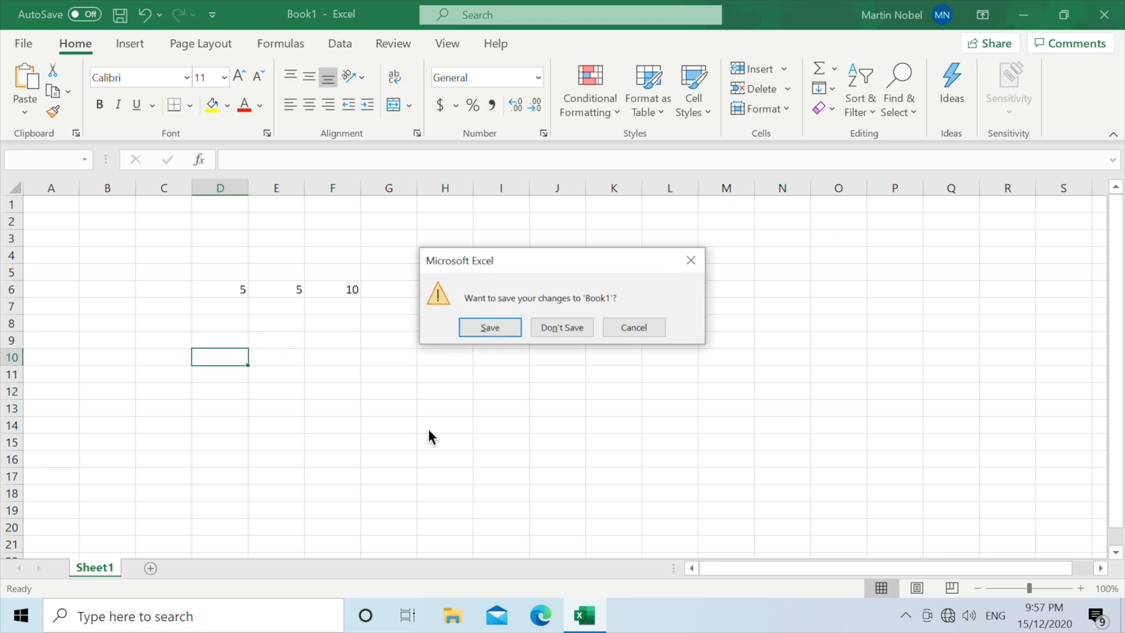
# Step: Discard the Excel workbook and create a new PowerPoint presentation in the blue Circuit theme
pyautogui.click(563, 329)
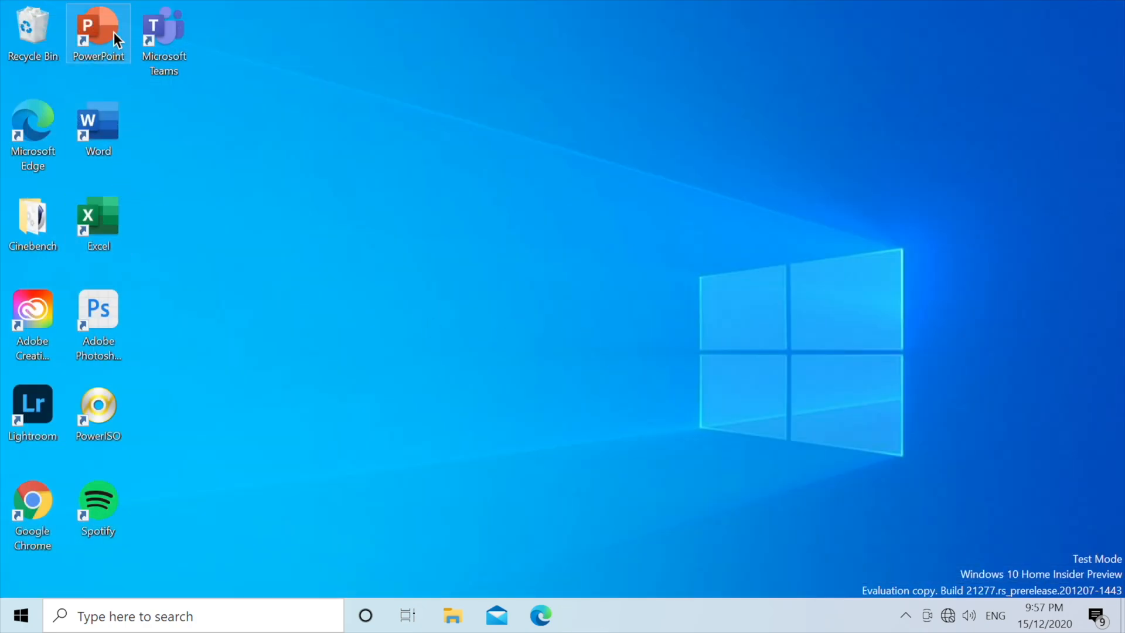
pyautogui.doubleClick(98, 32)
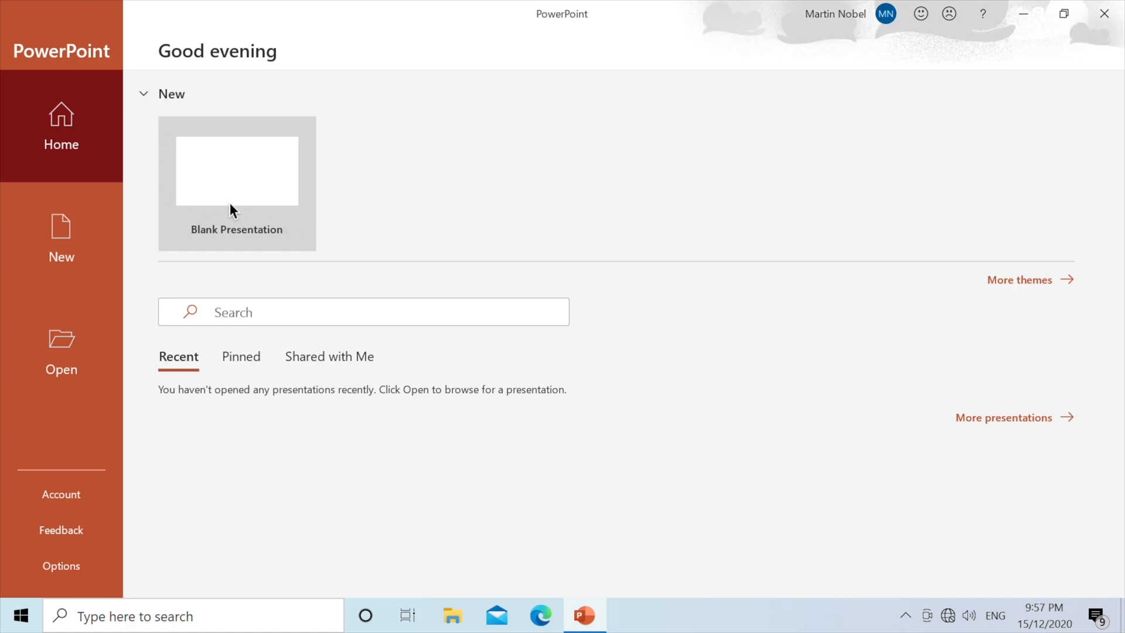
pyautogui.click(61, 238)
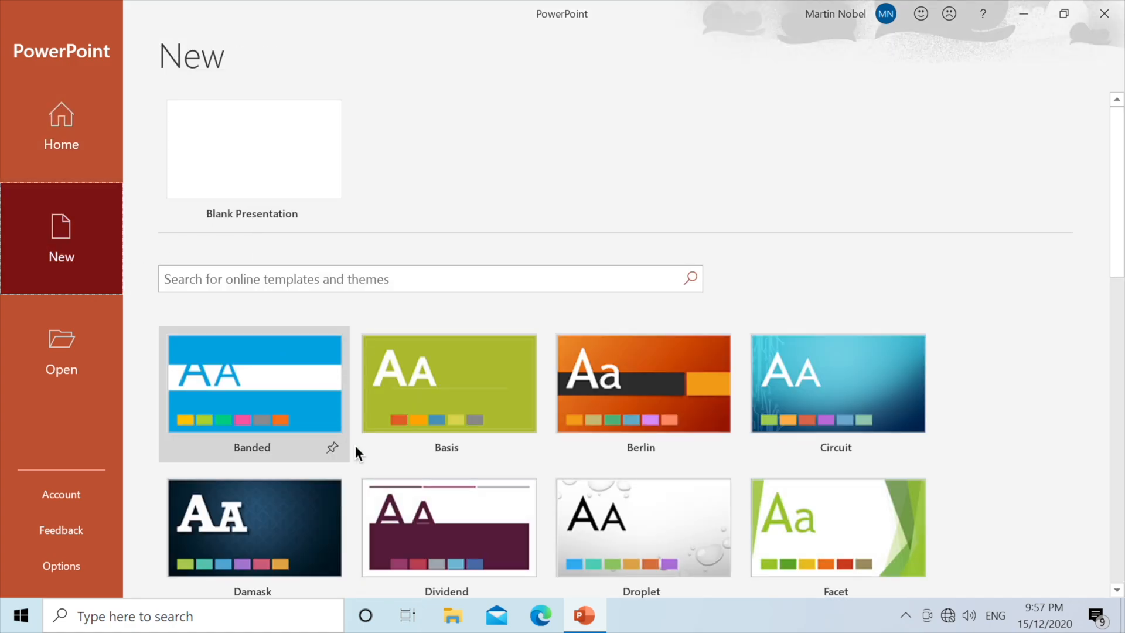
pyautogui.scroll(-3)
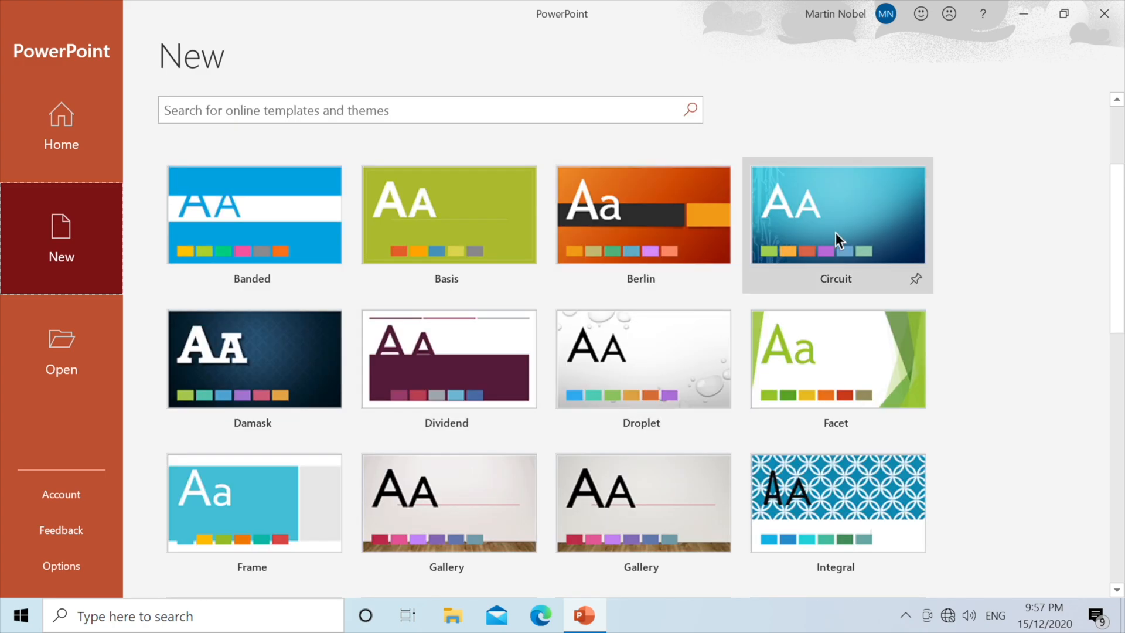
pyautogui.click(837, 214)
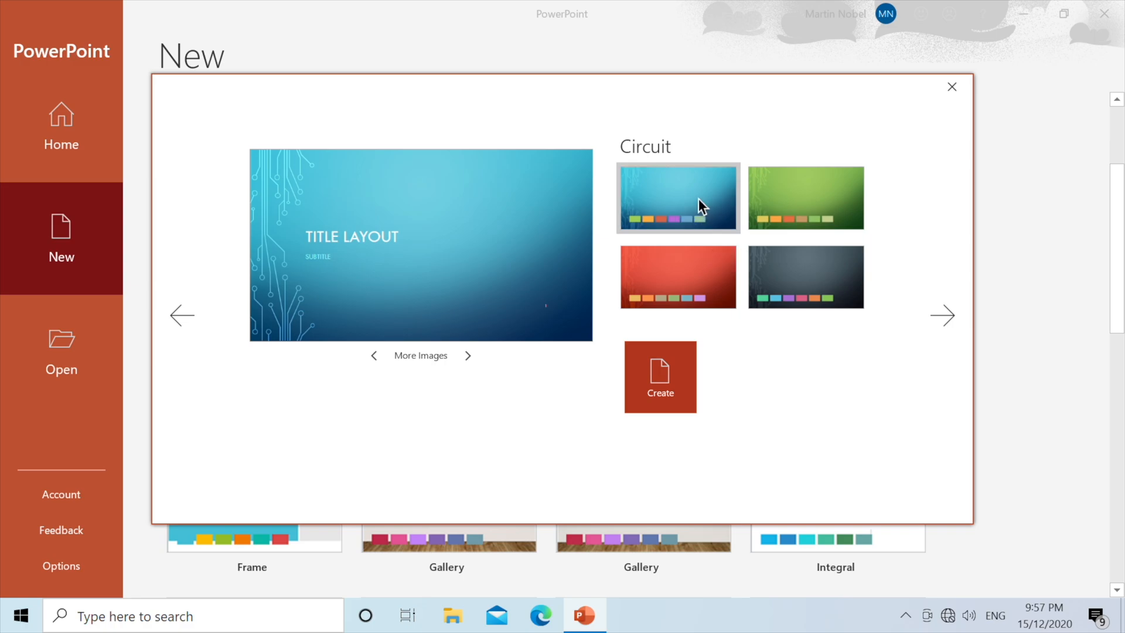
pyautogui.click(661, 377)
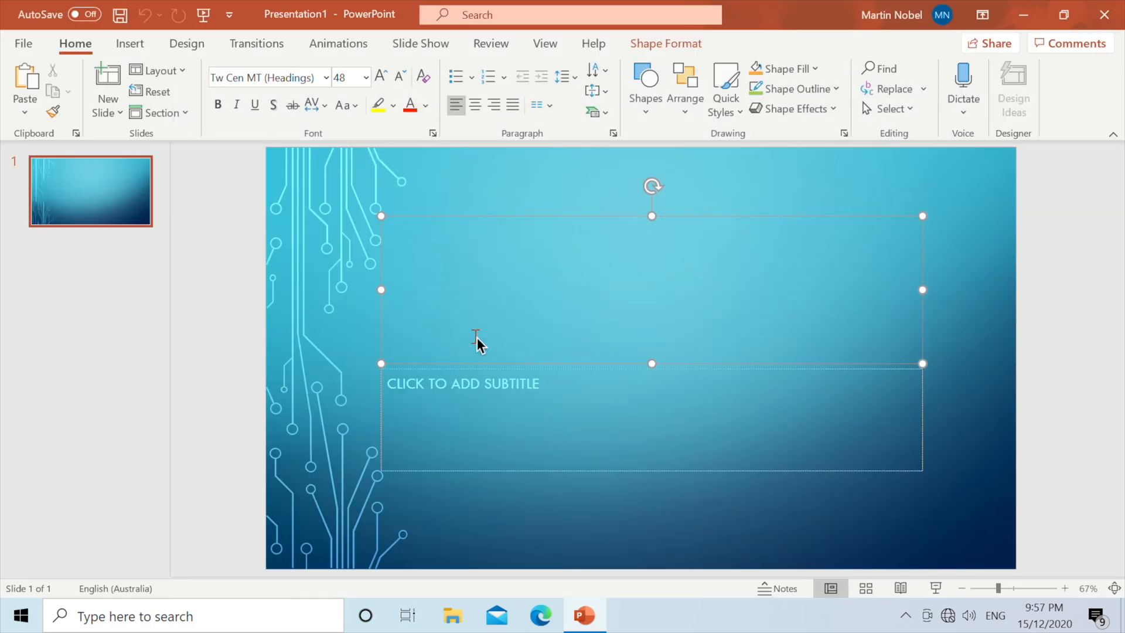
# Step: Title the slides THIS IS A TEST, THIS IS ALSO A TEST and TEST 3, returning to slide 1
pyautogui.write('THIS IS A TEST')
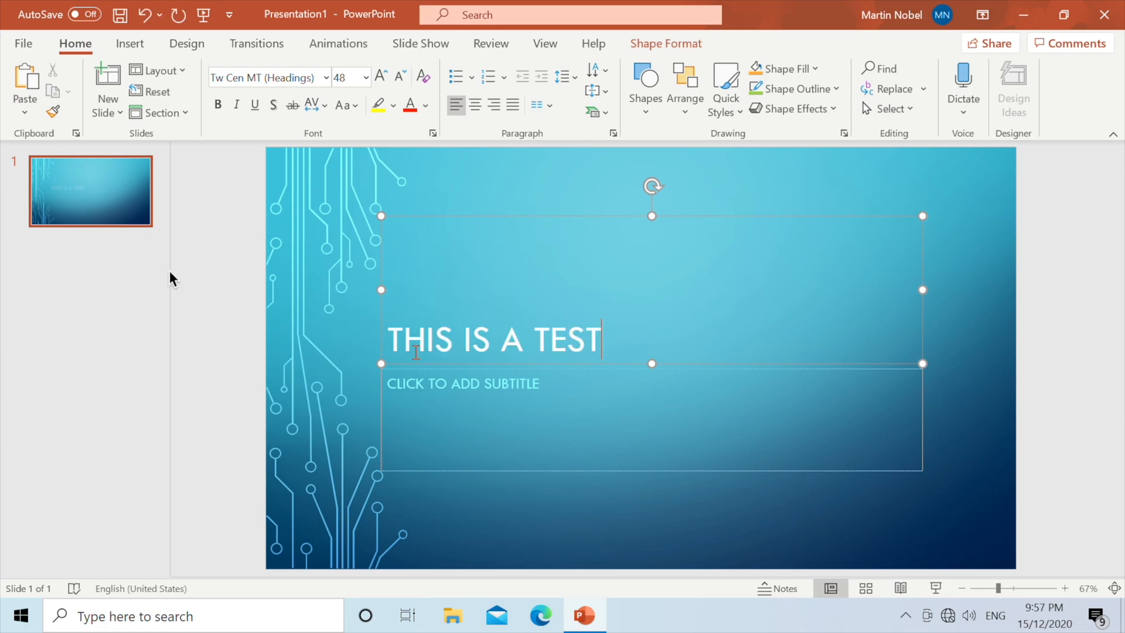
pyautogui.click(106, 77)
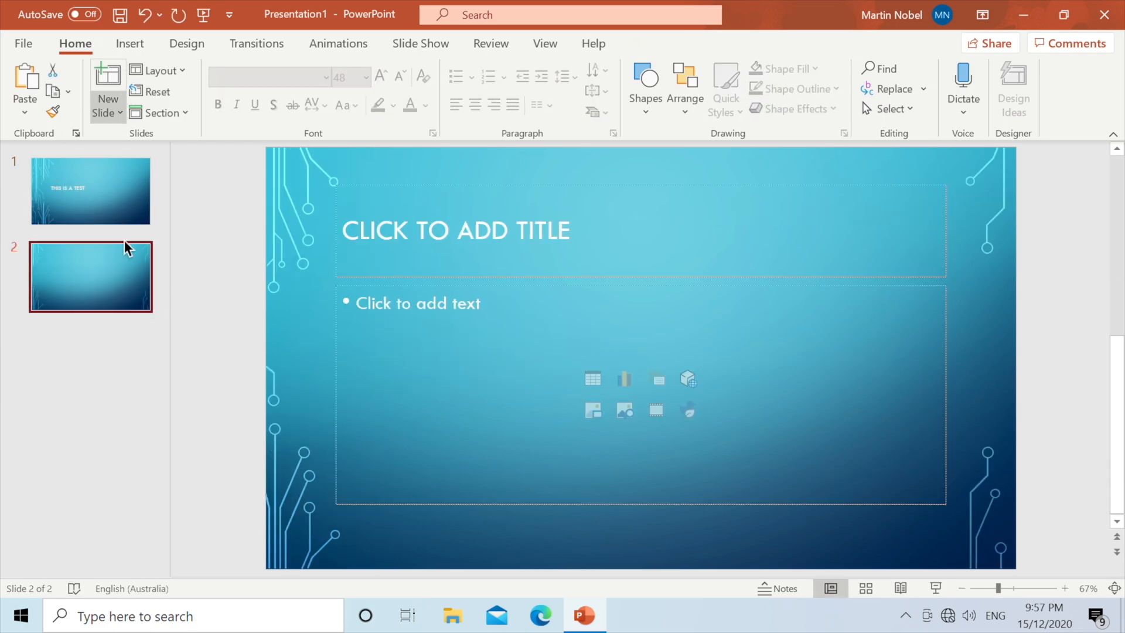
pyautogui.click(256, 43)
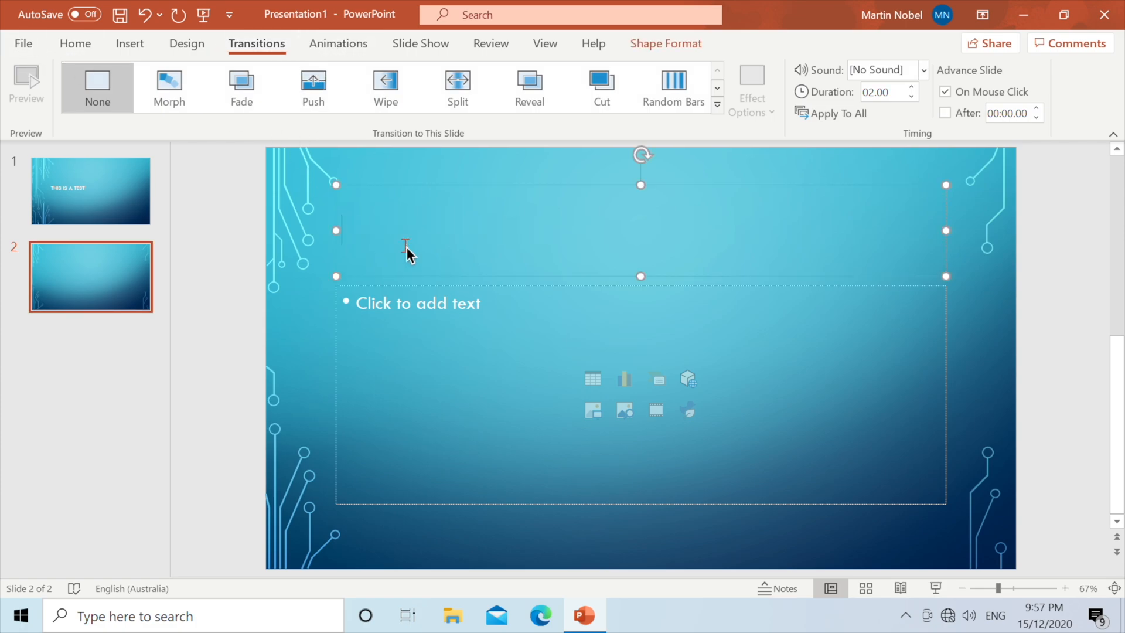
pyautogui.write('THIS IS ALSO A TES')
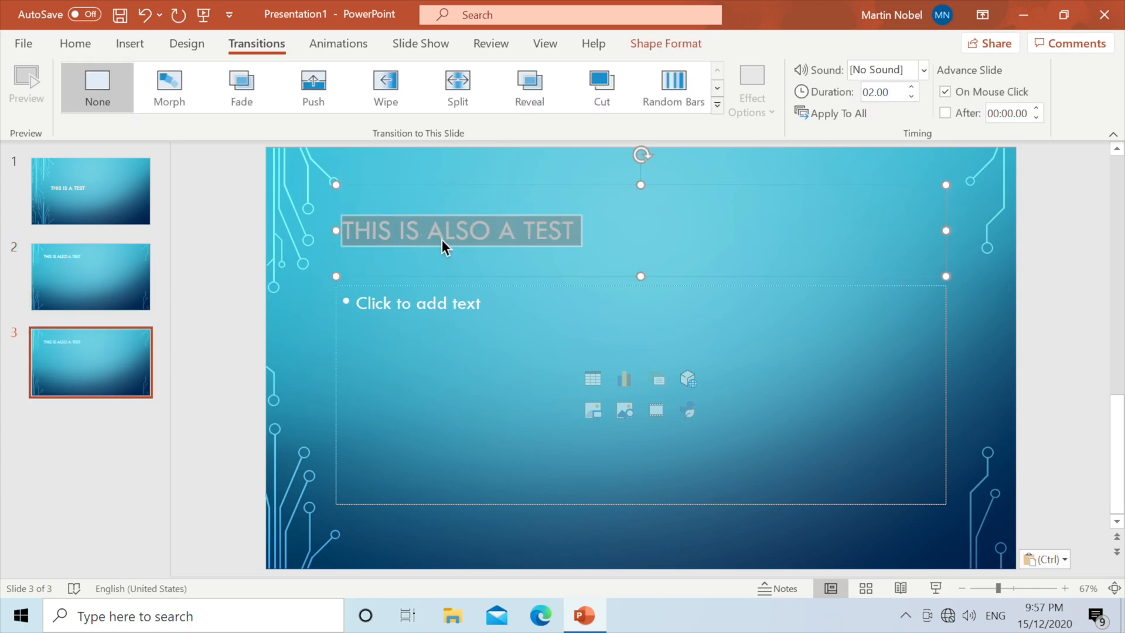
pyautogui.write('TEST 3')
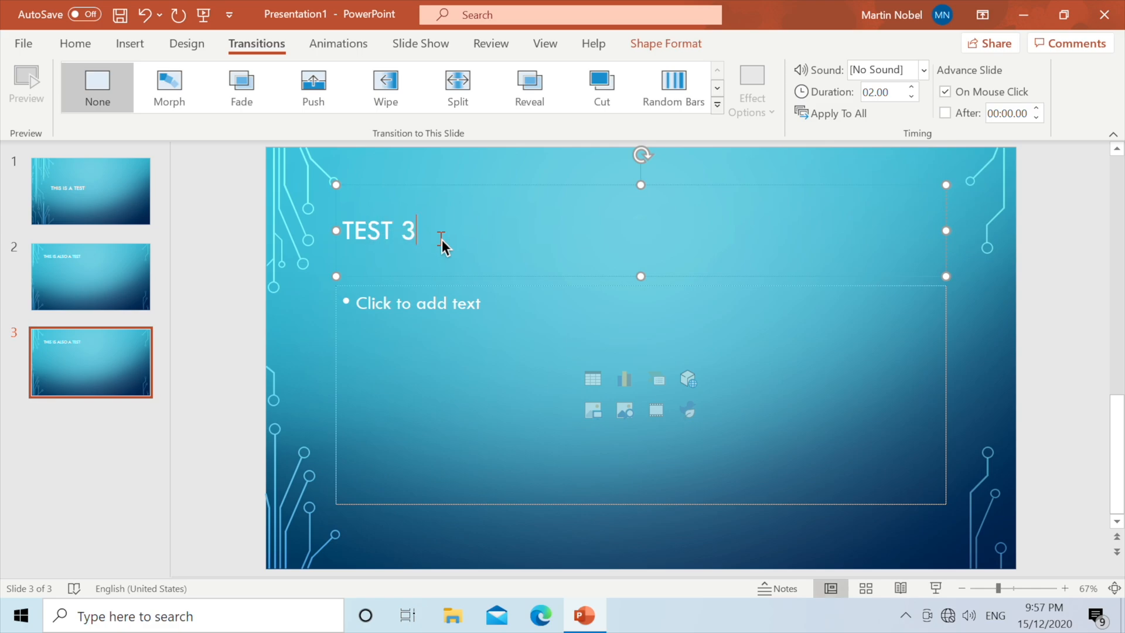
pyautogui.click(90, 191)
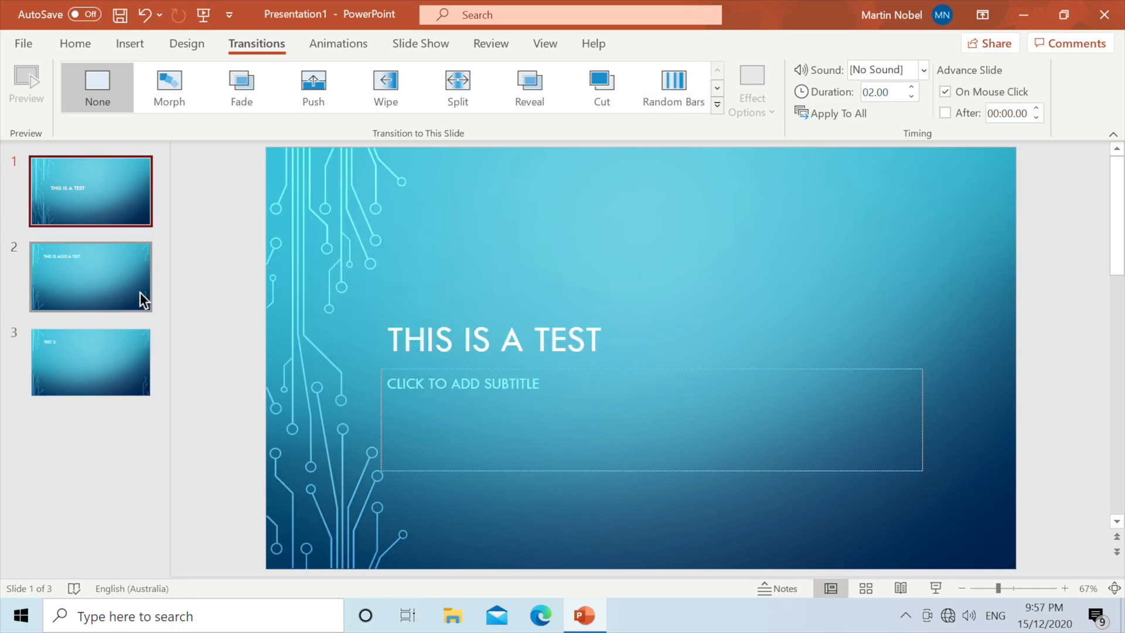
pyautogui.moveTo(128, 296)
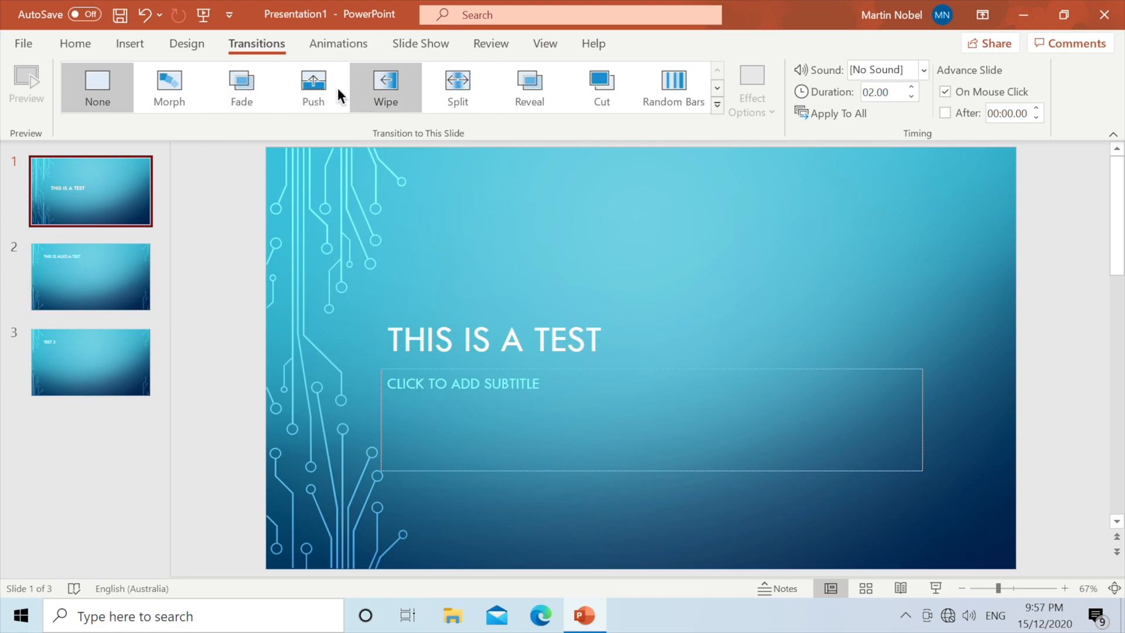
# Step: Apply Push to slide 1, Curtains to slide 2 and Checkerboard to slide 3, ending on slide 1
pyautogui.click(315, 84)
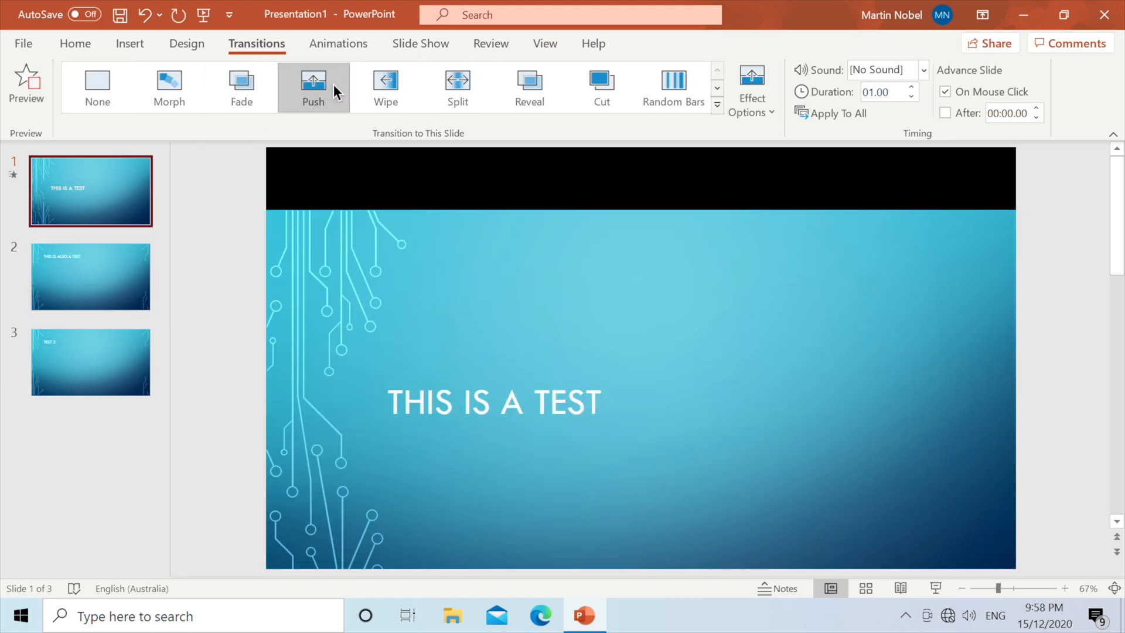
pyautogui.click(90, 277)
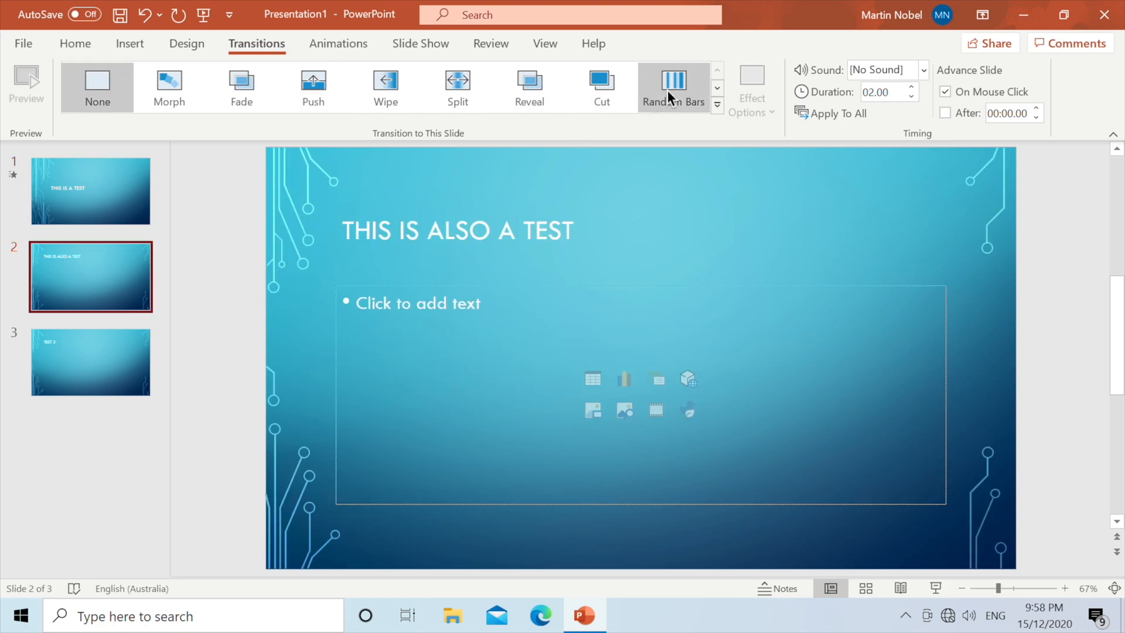
pyautogui.click(718, 89)
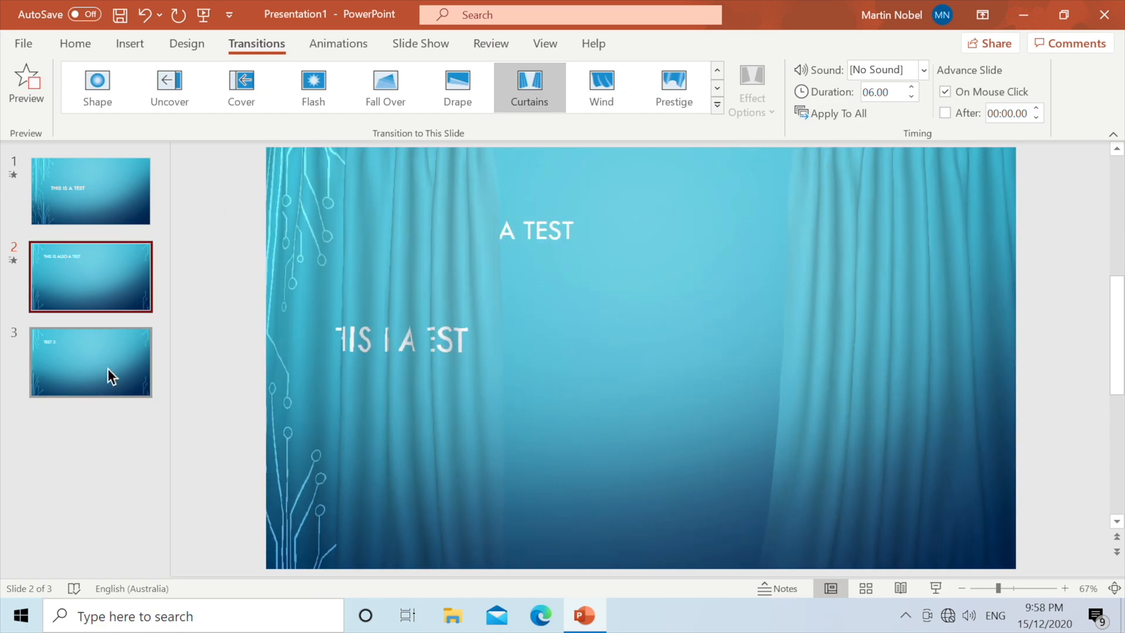
pyautogui.click(91, 361)
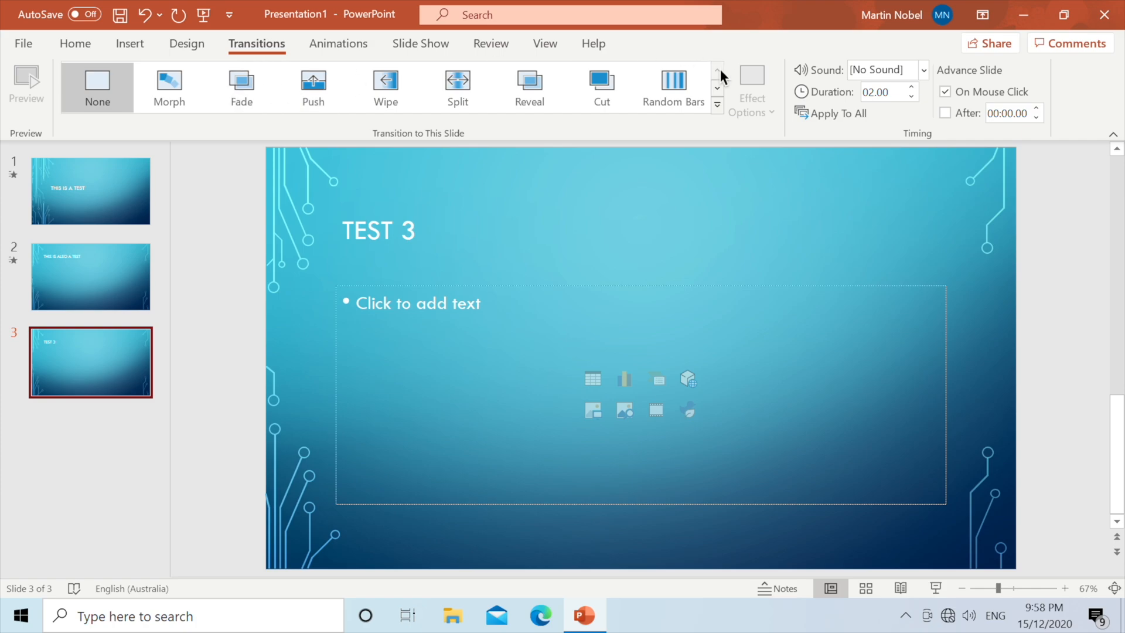
pyautogui.click(718, 89)
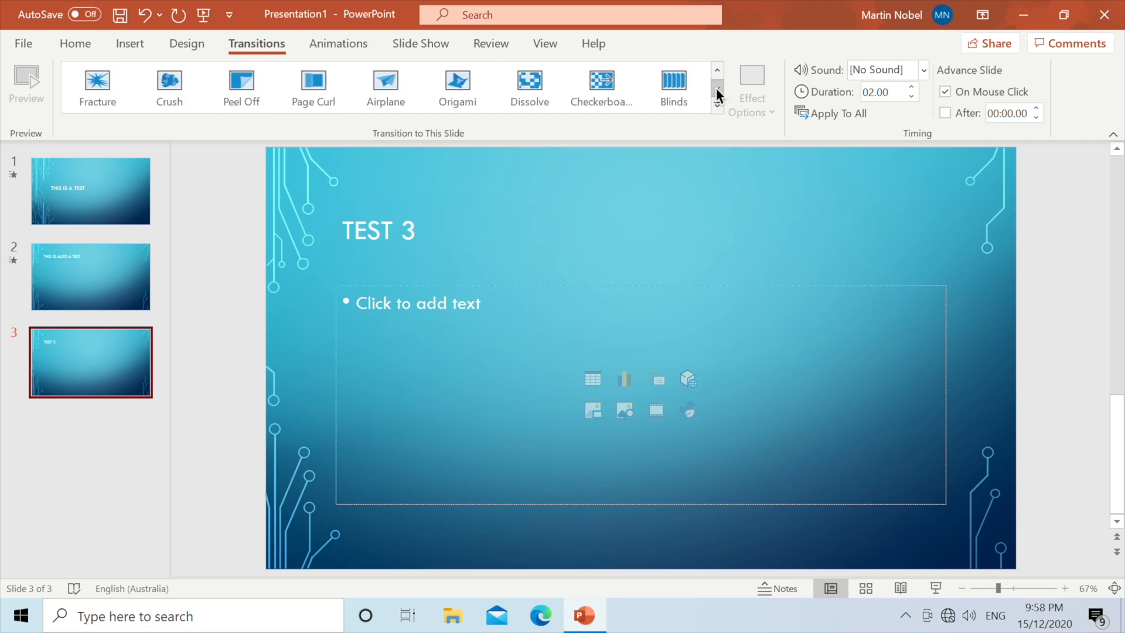
pyautogui.click(601, 82)
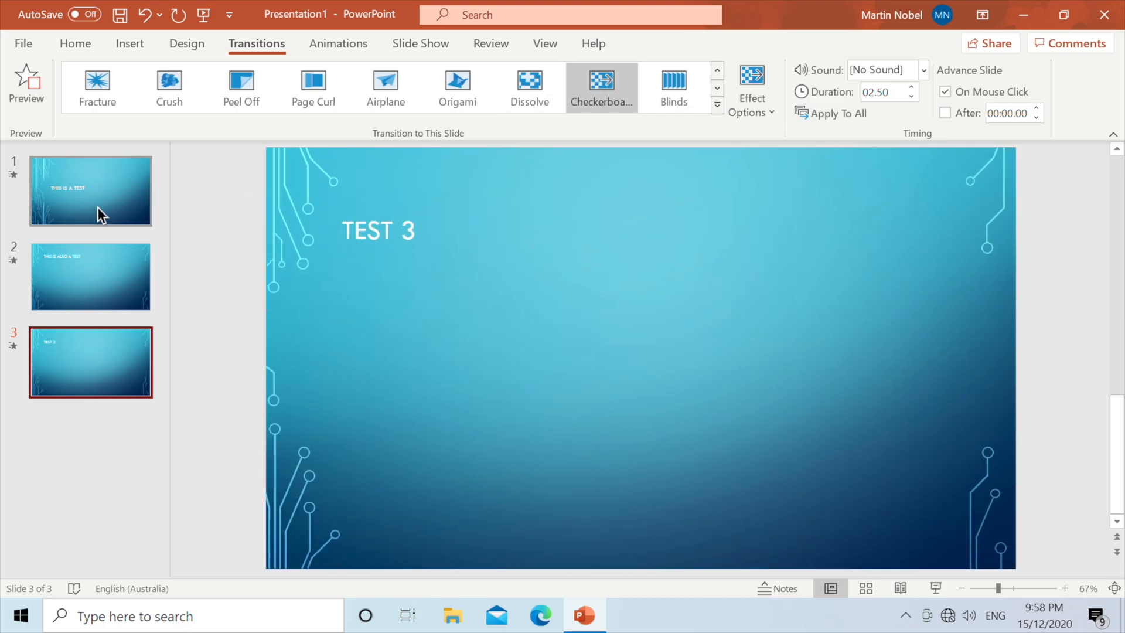
pyautogui.click(90, 189)
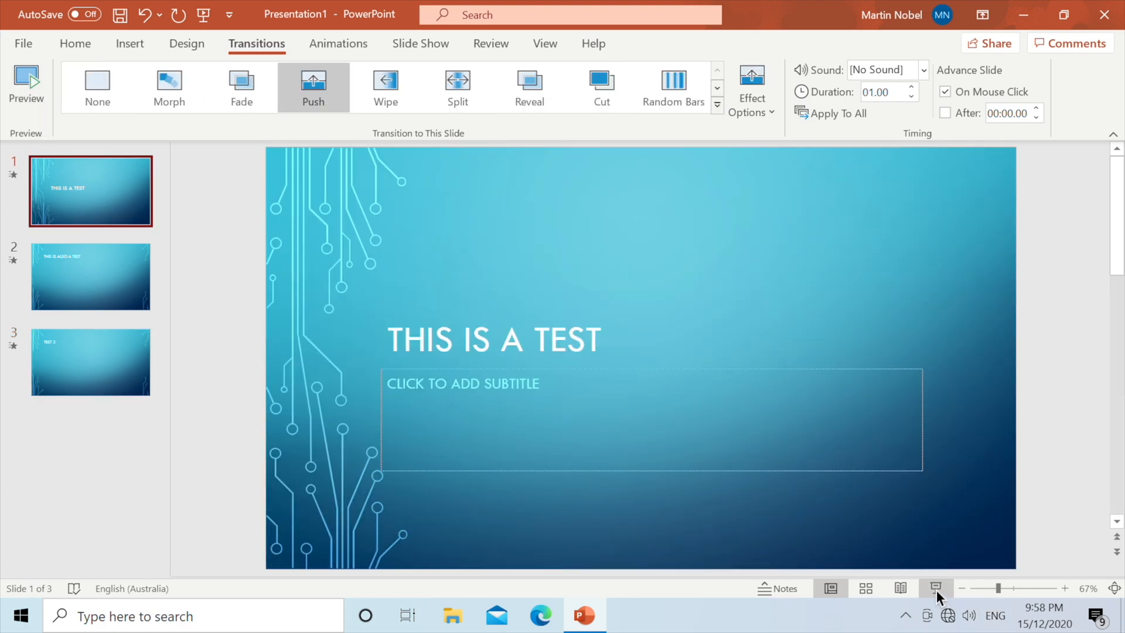
# Step: Start the slide show from slide 1 and accept the graphics card warning
pyautogui.click(935, 588)
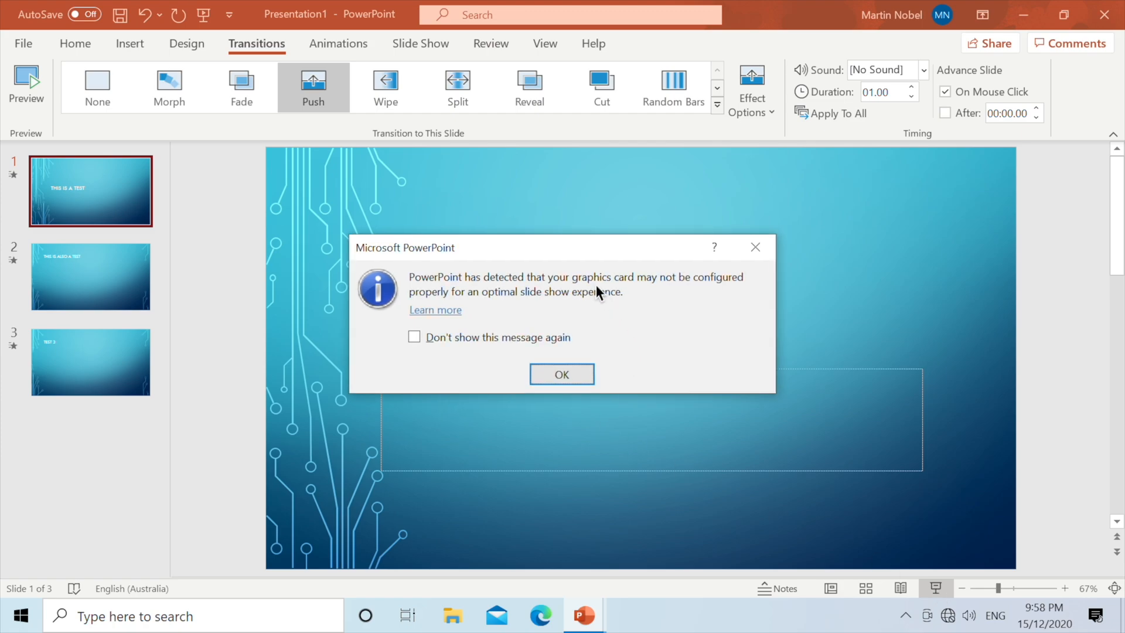
pyautogui.moveTo(736, 299)
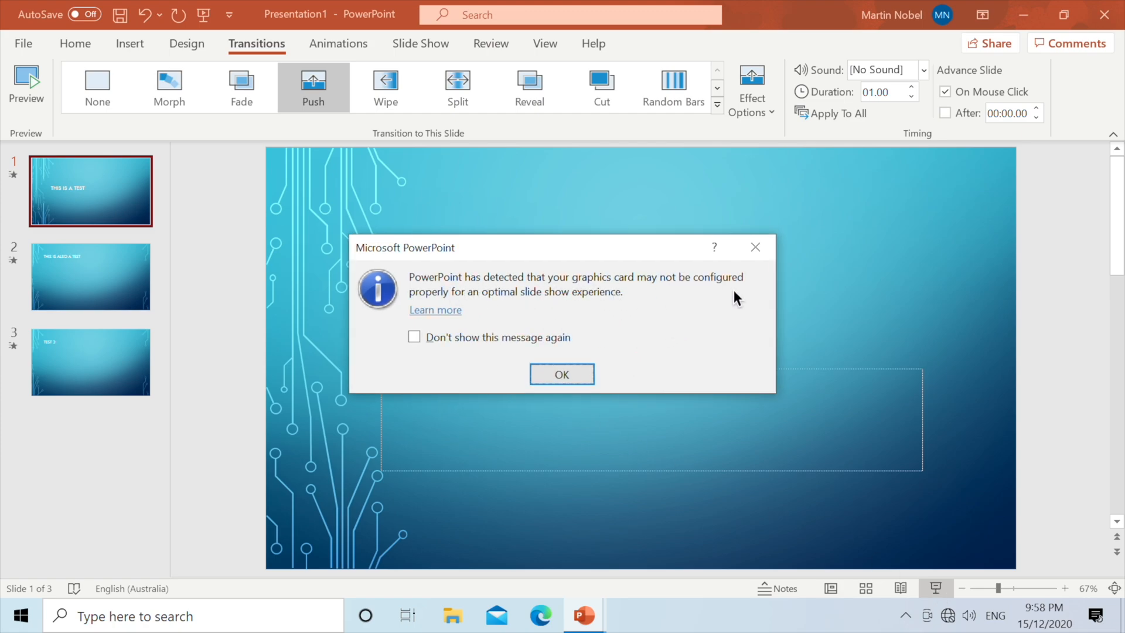
pyautogui.moveTo(514, 315)
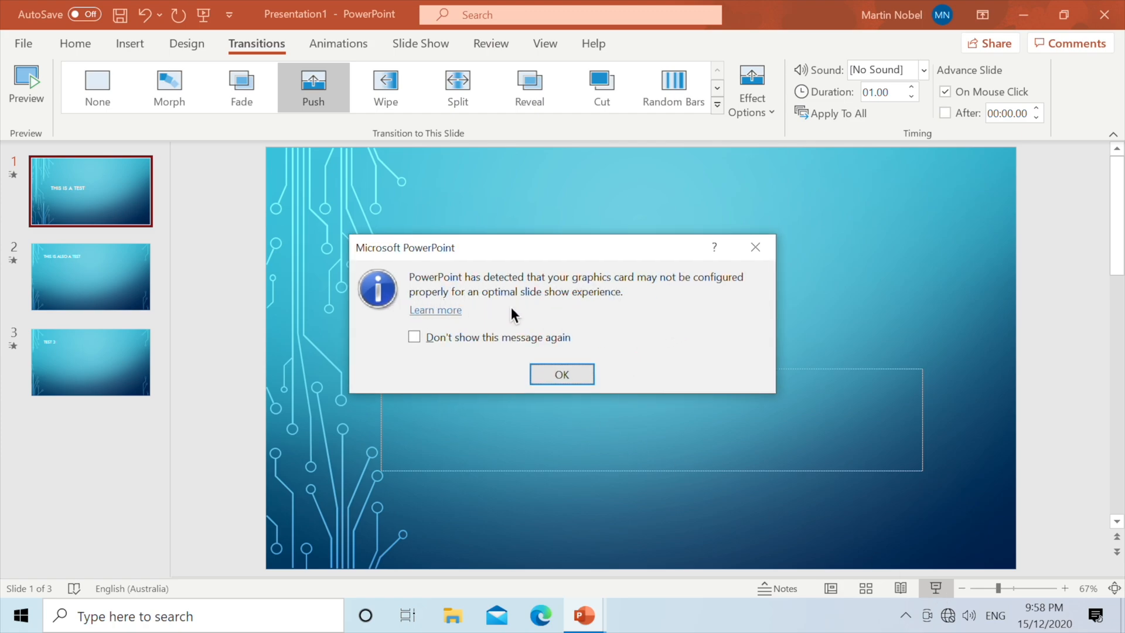
pyautogui.moveTo(523, 316)
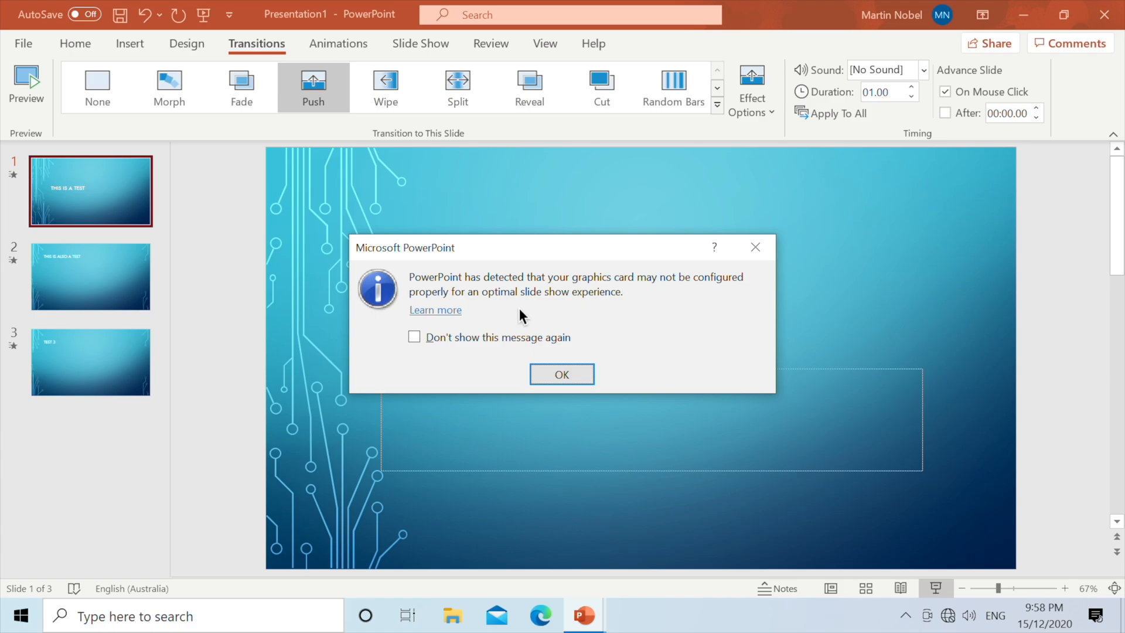
pyautogui.moveTo(611, 321)
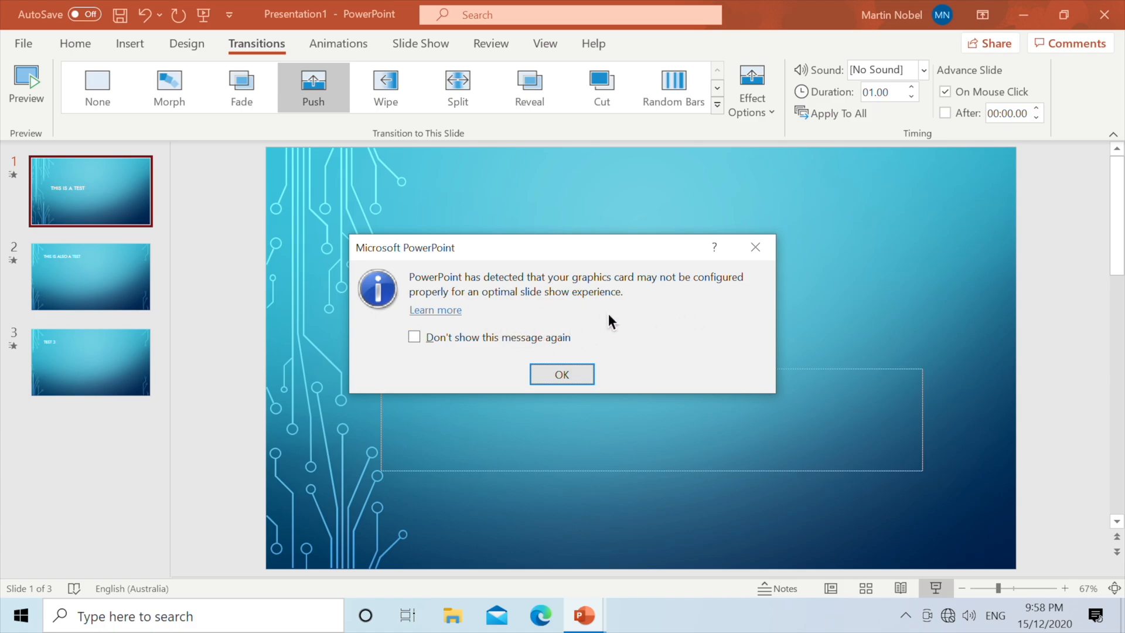
pyautogui.click(563, 374)
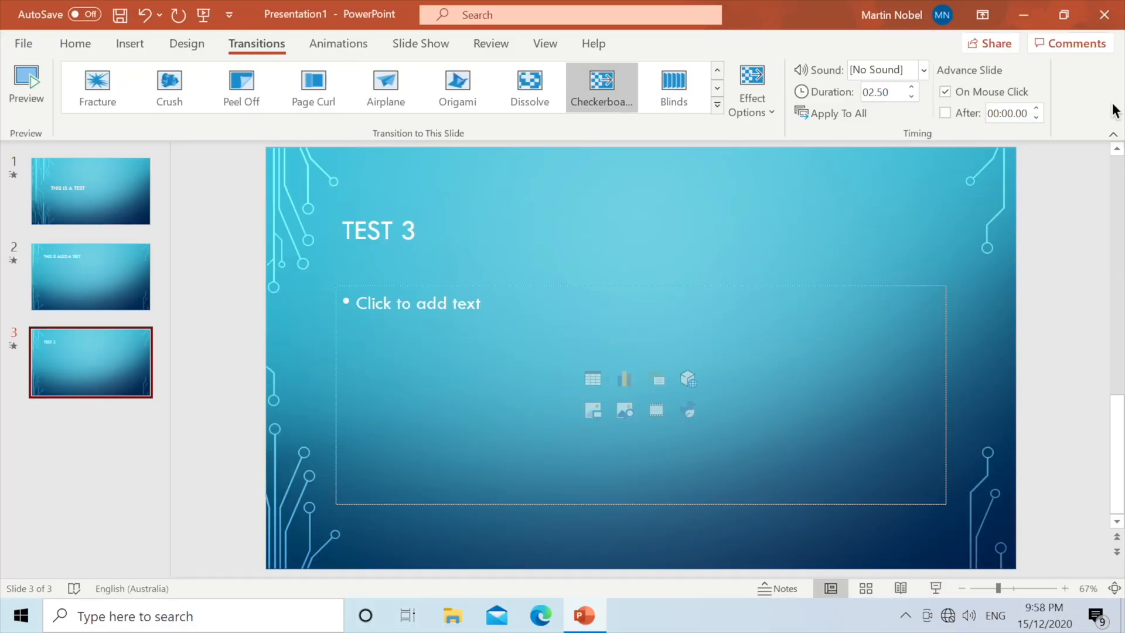
# Step: Close PowerPoint without saving and launch Lightroom from its desktop shortcut
pyautogui.click(1101, 15)
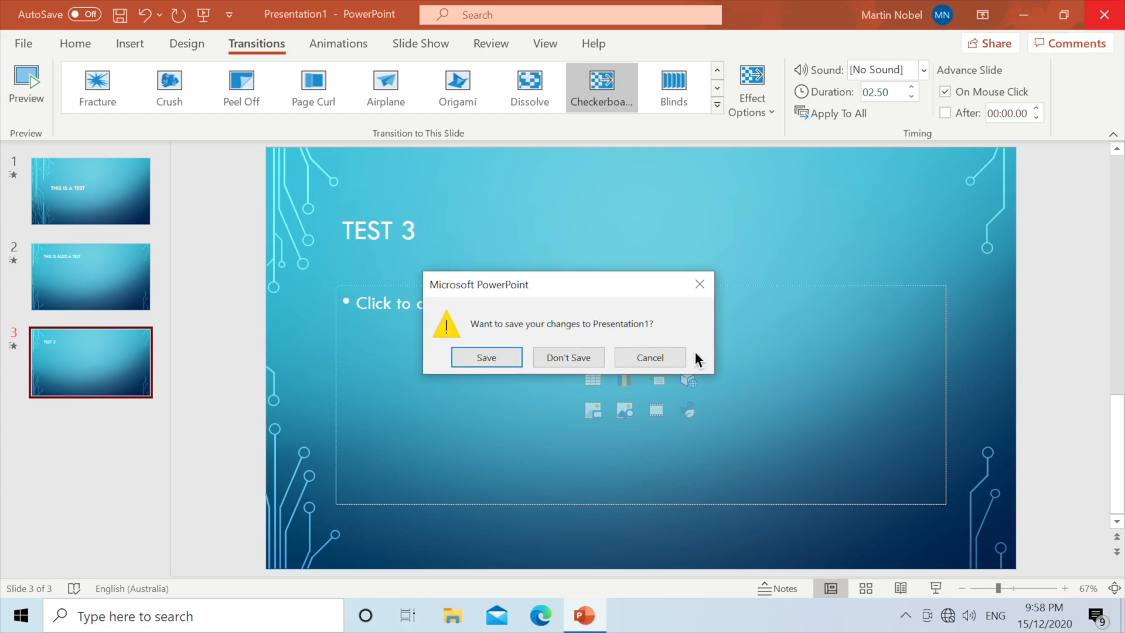
pyautogui.click(569, 357)
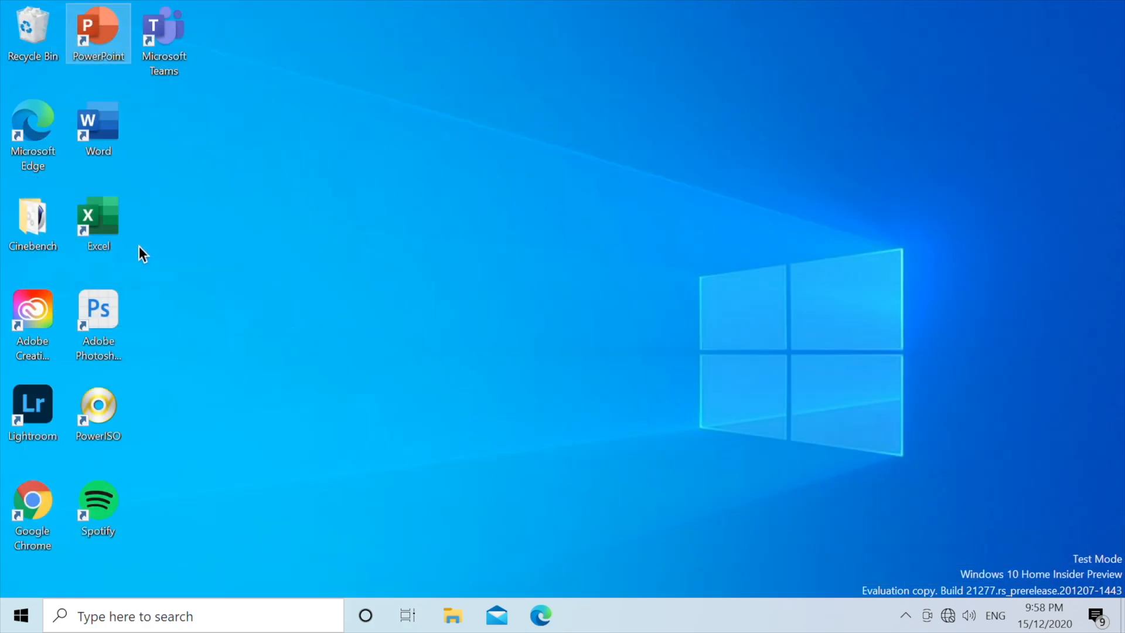
pyautogui.moveTo(370, 199)
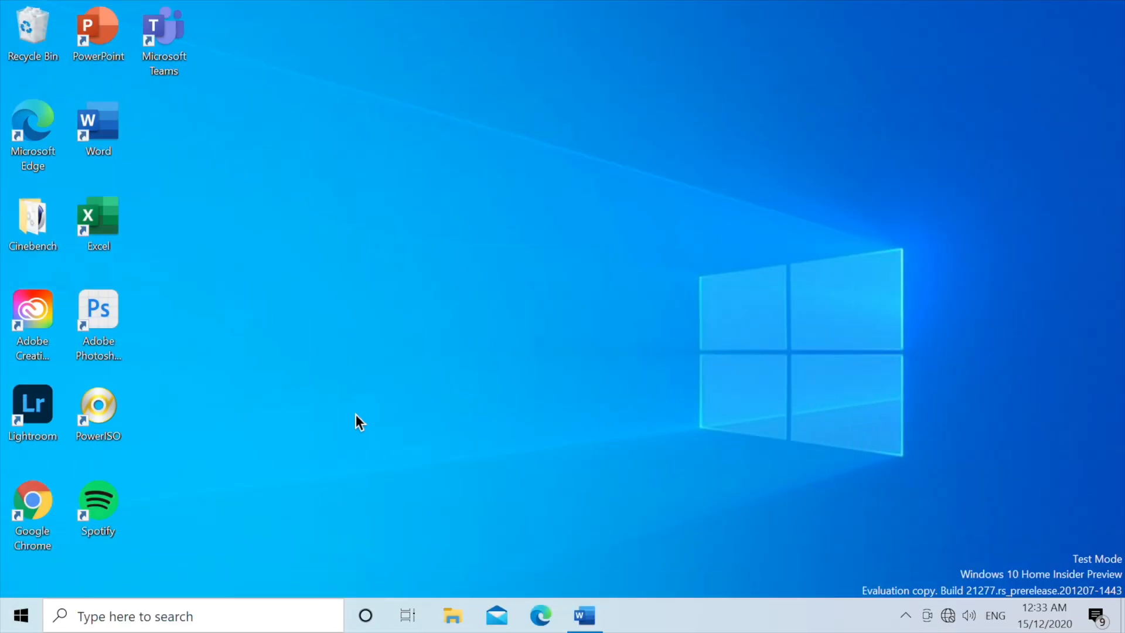
pyautogui.doubleClick(33, 406)
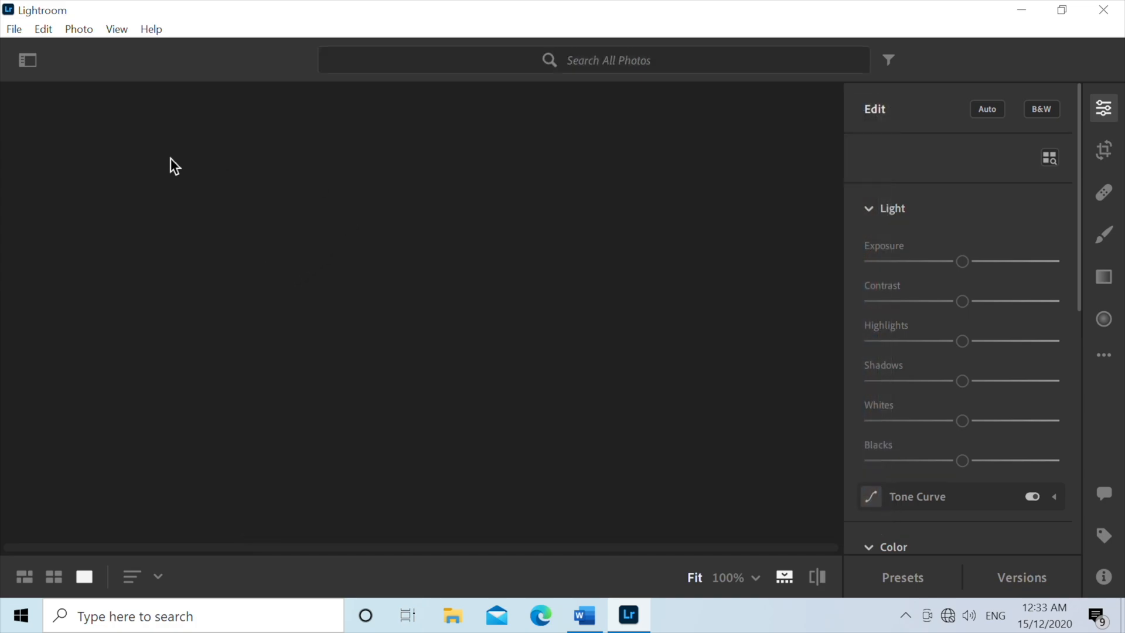
# Step: In the Light panel set Exposure near −1.73, Contrast +64, Highlights −35, Shadows +27 and deepen Blacks
pyautogui.click(1106, 150)
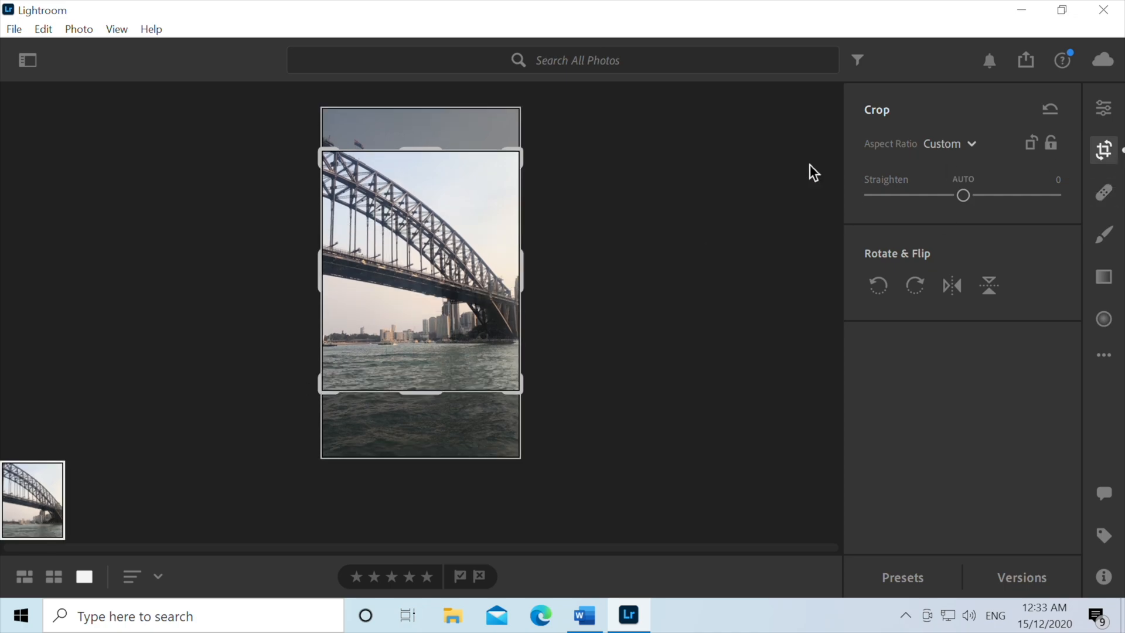
pyautogui.click(1104, 106)
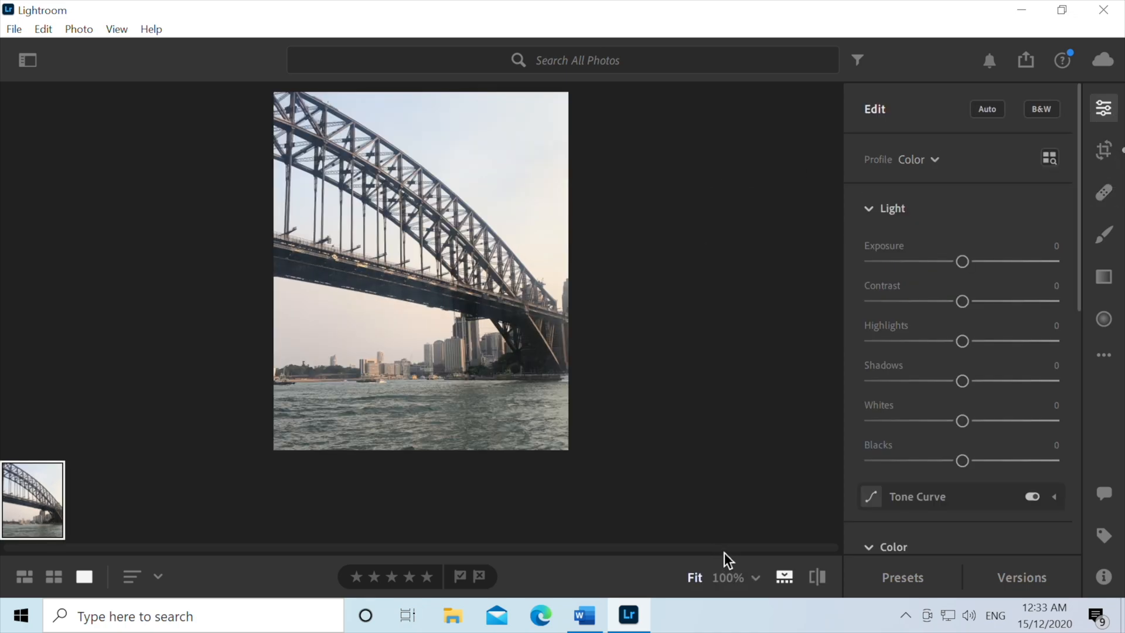
pyautogui.moveTo(963, 262)
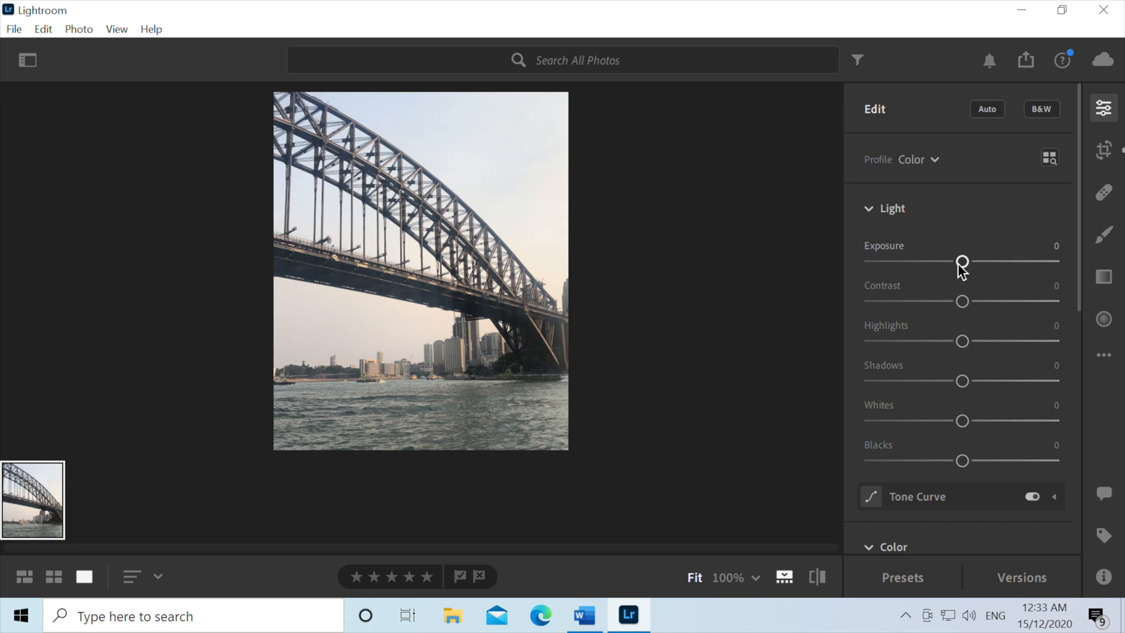
pyautogui.moveTo(962, 262); pyautogui.dragTo(933, 261)
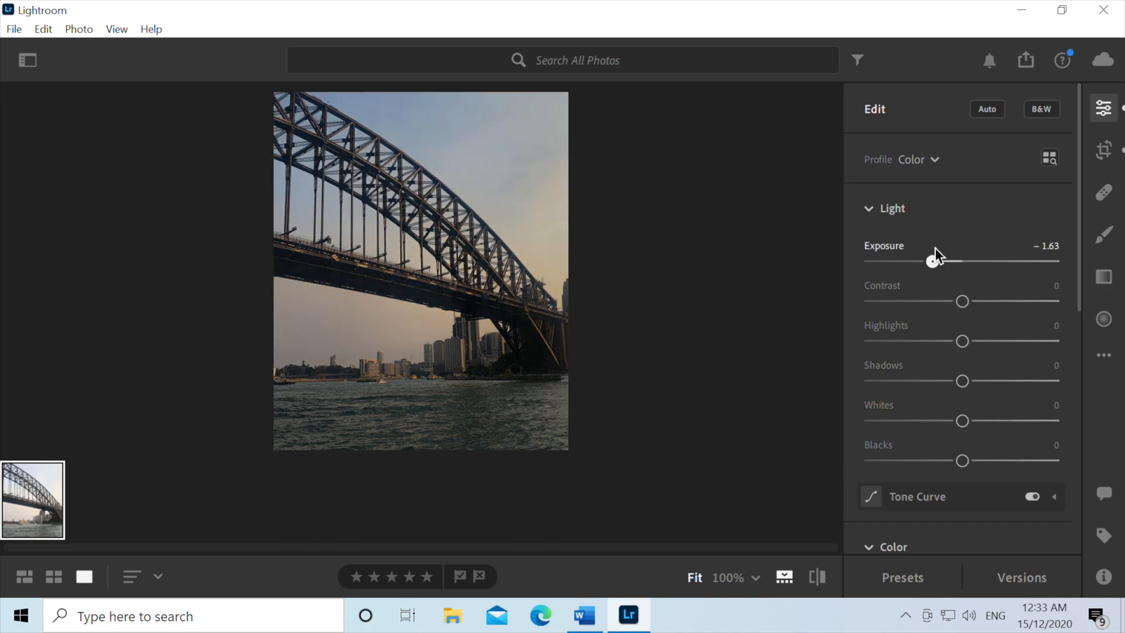
pyautogui.moveTo(963, 301); pyautogui.dragTo(1023, 302)
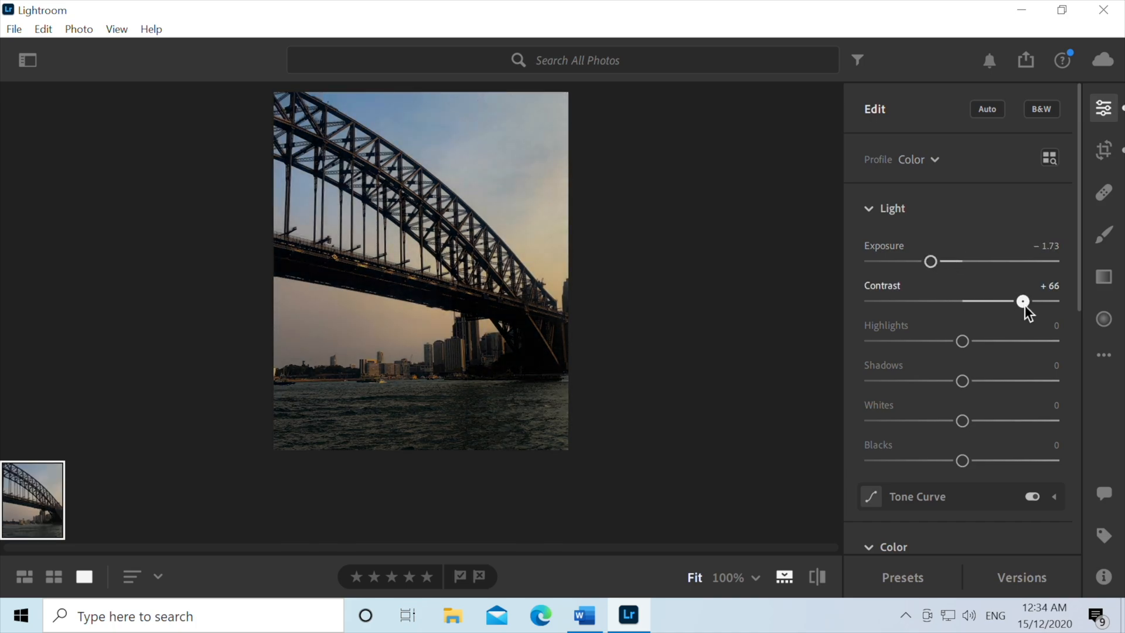
pyautogui.moveTo(963, 341); pyautogui.dragTo(1000, 341)
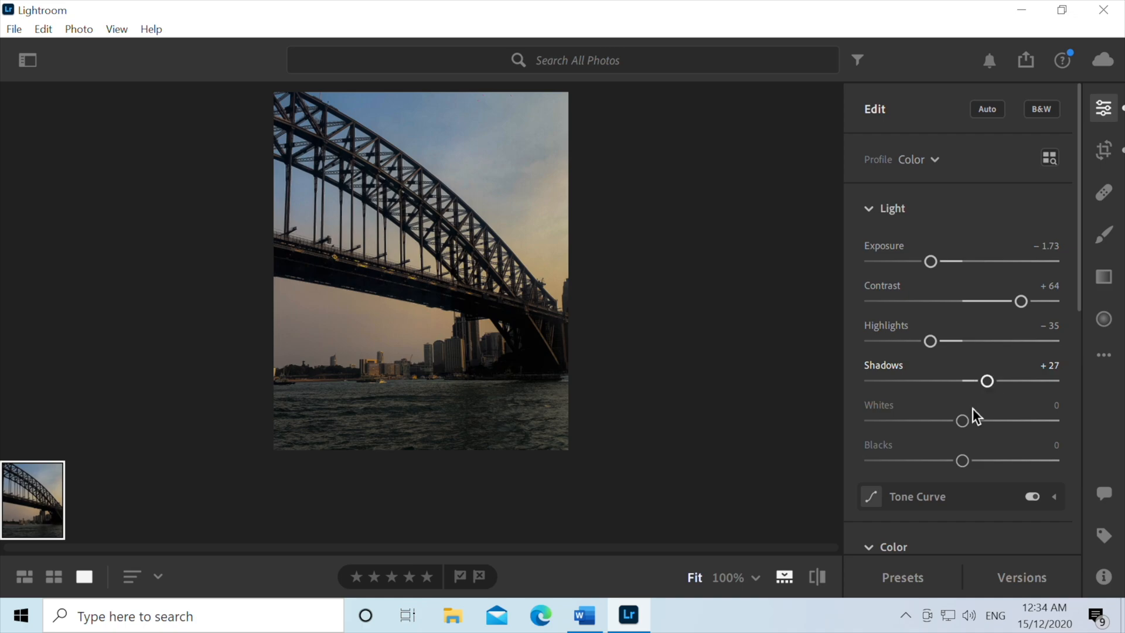
pyautogui.moveTo(963, 460); pyautogui.dragTo(917, 460)
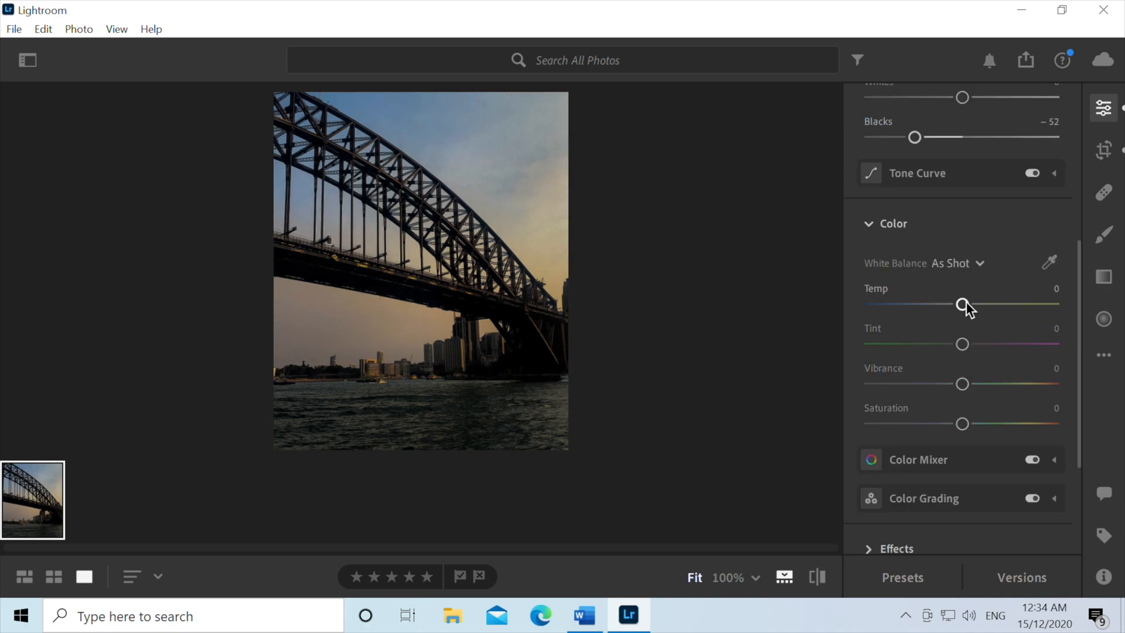
# Step: Cool the bridge photo's white balance to Temp −28 and Tint −11
pyautogui.moveTo(963, 303); pyautogui.dragTo(937, 303)
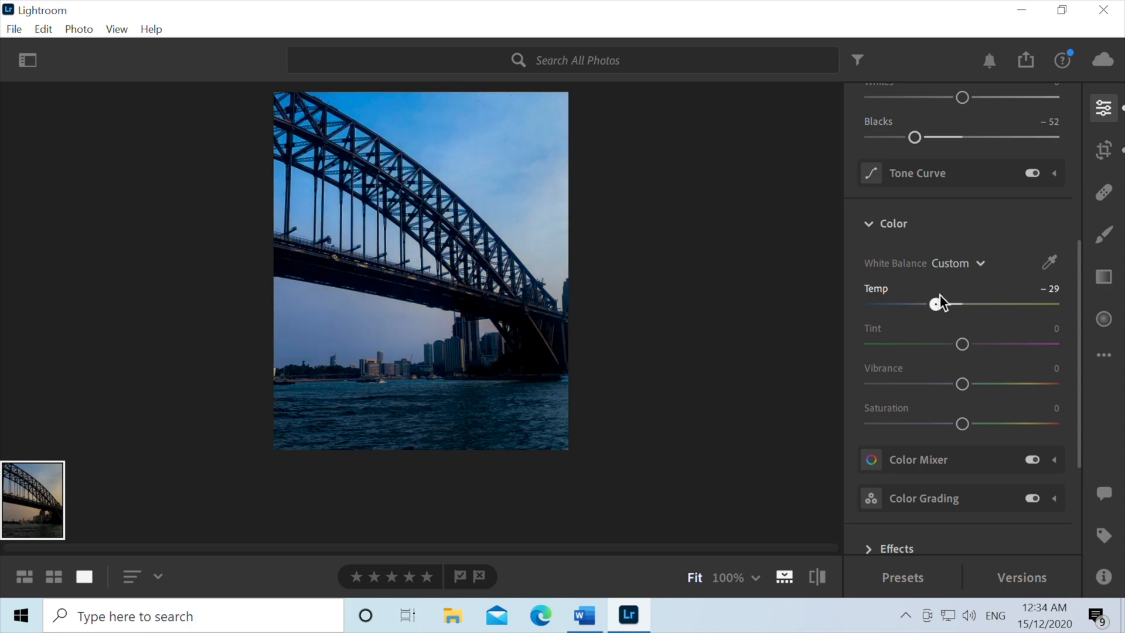
pyautogui.moveTo(935, 304); pyautogui.dragTo(938, 304)
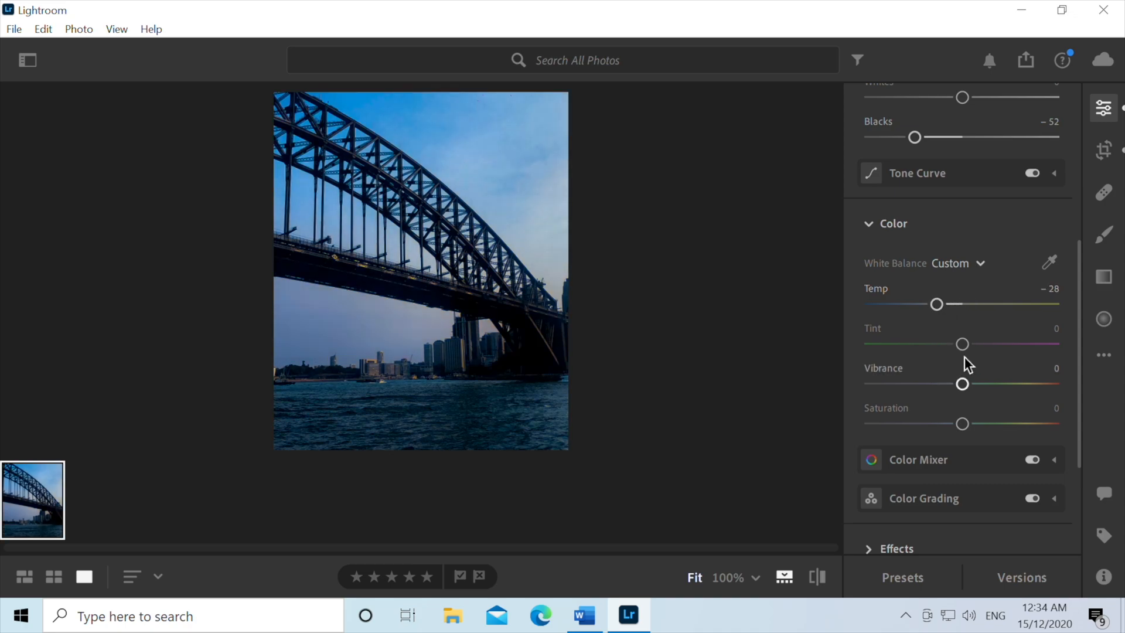
pyautogui.moveTo(962, 344); pyautogui.dragTo(983, 343)
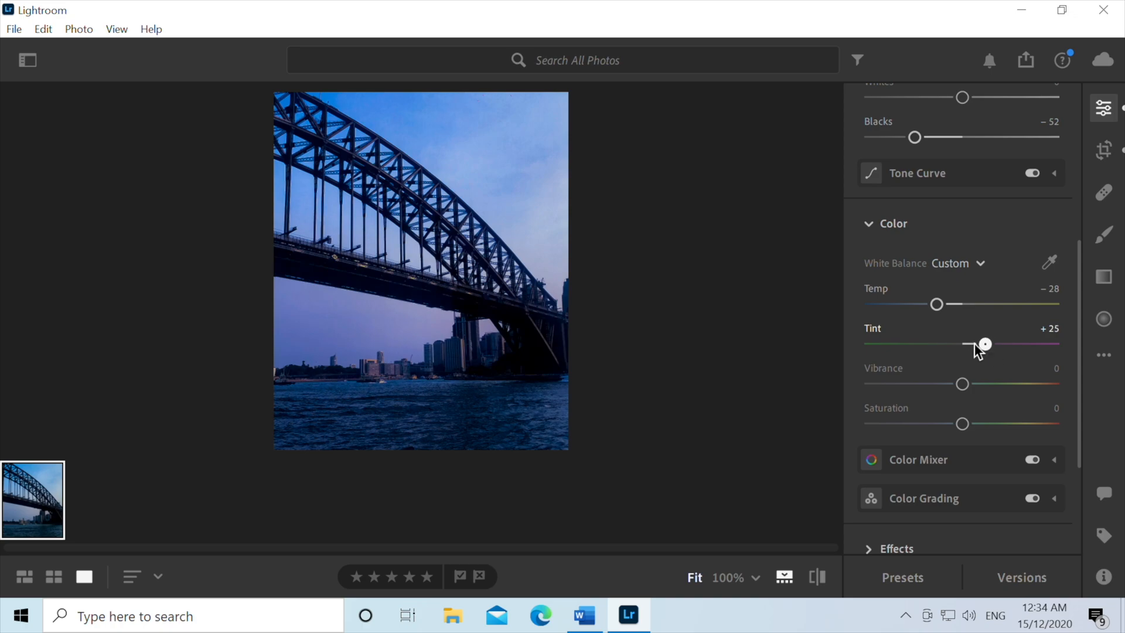
pyautogui.moveTo(985, 343); pyautogui.dragTo(953, 343)
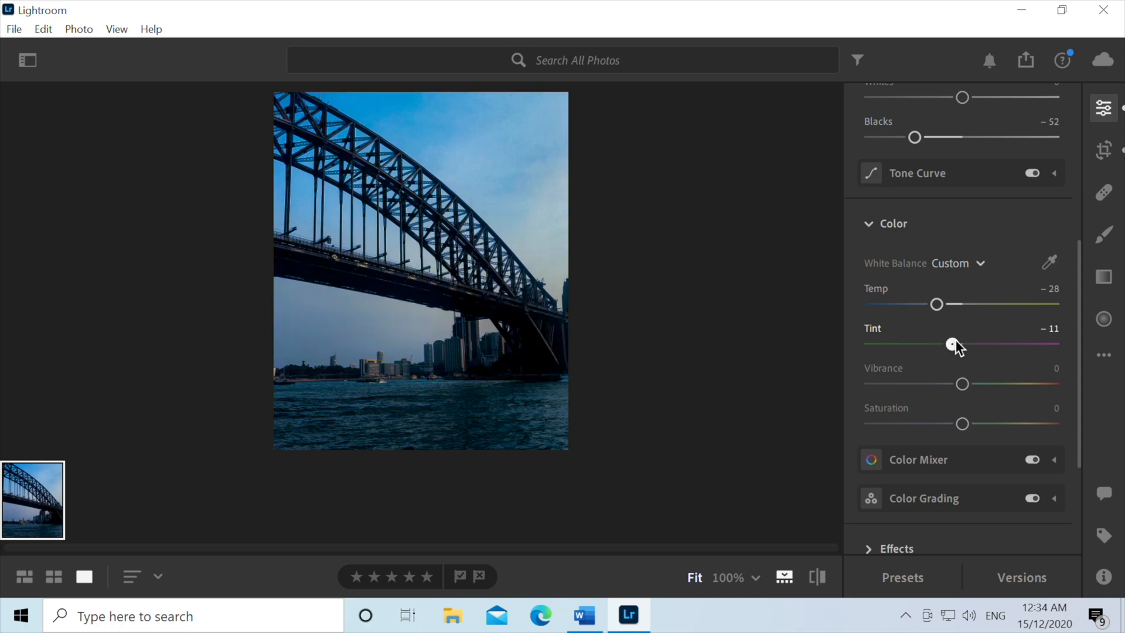
# Step: Boost the photo's Vibrance to +67 and Saturation to +61
pyautogui.moveTo(963, 384); pyautogui.dragTo(947, 206)
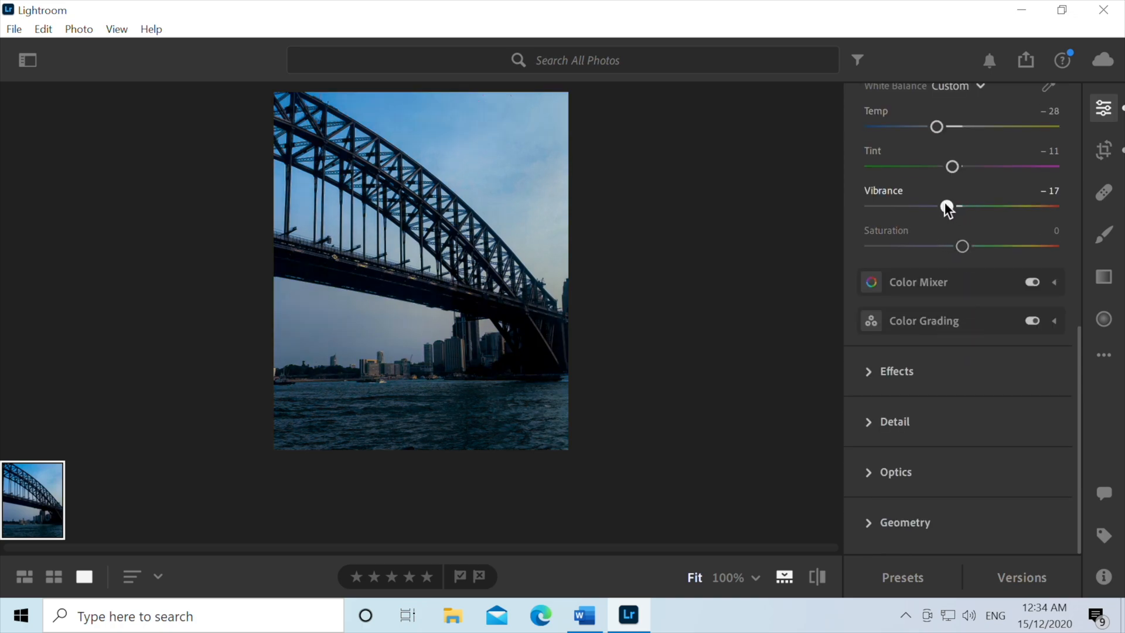
pyautogui.moveTo(947, 206); pyautogui.dragTo(1027, 206)
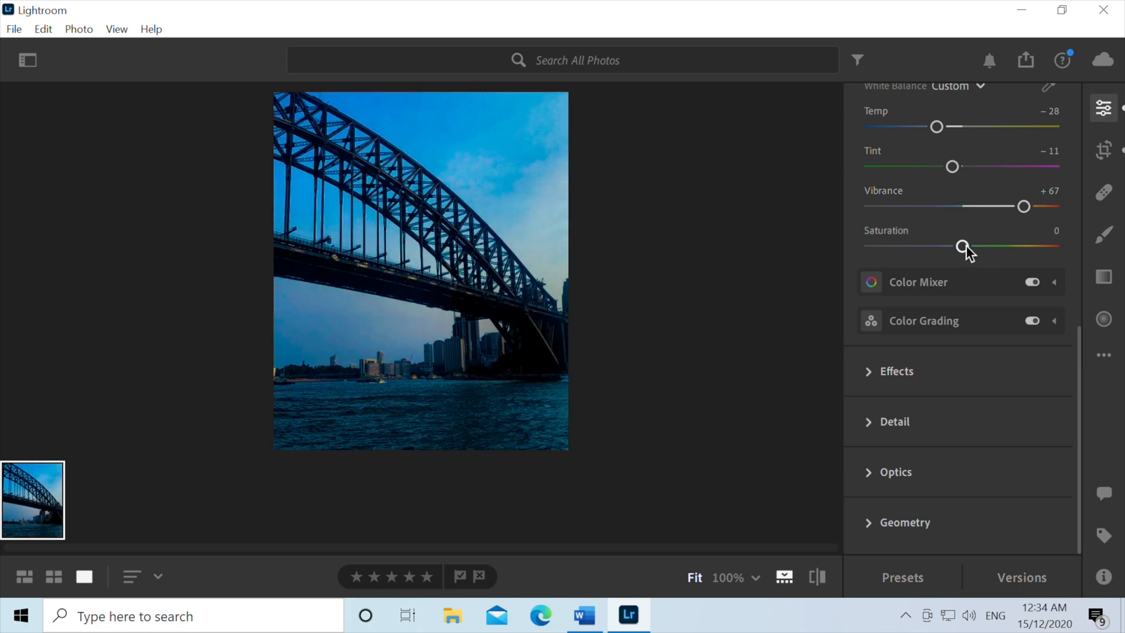
pyautogui.moveTo(964, 246); pyautogui.dragTo(1018, 247)
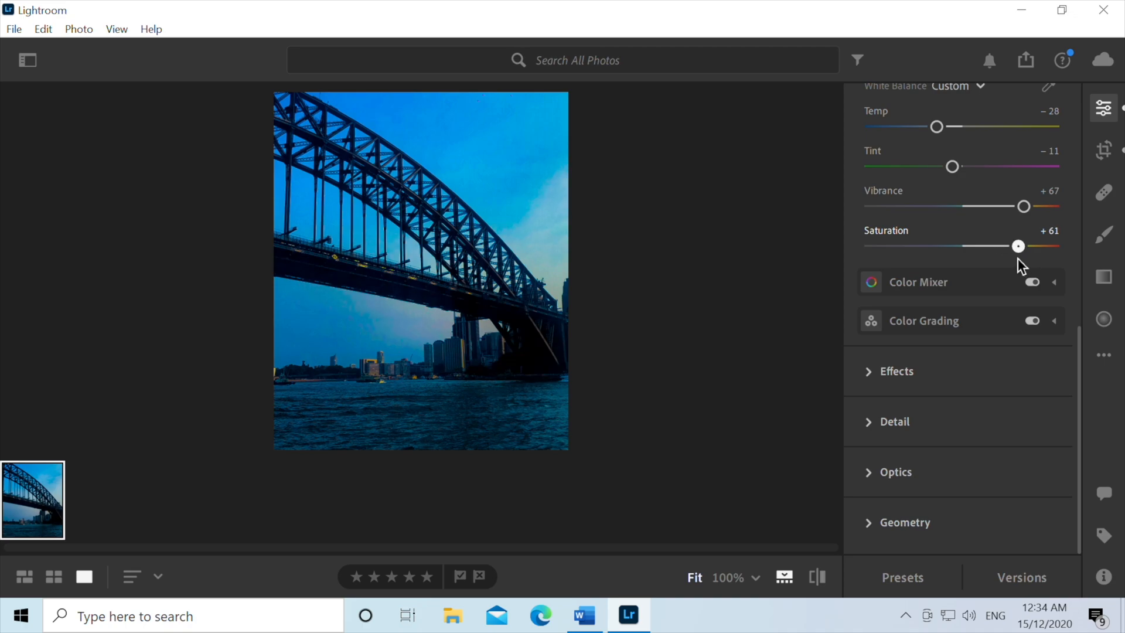
# Step: Tone Saturation back to +21, then set Texture −50 and Clarity +48
pyautogui.moveTo(1019, 246); pyautogui.dragTo(982, 247)
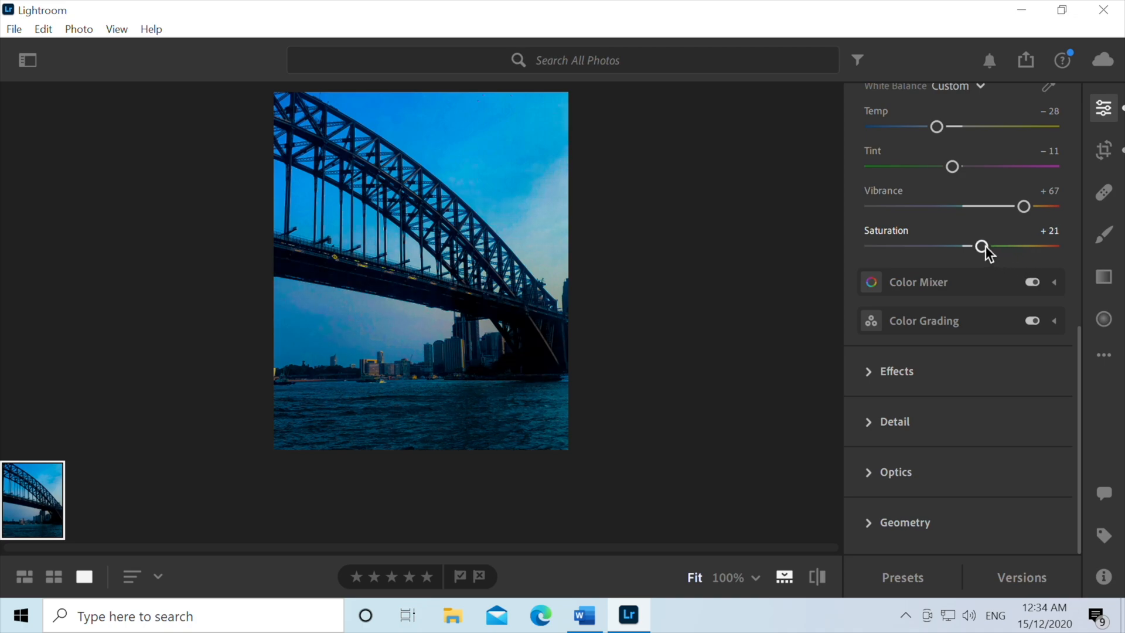
pyautogui.moveTo(656, 427)
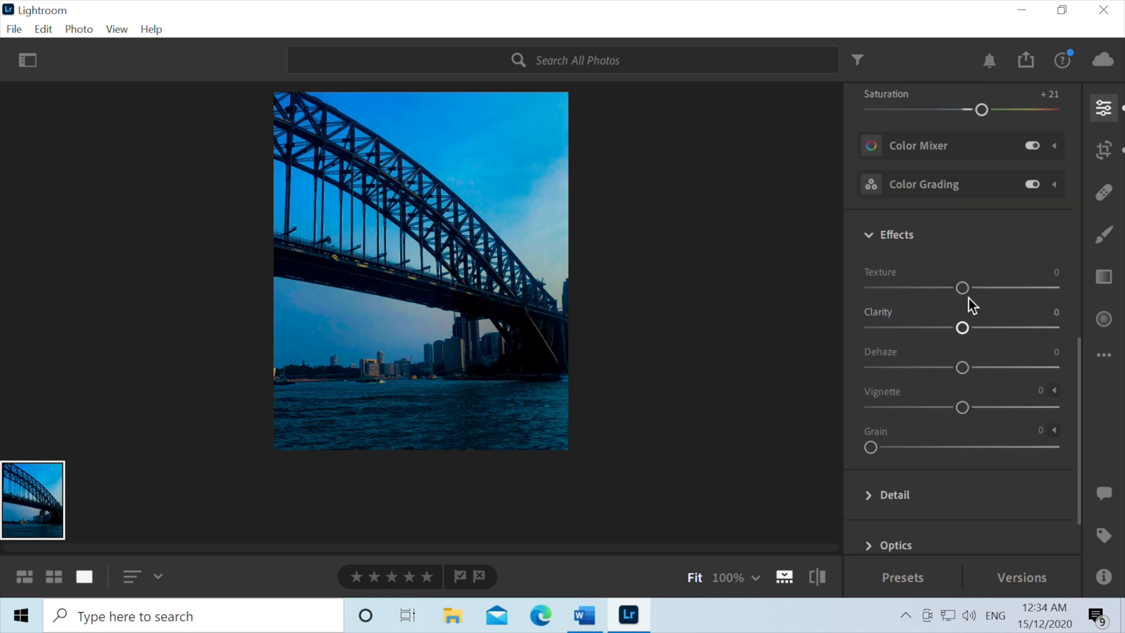
pyautogui.moveTo(964, 287); pyautogui.dragTo(928, 287)
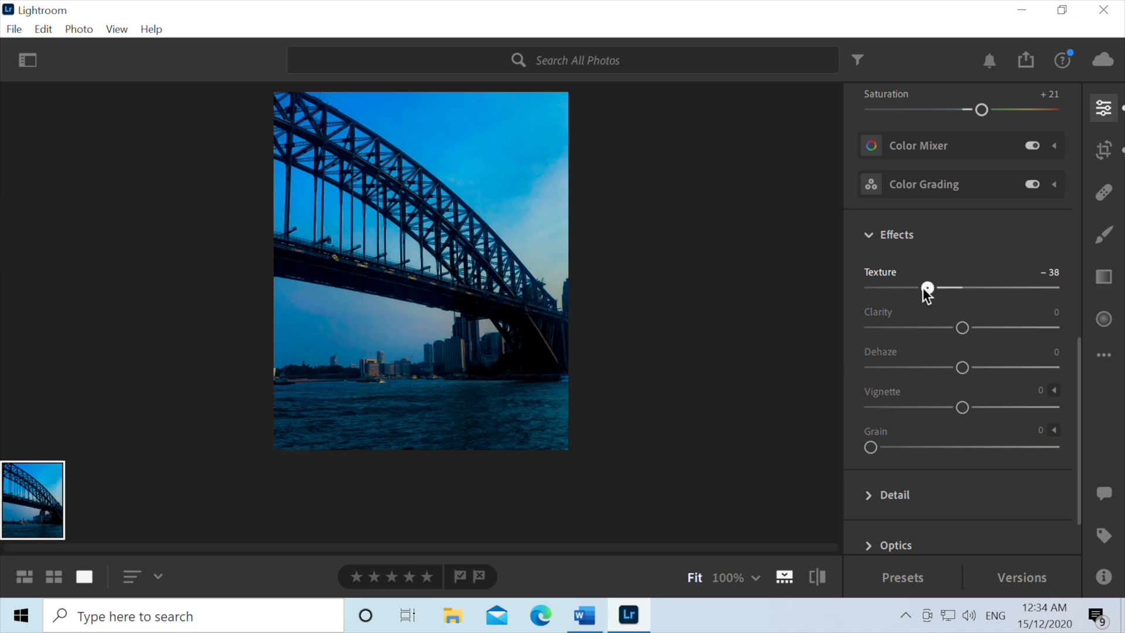
pyautogui.moveTo(963, 327); pyautogui.dragTo(1014, 327)
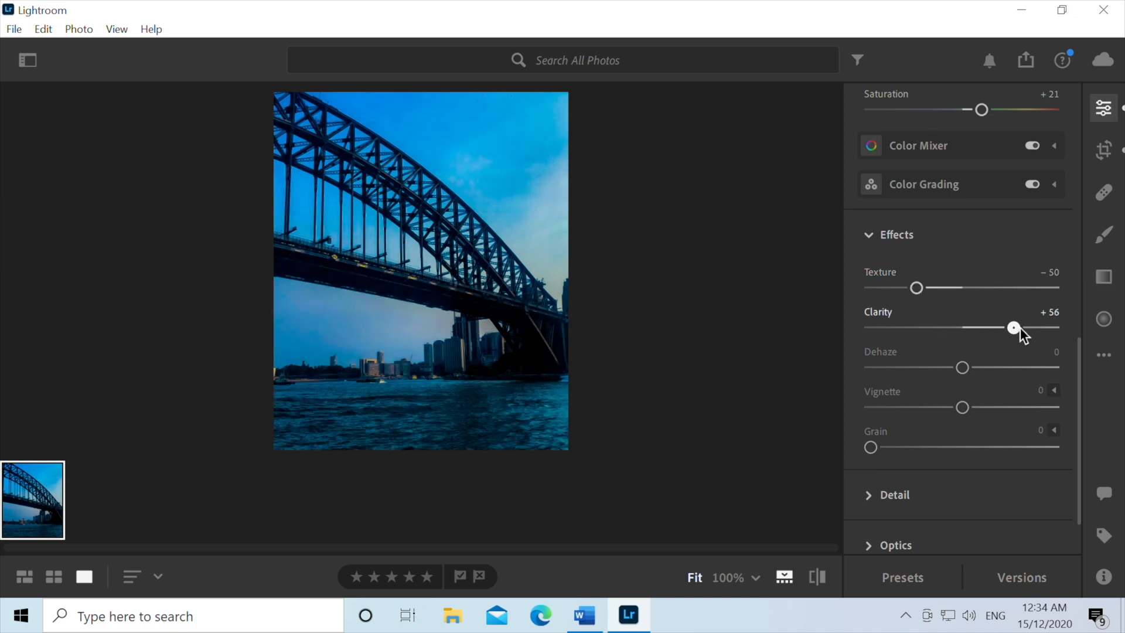
pyautogui.moveTo(1014, 327); pyautogui.dragTo(1006, 327)
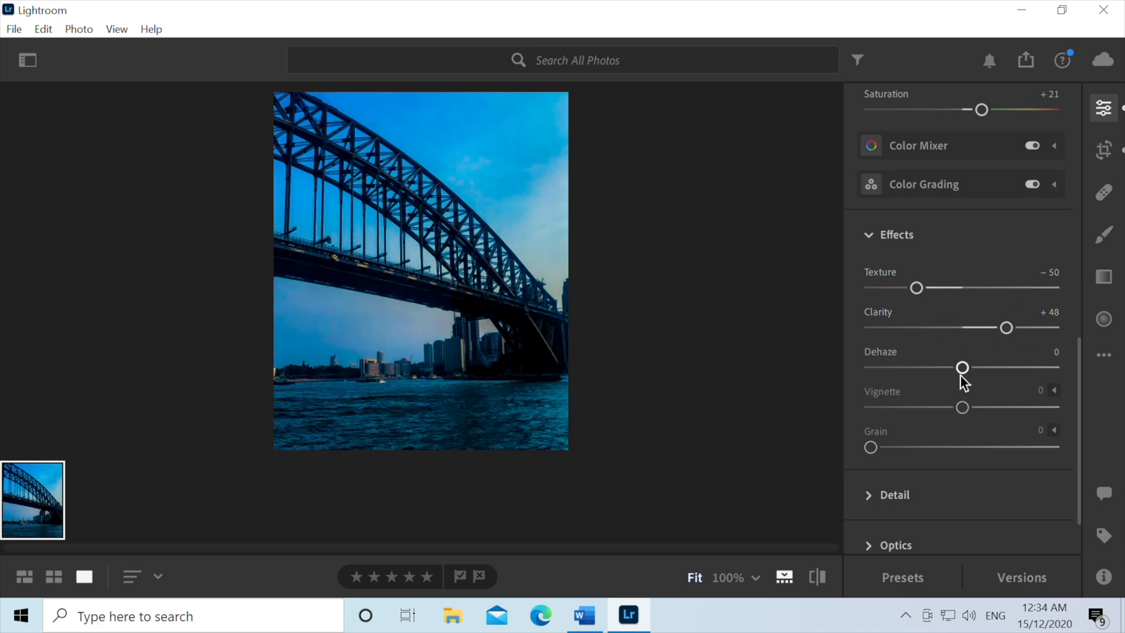
# Step: Settle Dehaze at +22 and darken the edges with Vignette −33
pyautogui.moveTo(962, 367); pyautogui.dragTo(872, 367)
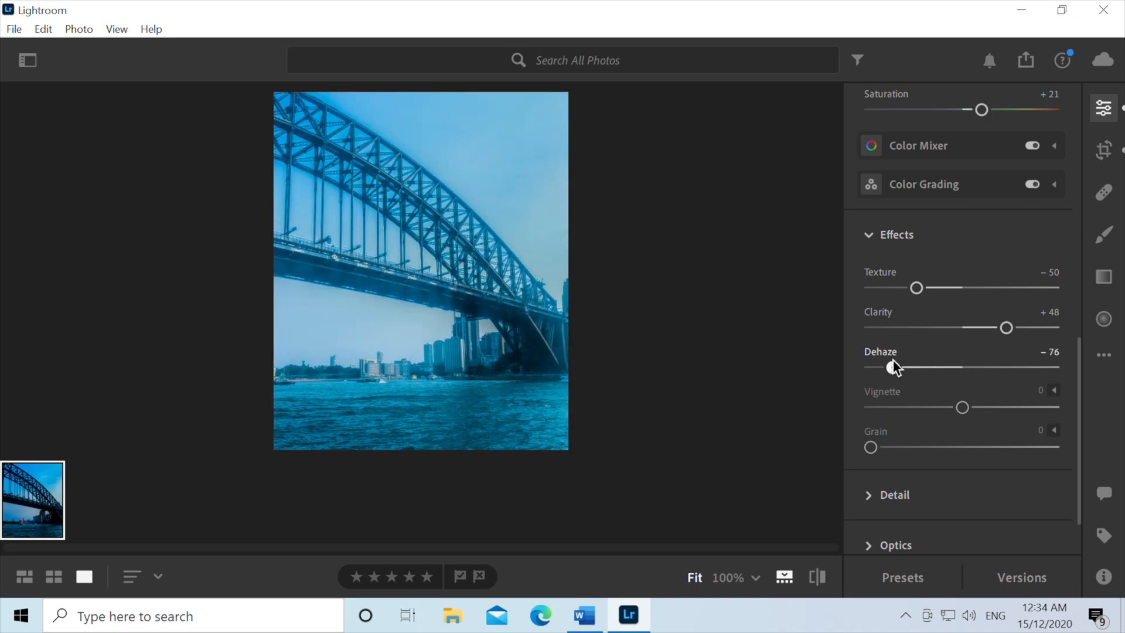
pyautogui.moveTo(872, 367); pyautogui.dragTo(999, 367)
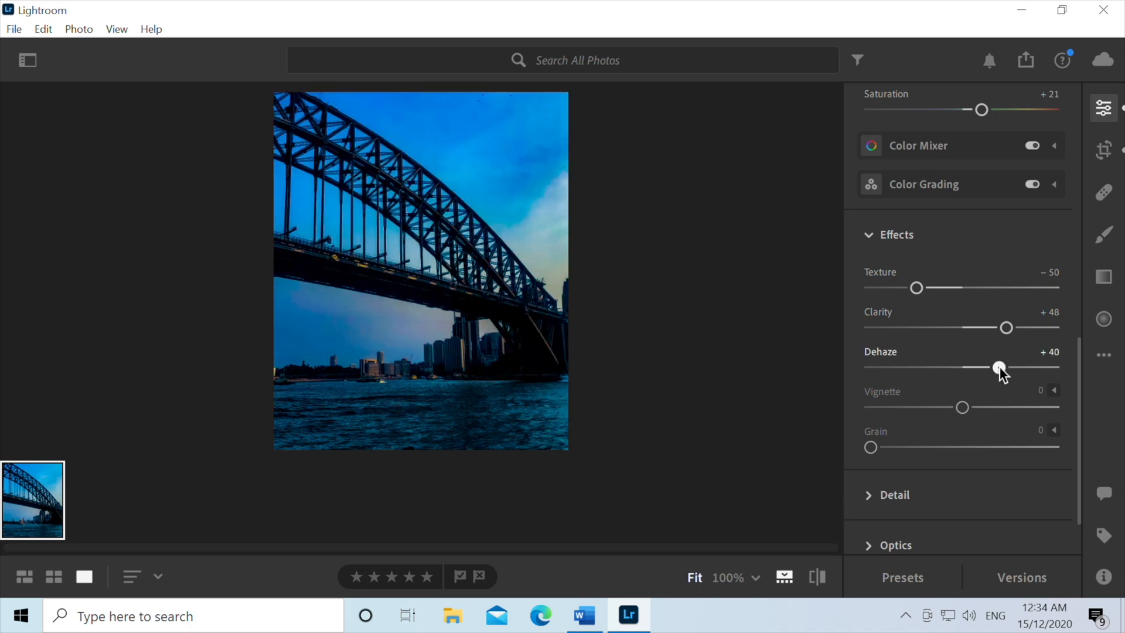
pyautogui.moveTo(998, 367); pyautogui.dragTo(982, 367)
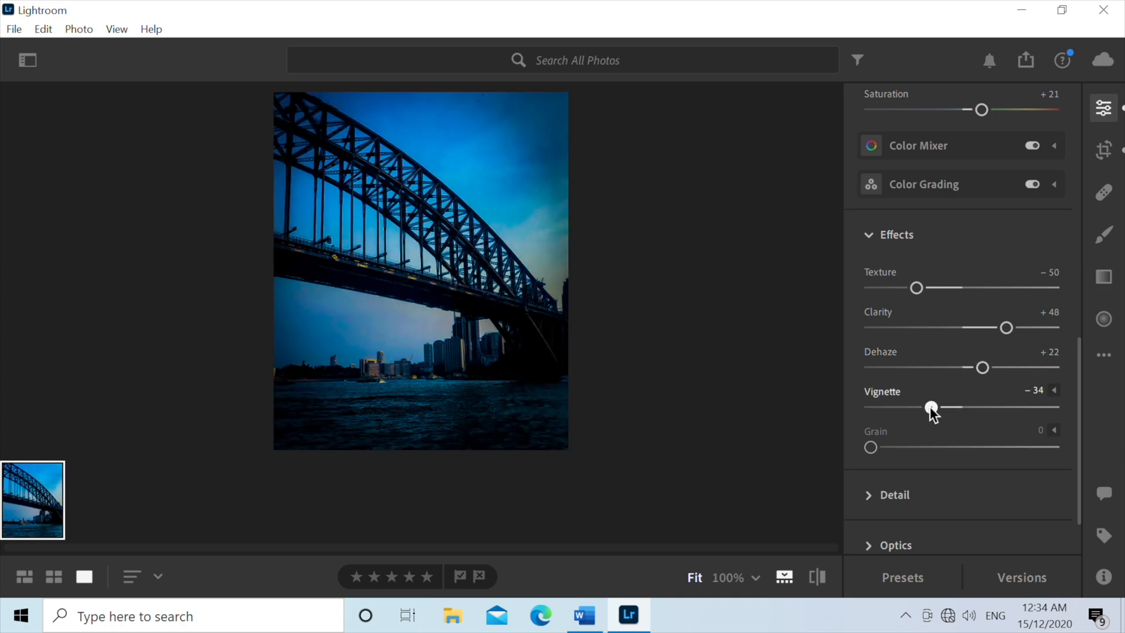
pyautogui.moveTo(931, 407); pyautogui.dragTo(935, 407)
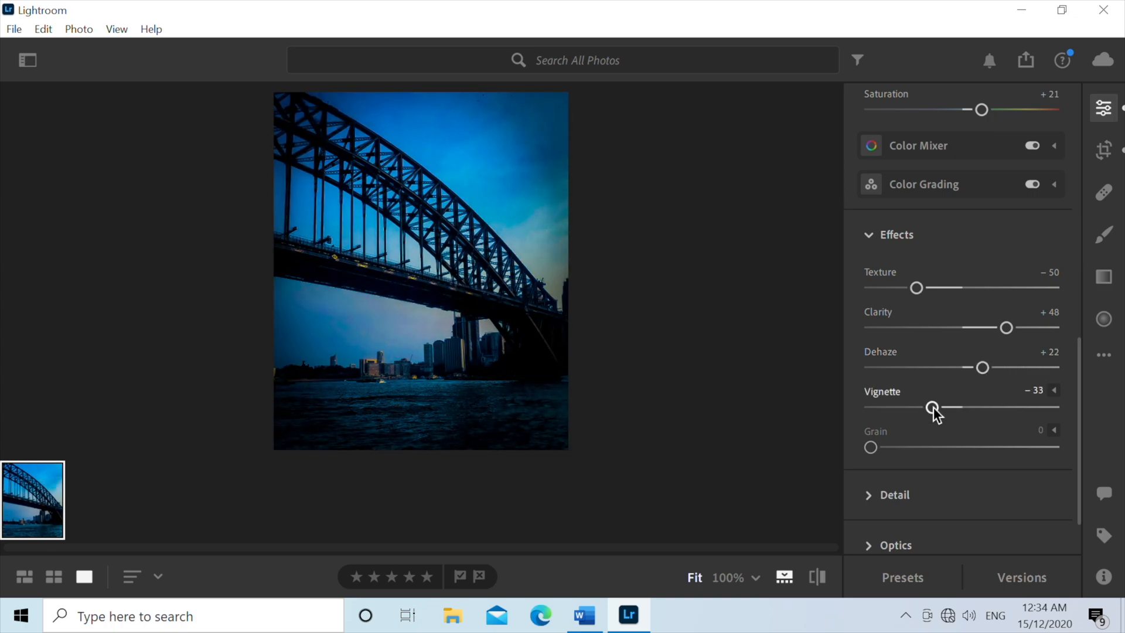
# Step: Preview heavy film grain, then reduce Grain to a subtle 4
pyautogui.moveTo(871, 447); pyautogui.dragTo(877, 447)
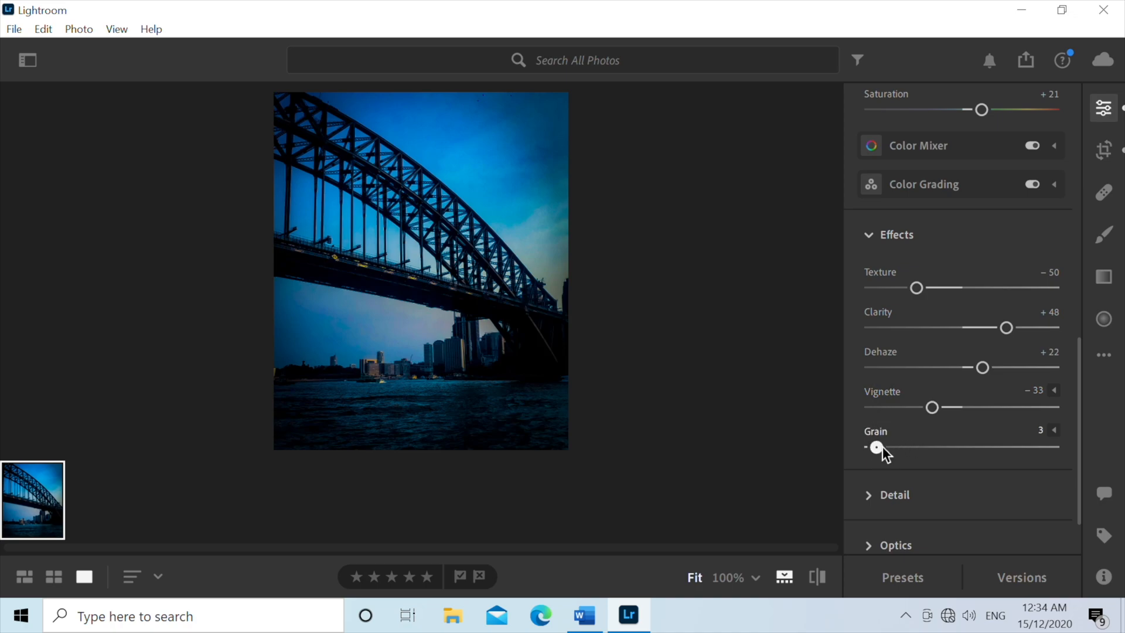
pyautogui.moveTo(877, 447); pyautogui.dragTo(1055, 447)
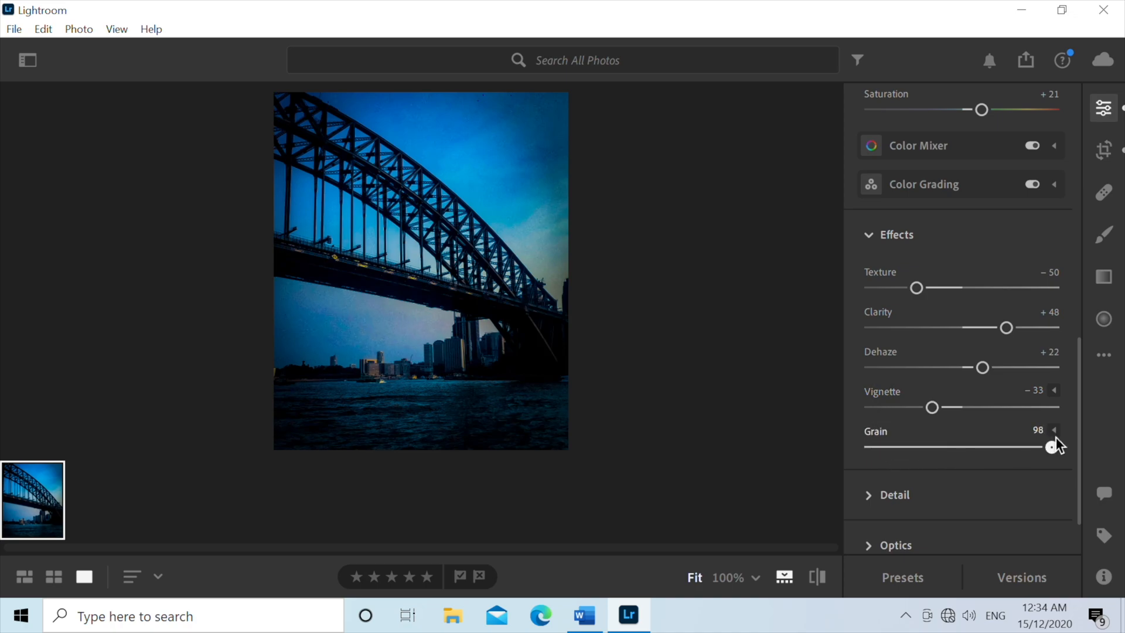
pyautogui.moveTo(1058, 447); pyautogui.dragTo(880, 447)
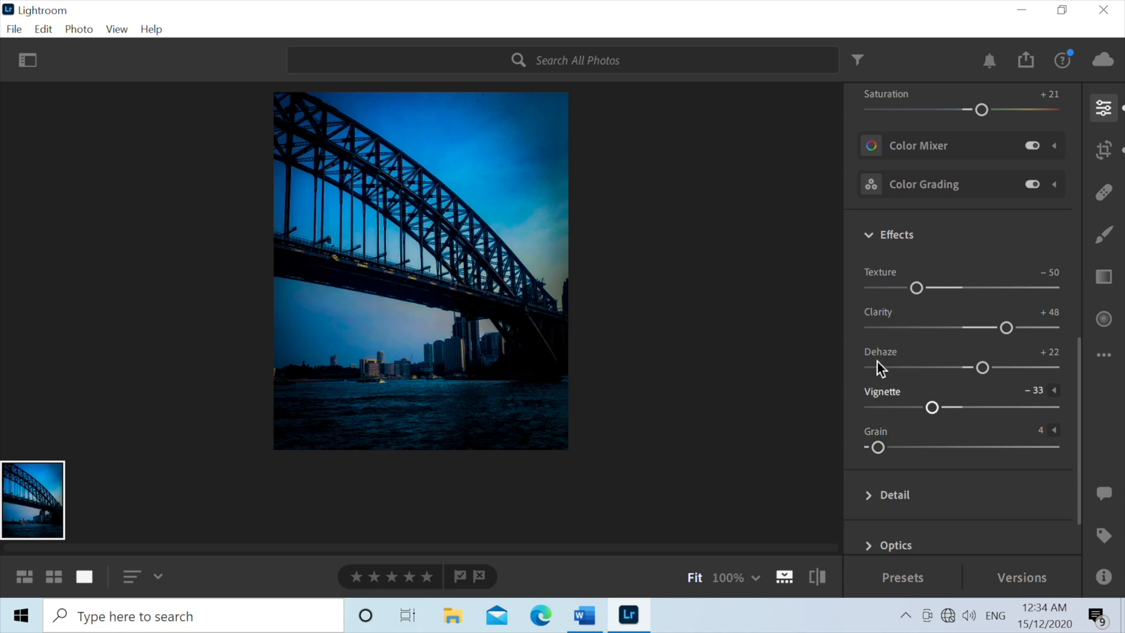
pyautogui.moveTo(1102, 33)
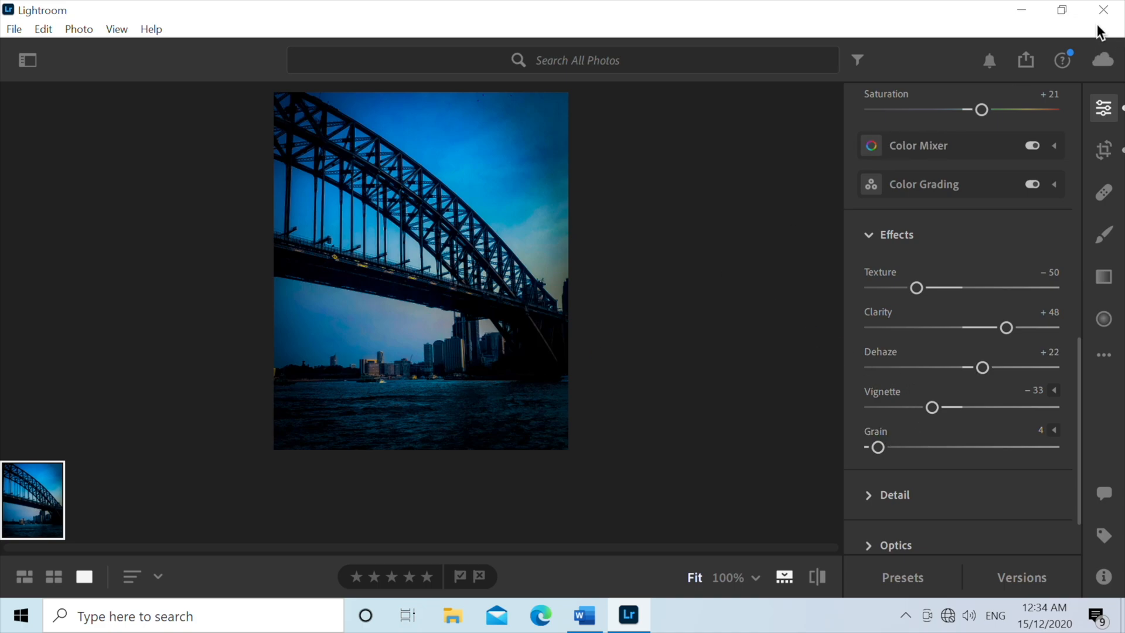
# Step: Close Lightroom, launch Photoshop (Beta) and start a new 900 × 900 px document
pyautogui.click(1098, 10)
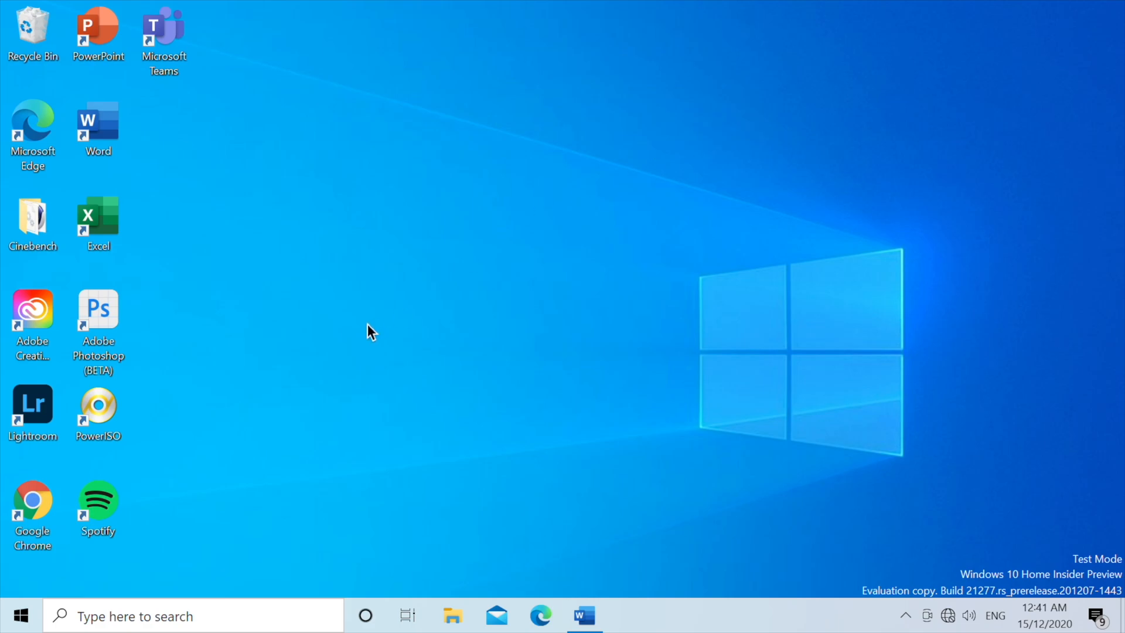
pyautogui.doubleClick(98, 309)
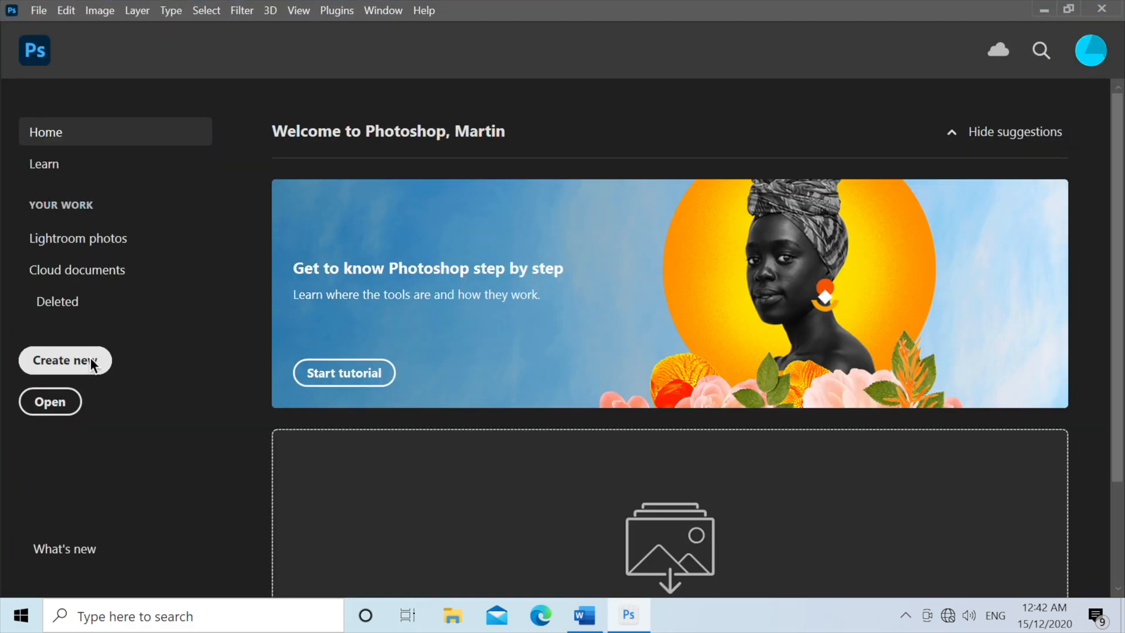
pyautogui.click(64, 361)
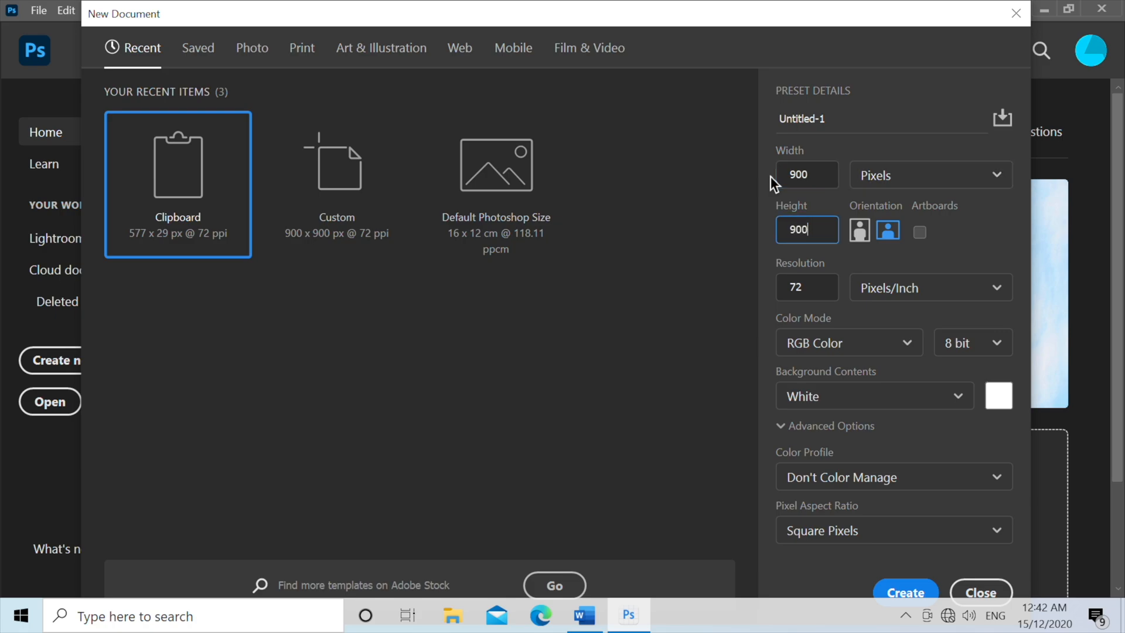
# Step: Fill the canvas black, then add white text 'This is a Test' and 'Lorem Ipsum'
pyautogui.click(906, 593)
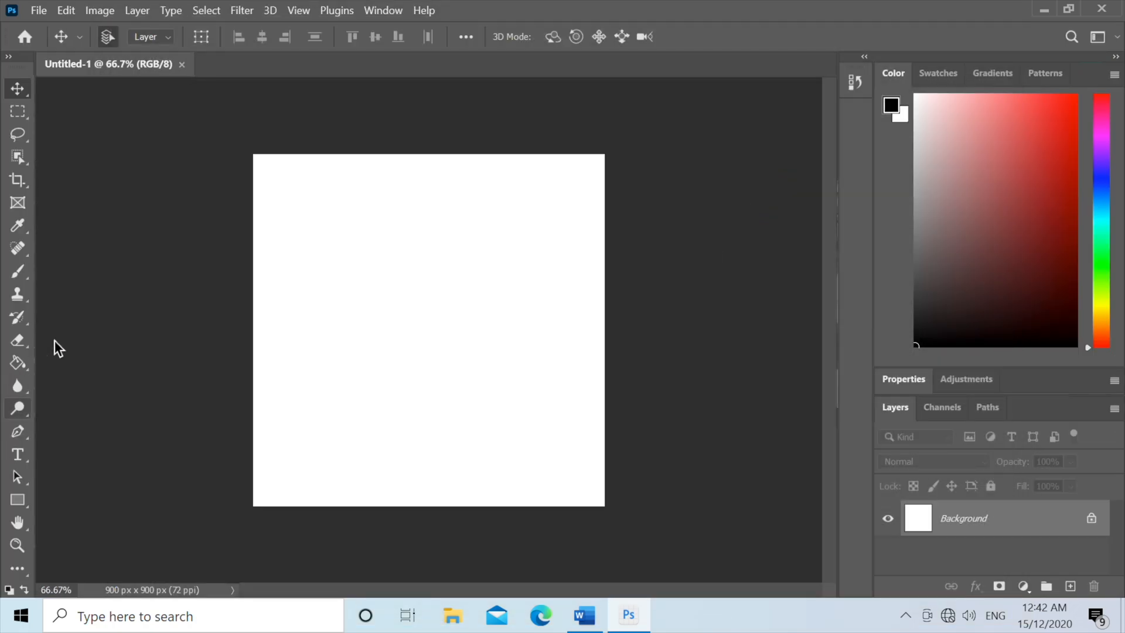
pyautogui.moveTo(18, 362)
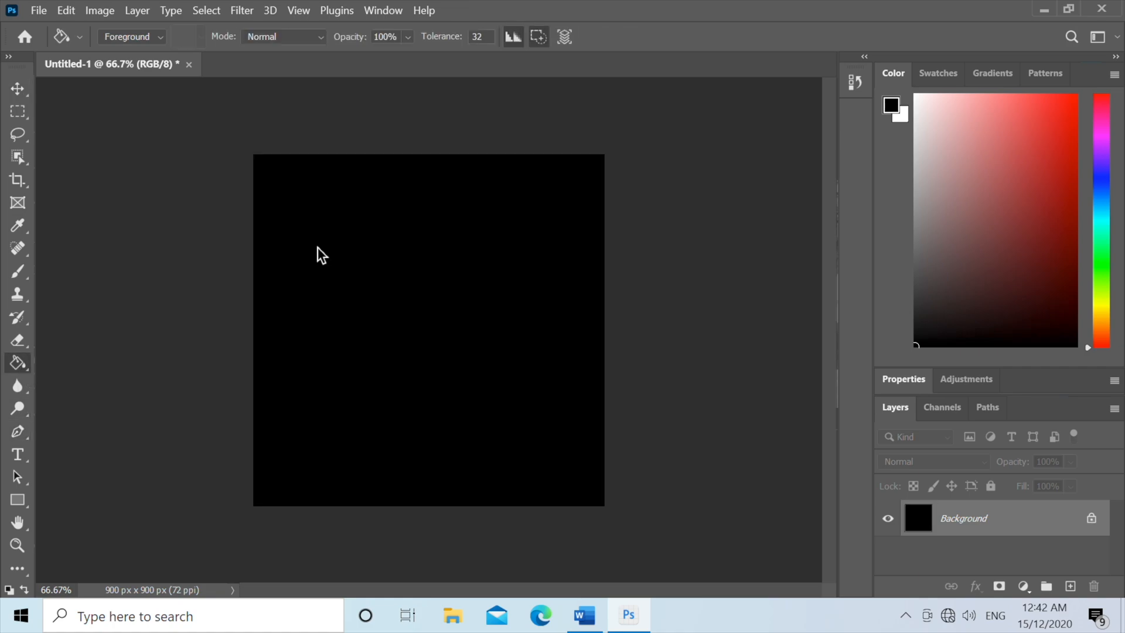
pyautogui.moveTo(254, 360)
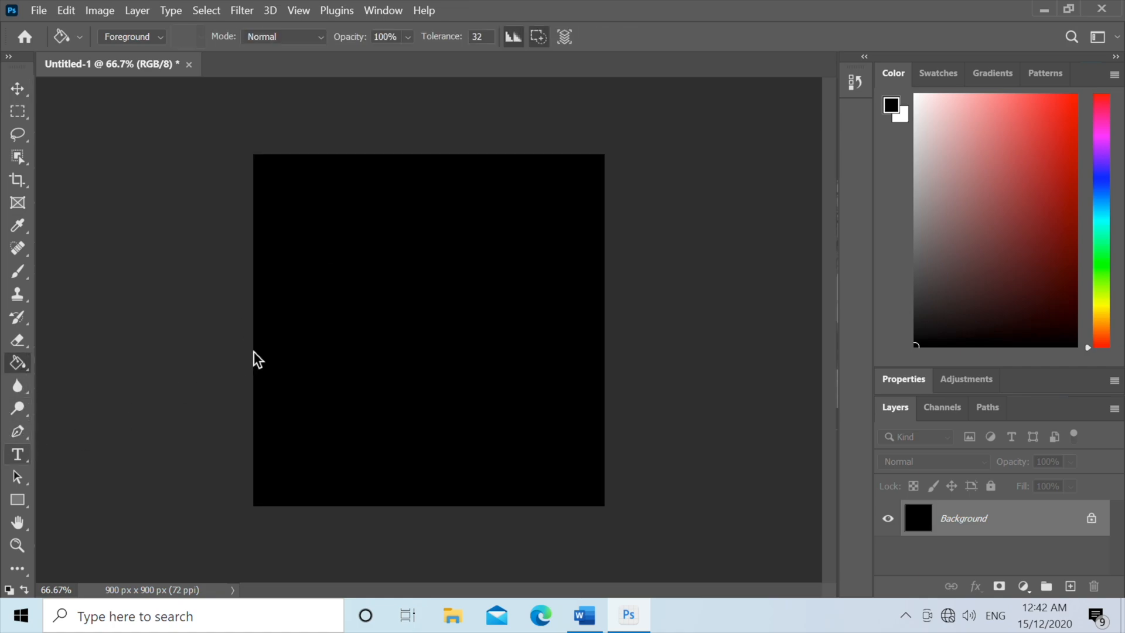
pyautogui.click(17, 455)
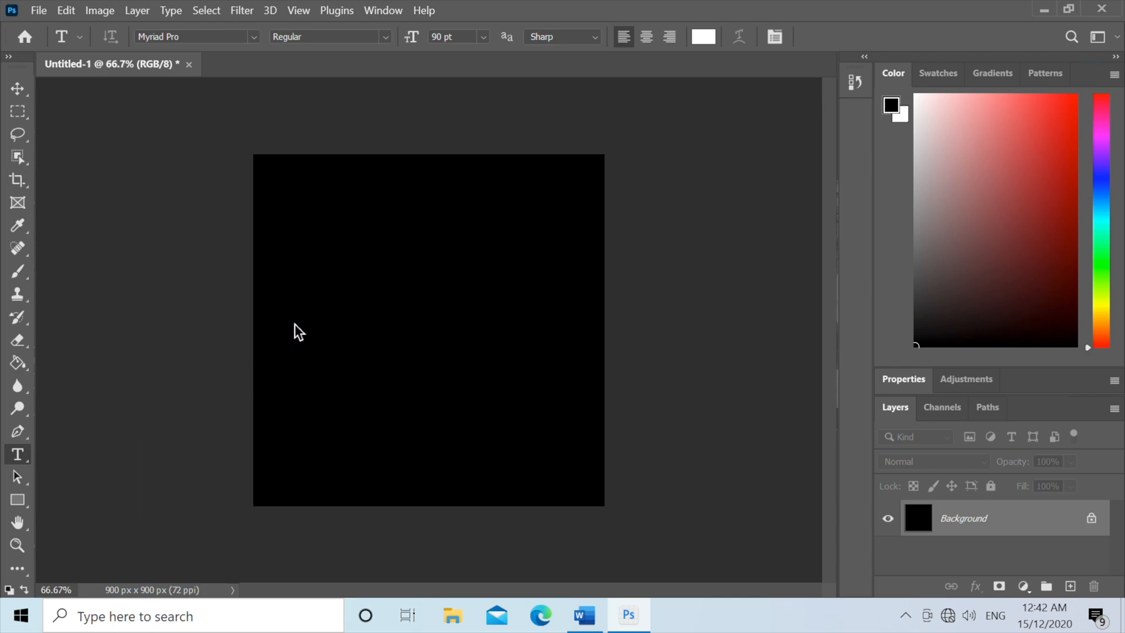
pyautogui.write('This')
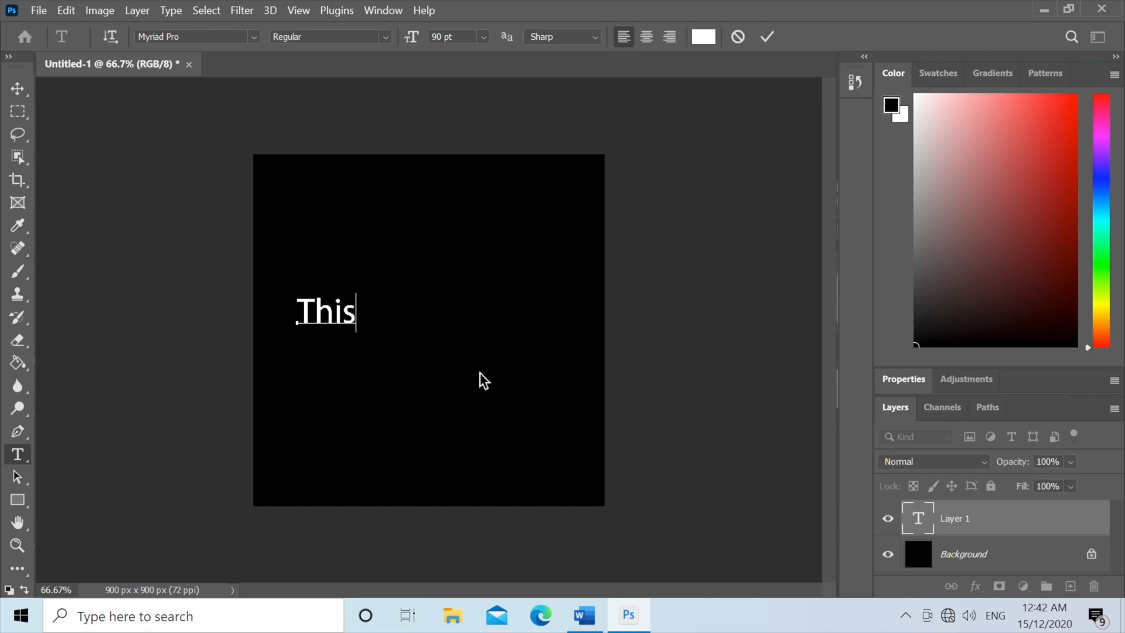
pyautogui.write('is a Test')
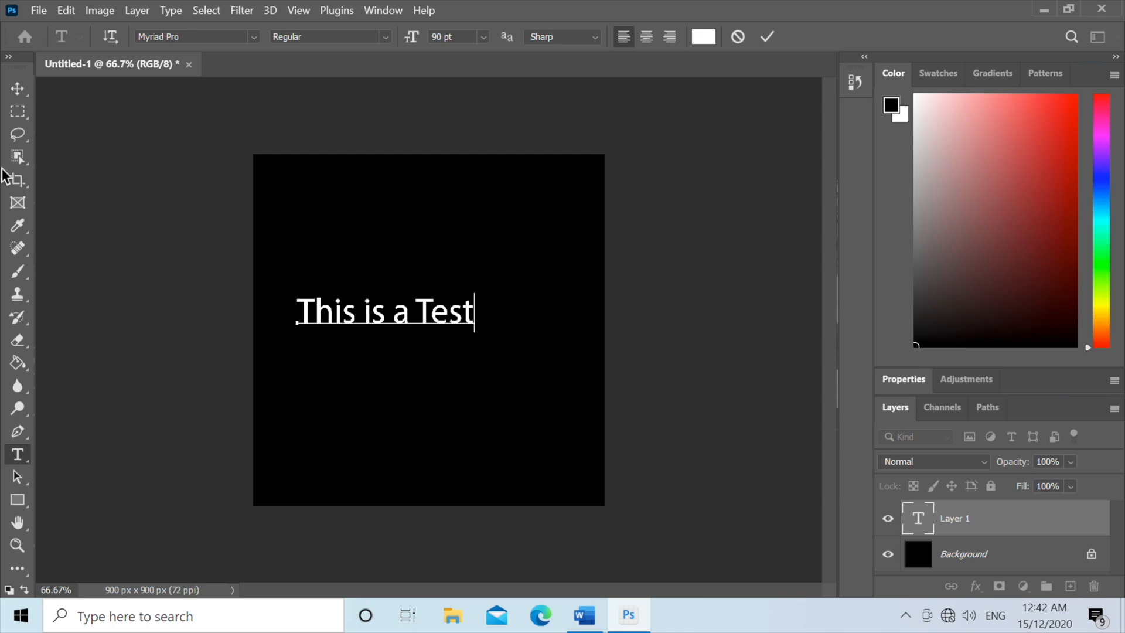
pyautogui.write('Lorem Ipsum')
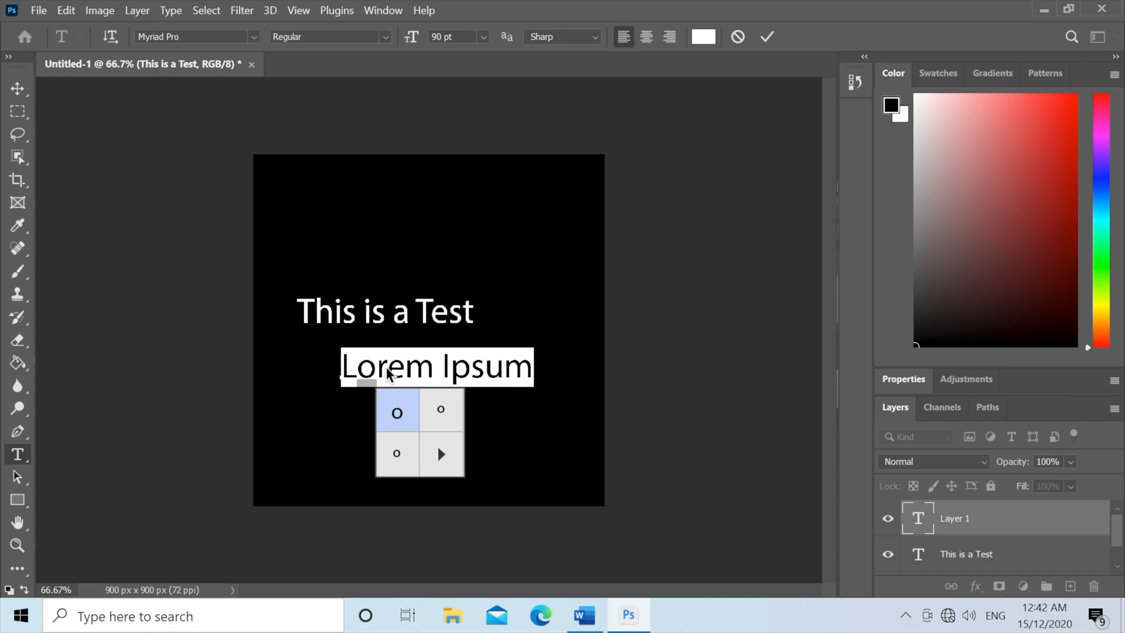
# Step: Add a second white text line reading 'This is a test' and commit it
pyautogui.write('Thi')
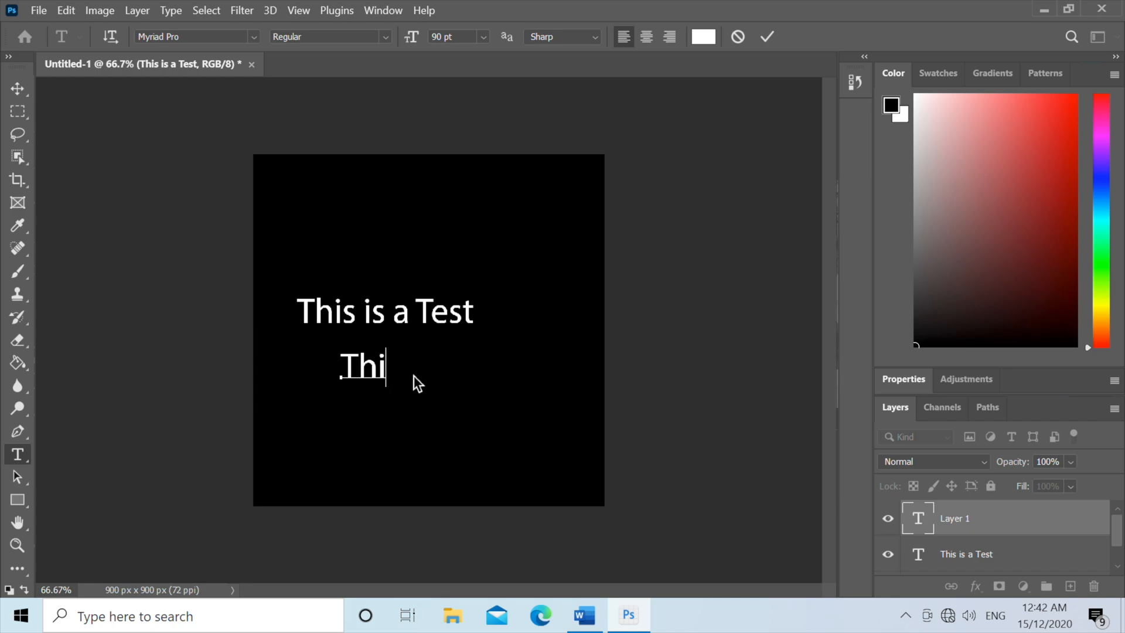
pyautogui.write('s is a test')
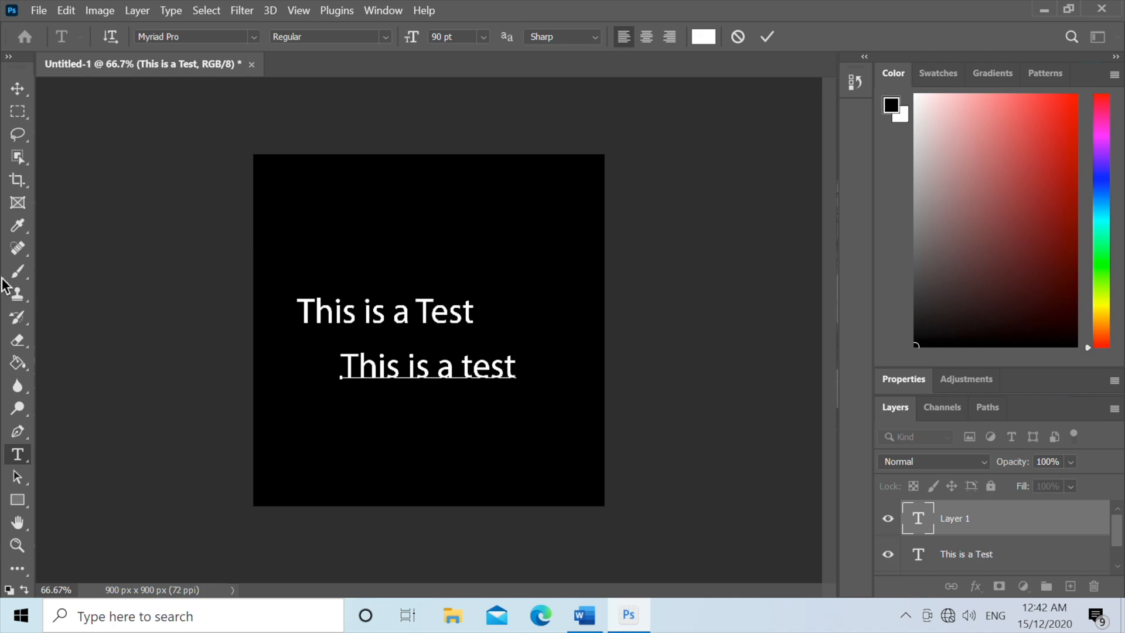
pyautogui.click(766, 36)
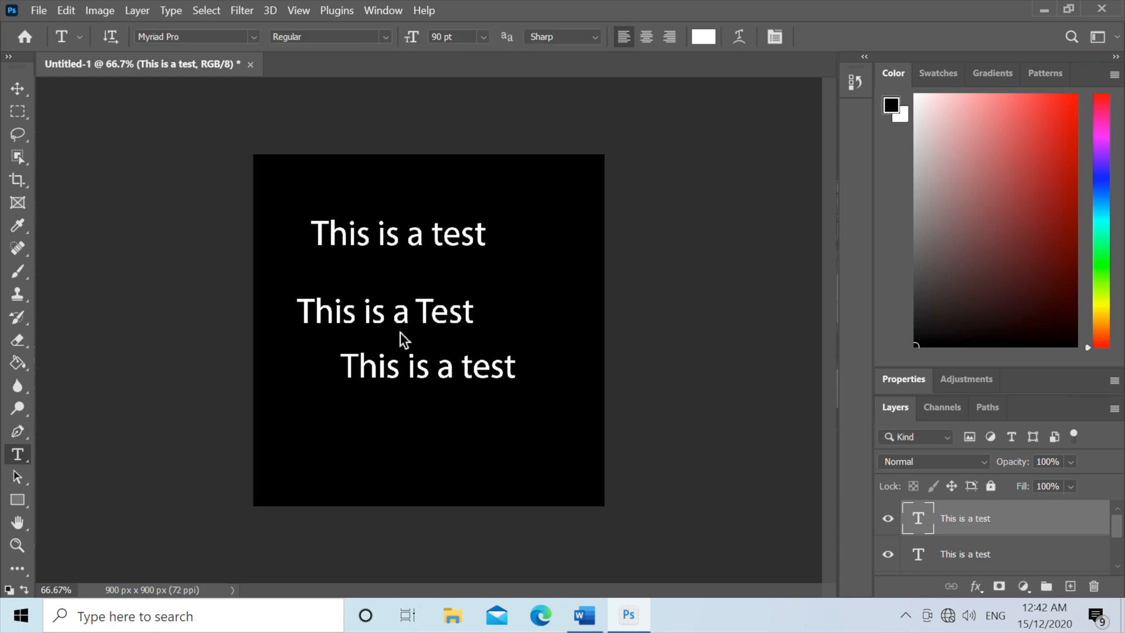
# Step: Give the top text line a teal Gradient Overlay layer style
pyautogui.click(14, 90)
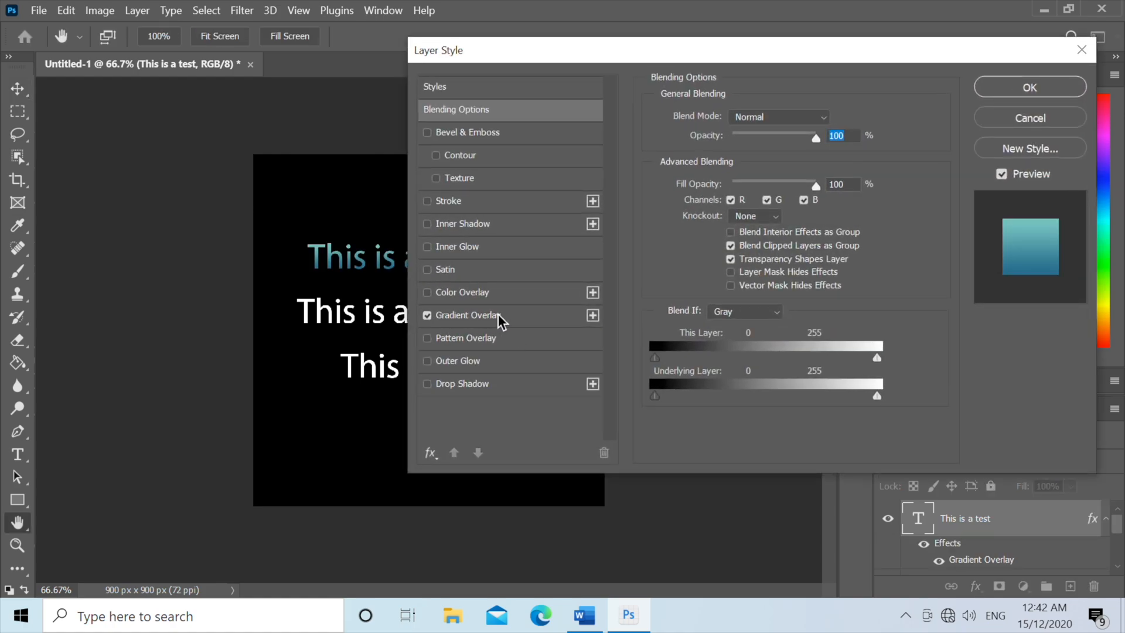
pyautogui.click(471, 315)
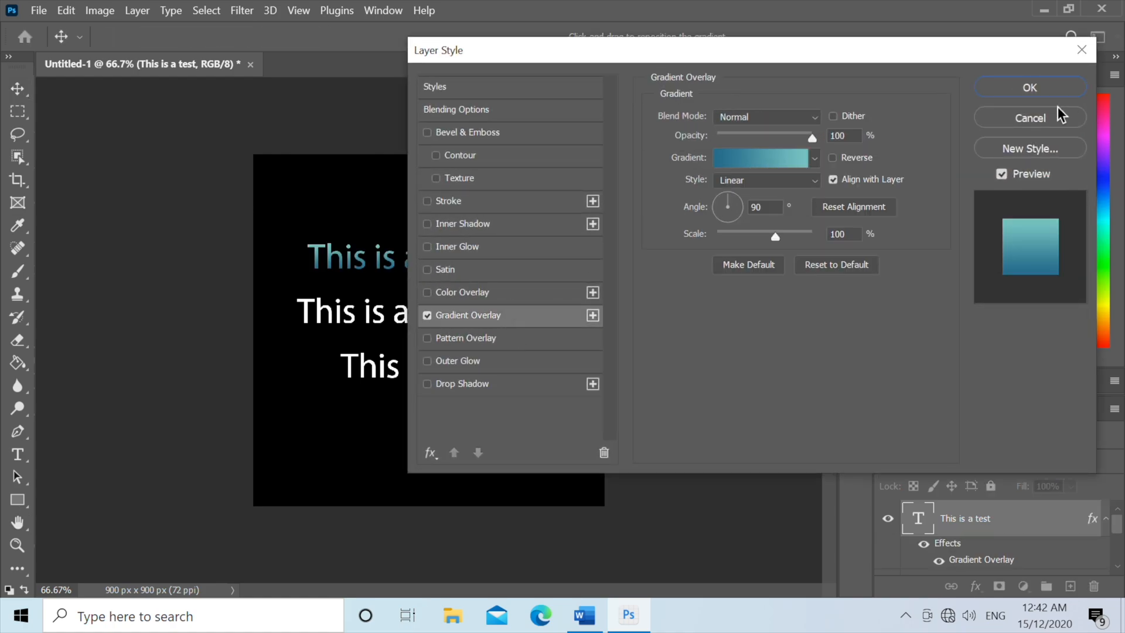
pyautogui.click(1031, 86)
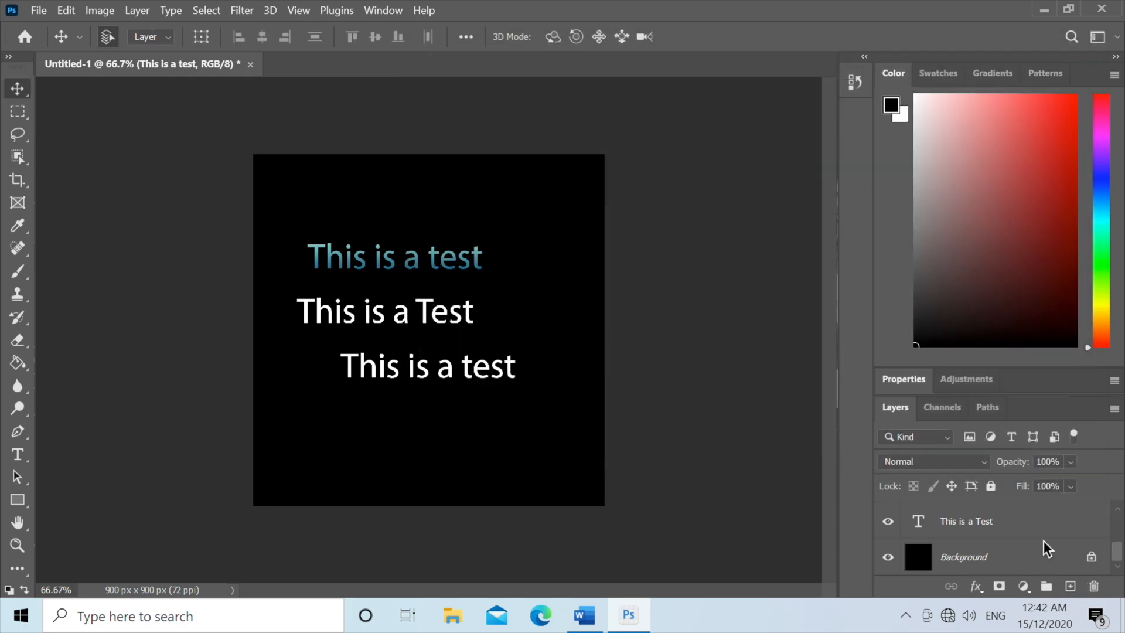
# Step: Give the middle text line a pink-magenta Gradient Overlay preset
pyautogui.click(989, 521)
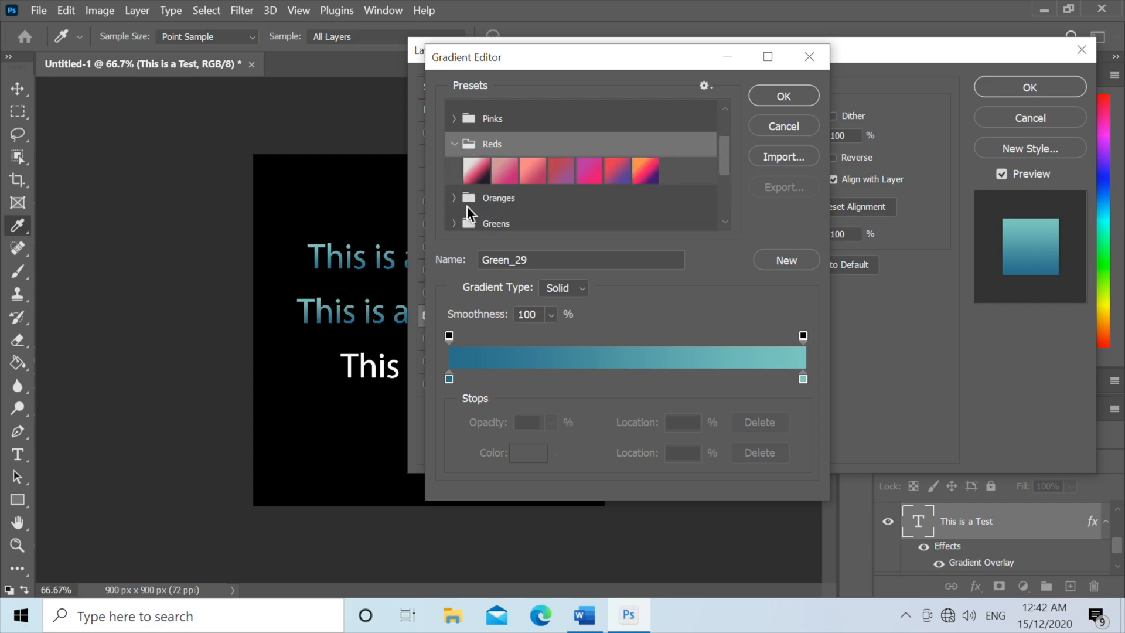
pyautogui.click(616, 157)
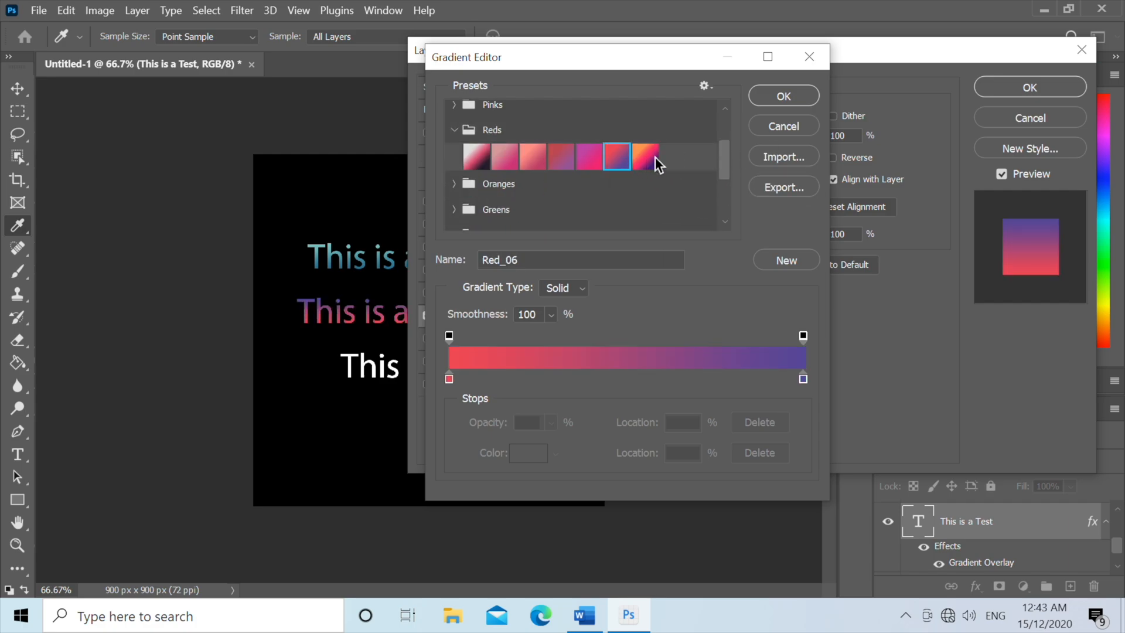
pyautogui.click(589, 155)
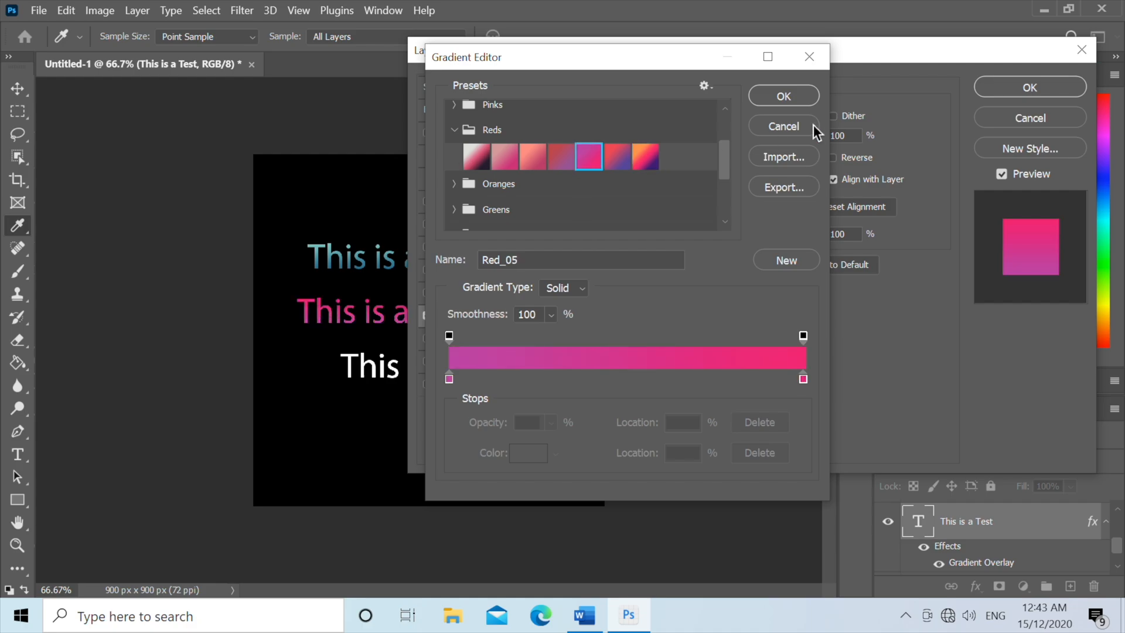
pyautogui.click(783, 96)
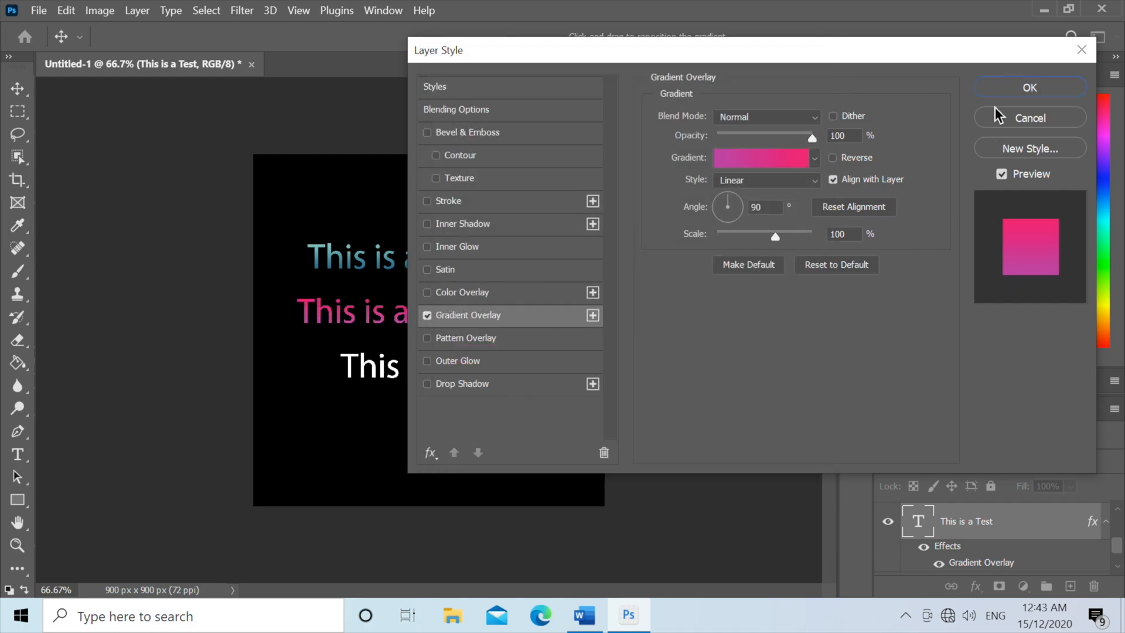
pyautogui.click(1029, 87)
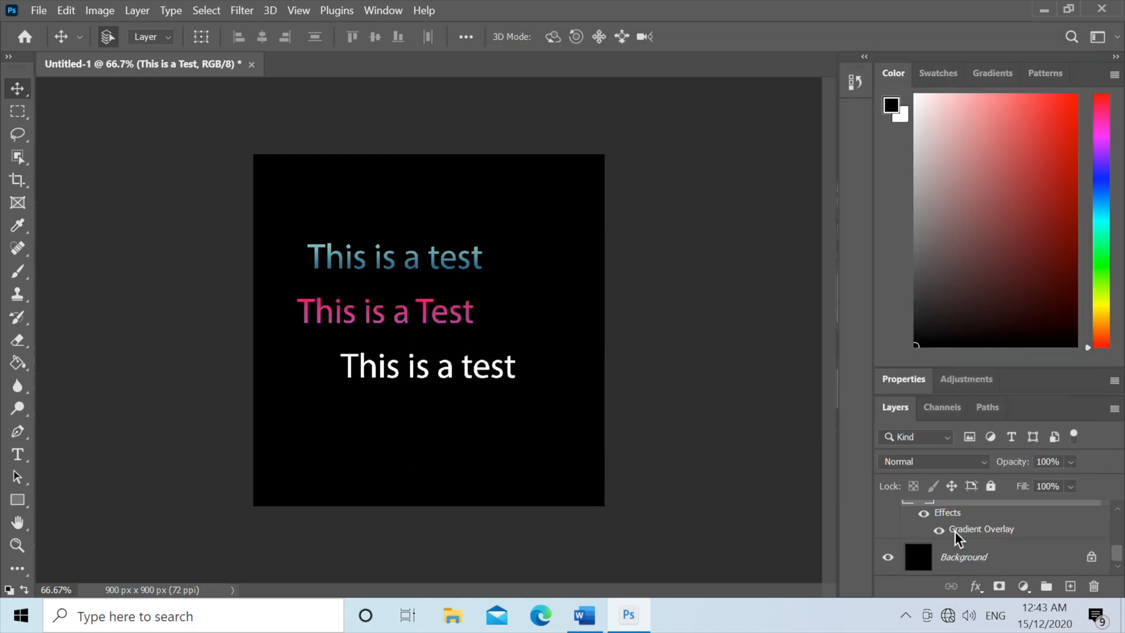
pyautogui.moveTo(985, 544)
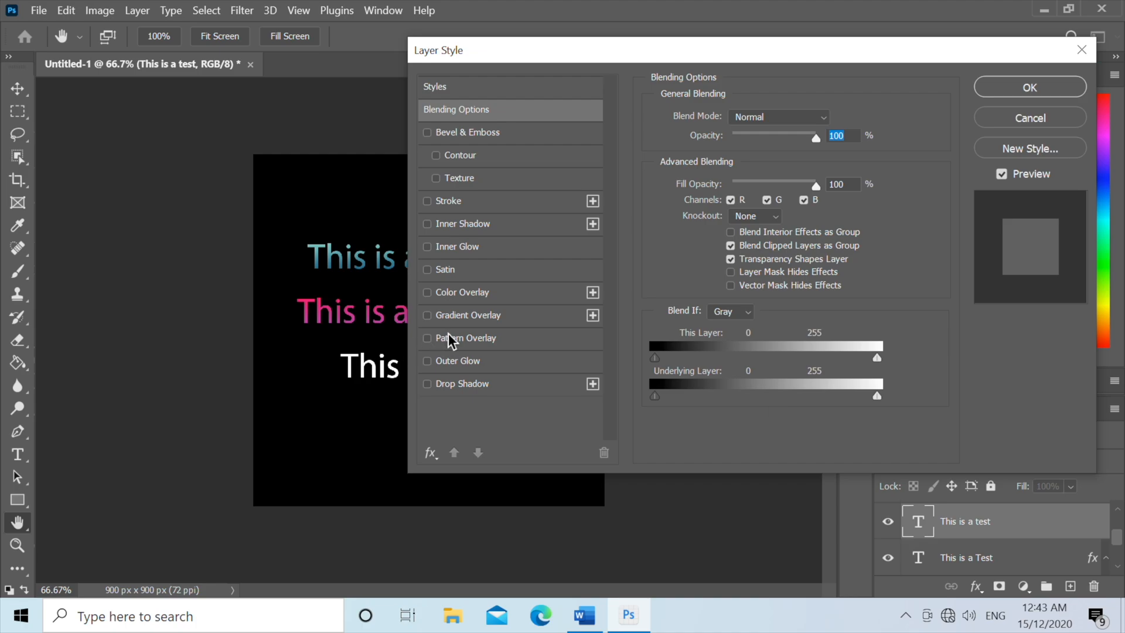
# Step: Give the bottom text line a pastel teal-to-pink Gradient Overlay preset
pyautogui.click(427, 315)
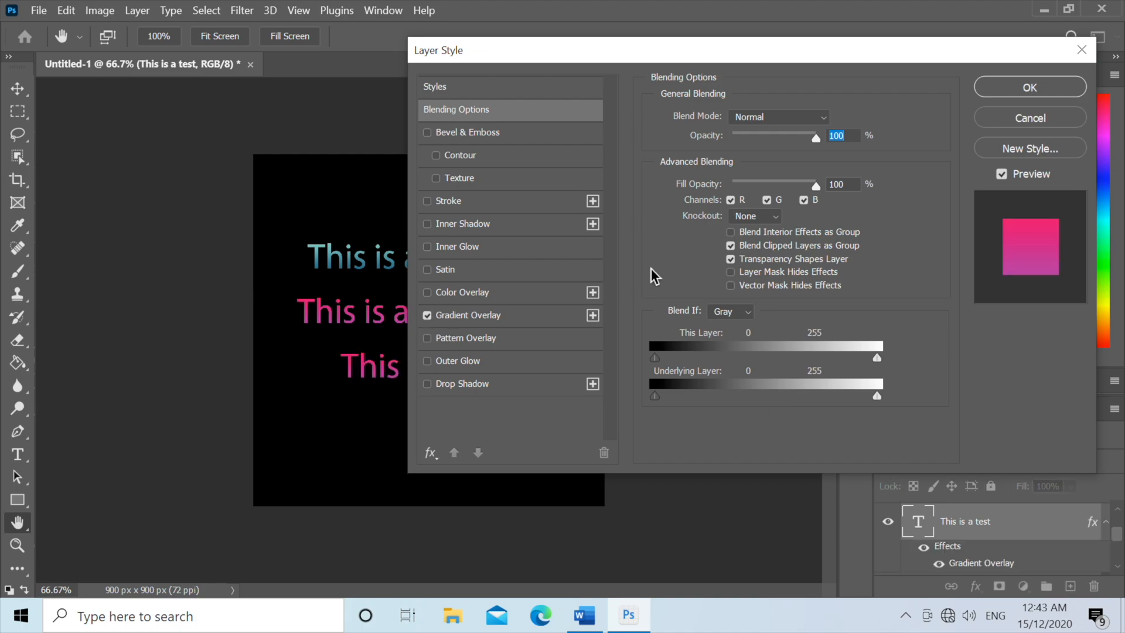
pyautogui.click(469, 315)
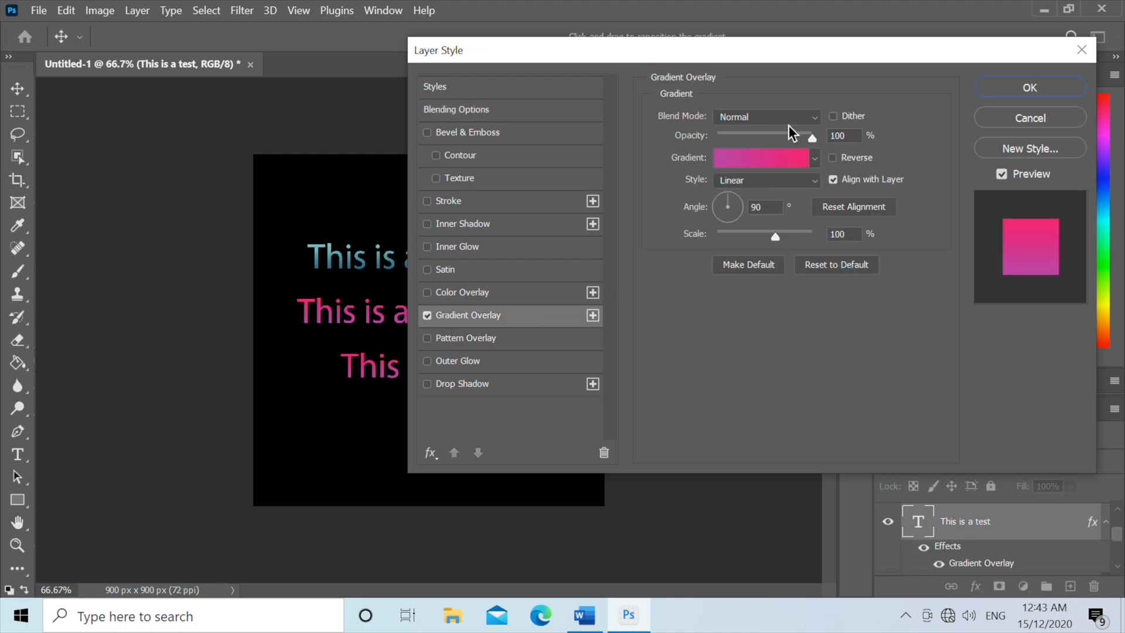
pyautogui.click(813, 158)
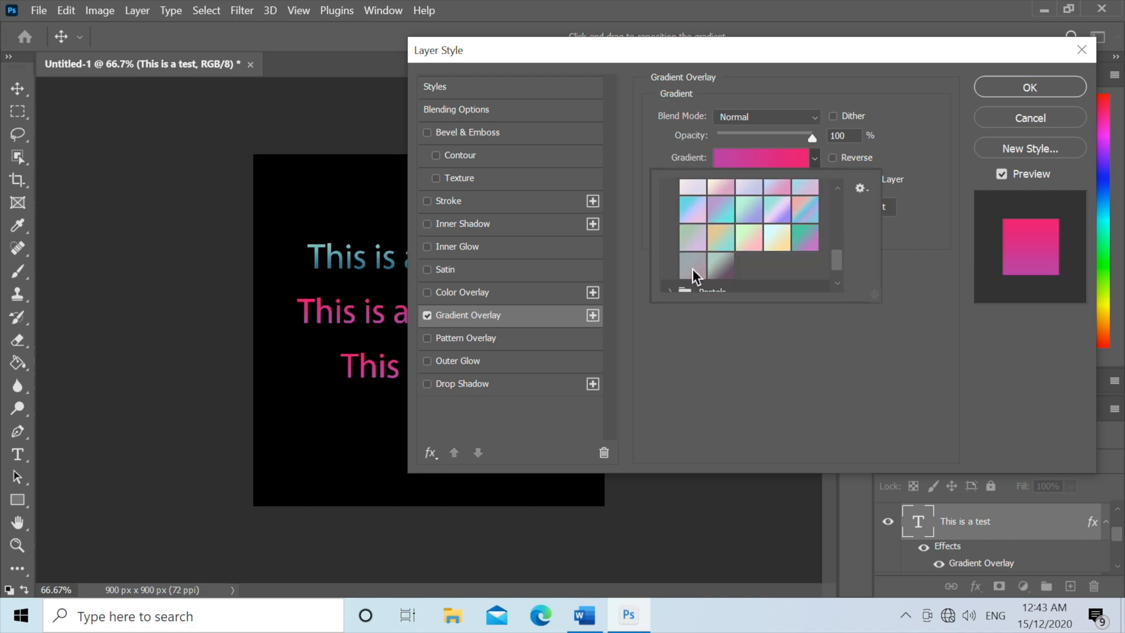
pyautogui.click(721, 265)
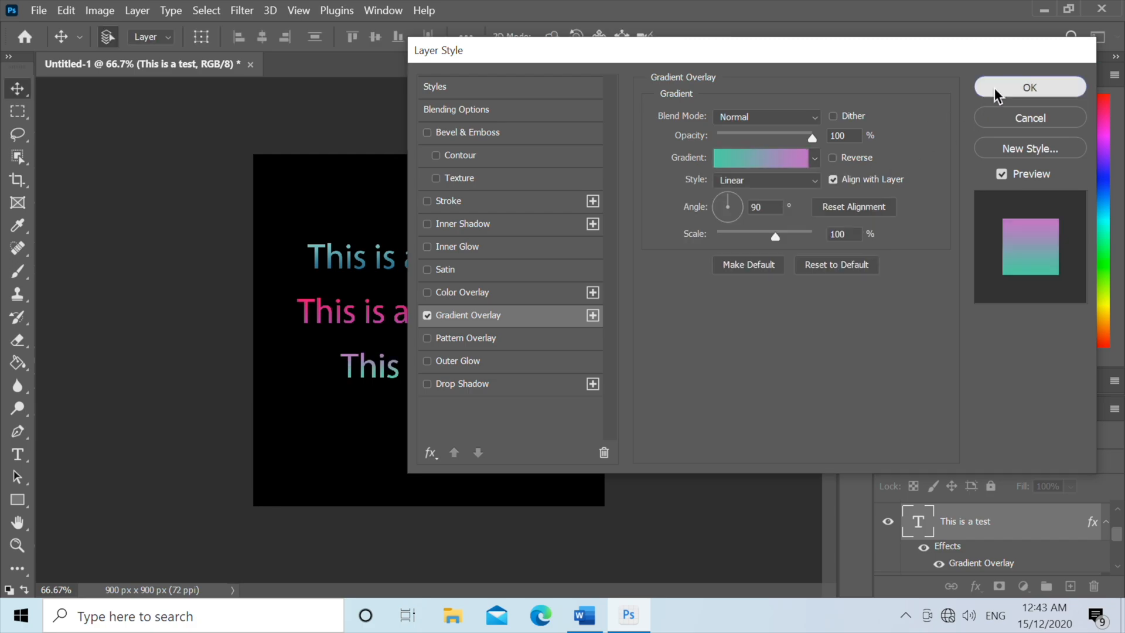
pyautogui.click(1029, 87)
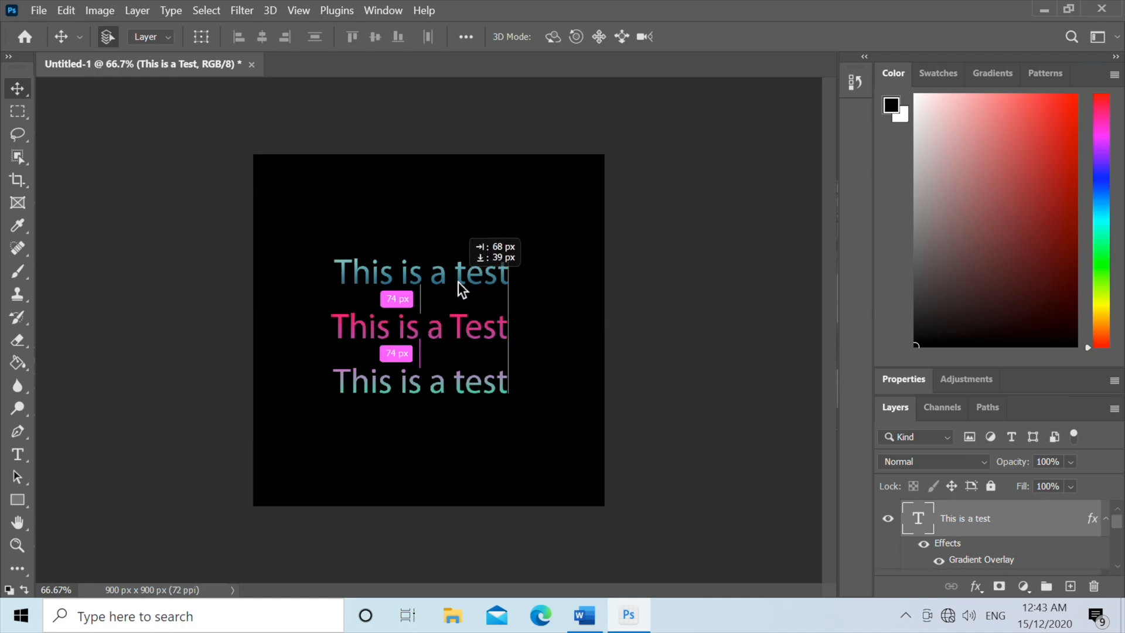
# Step: Drag the top and middle lines into an evenly spaced, centred stack using smart guides
pyautogui.moveTo(423, 271); pyautogui.dragTo(494, 250)
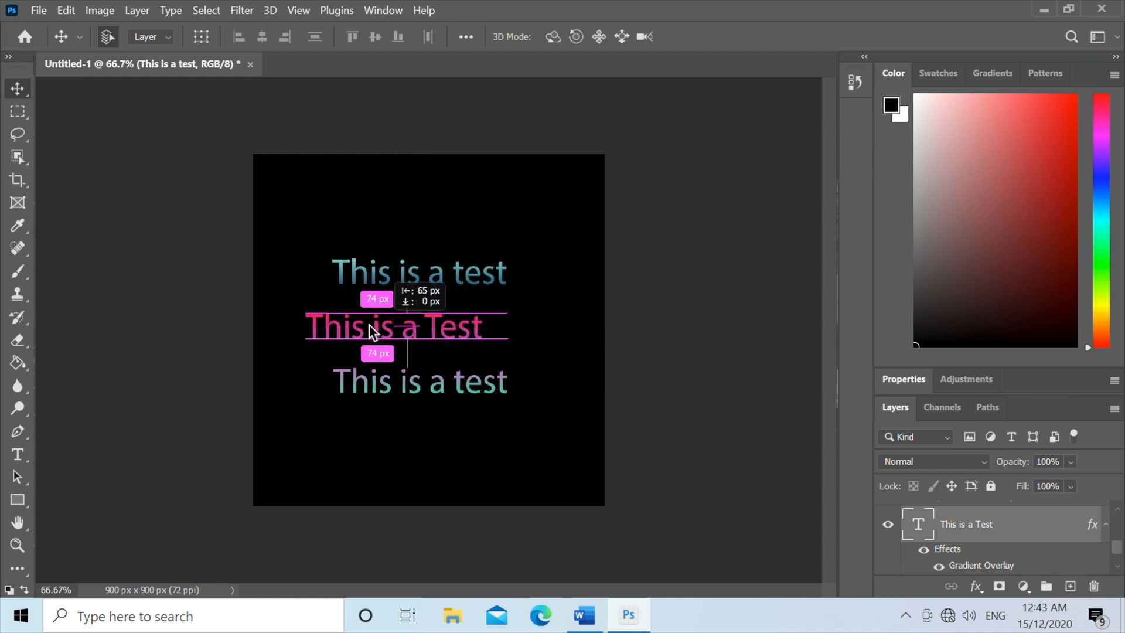
pyautogui.moveTo(372, 327); pyautogui.dragTo(426, 327)
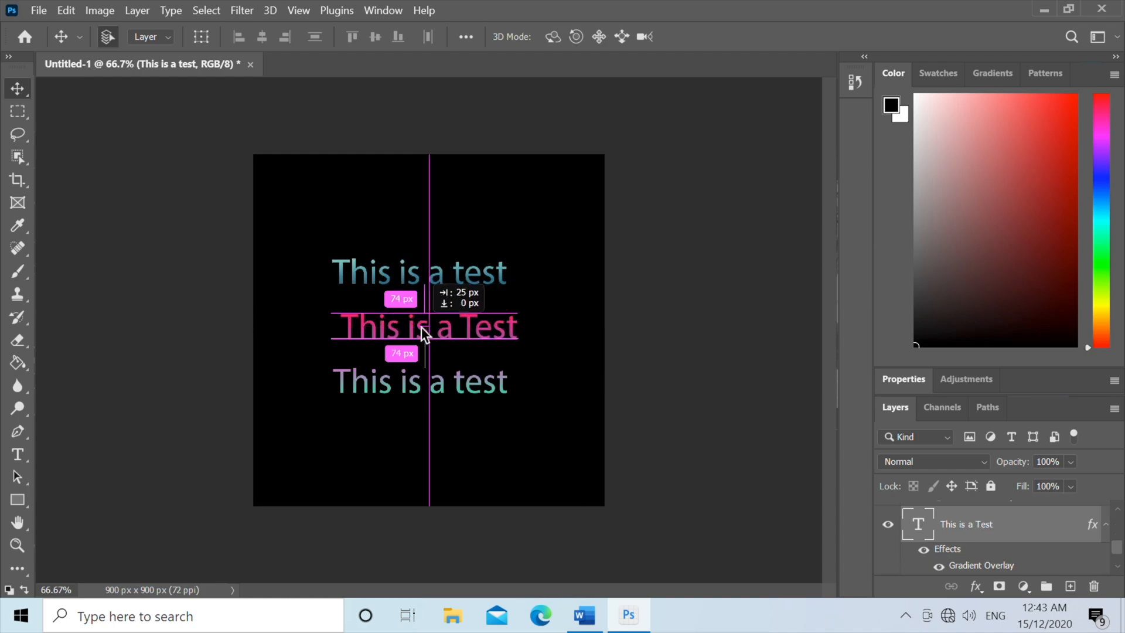